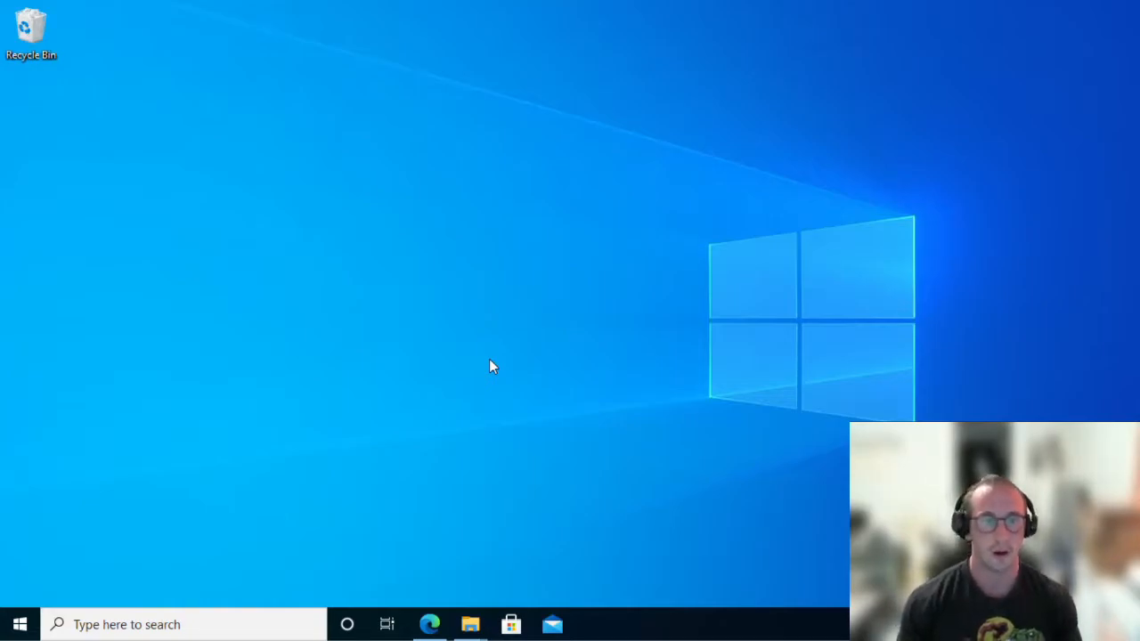
pyautogui.moveTo(362, 337)
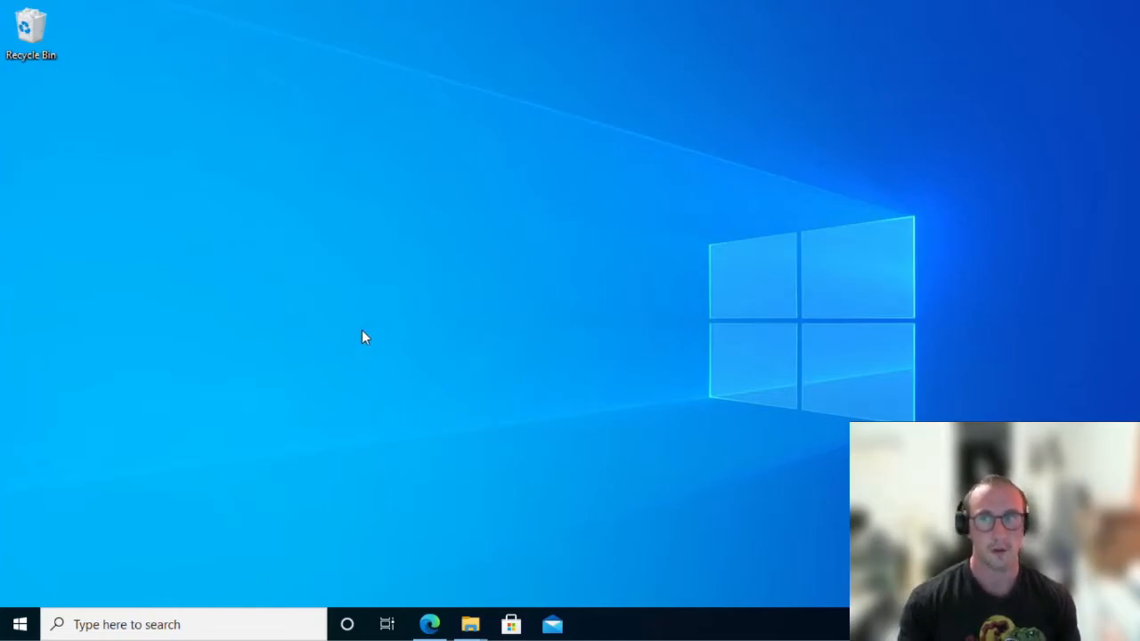
pyautogui.moveTo(377, 340)
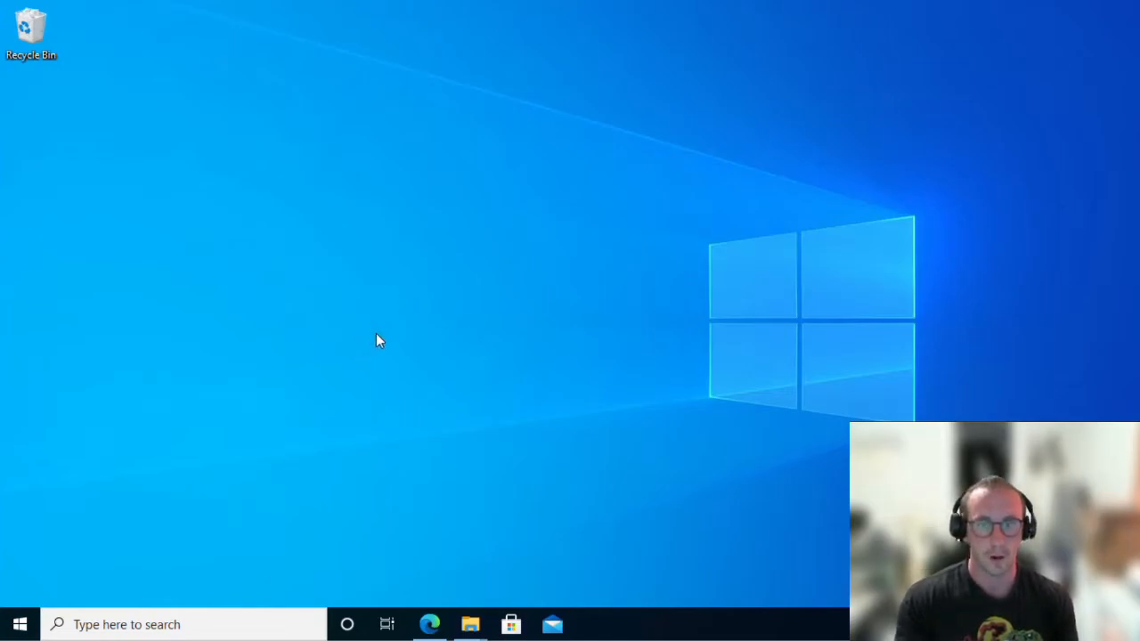
pyautogui.moveTo(398, 330)
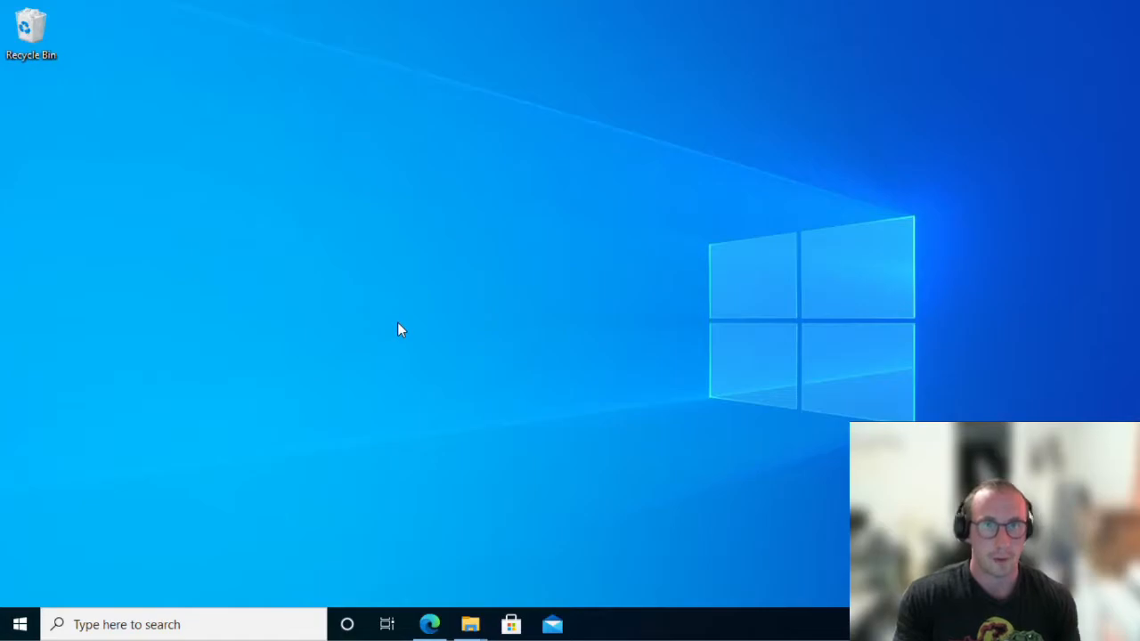
pyautogui.moveTo(402, 333)
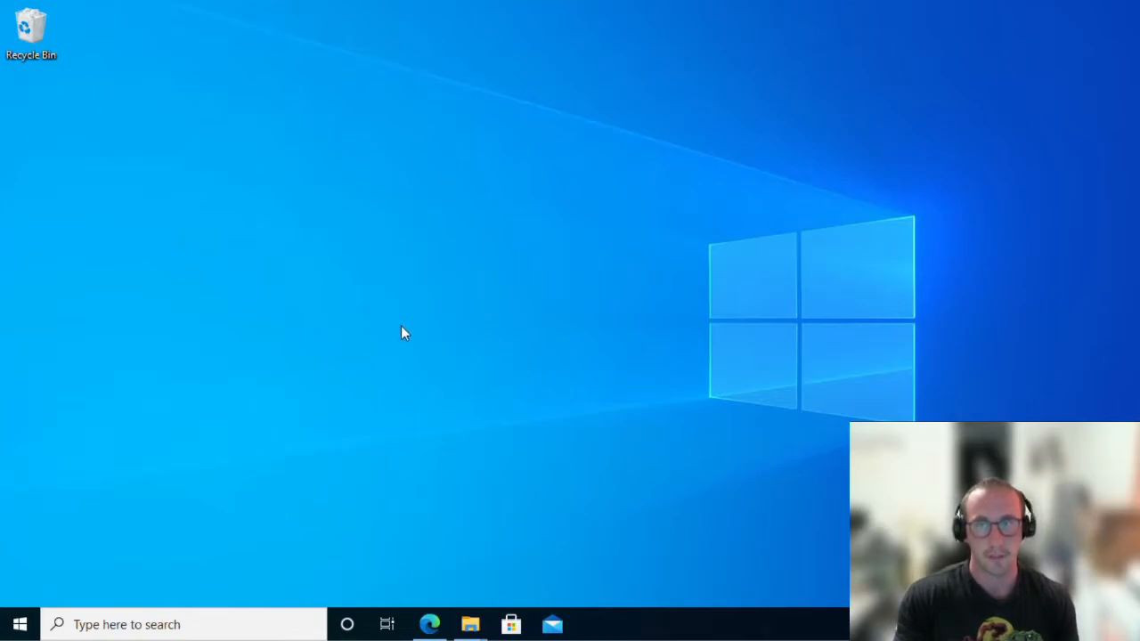
pyautogui.moveTo(556, 327)
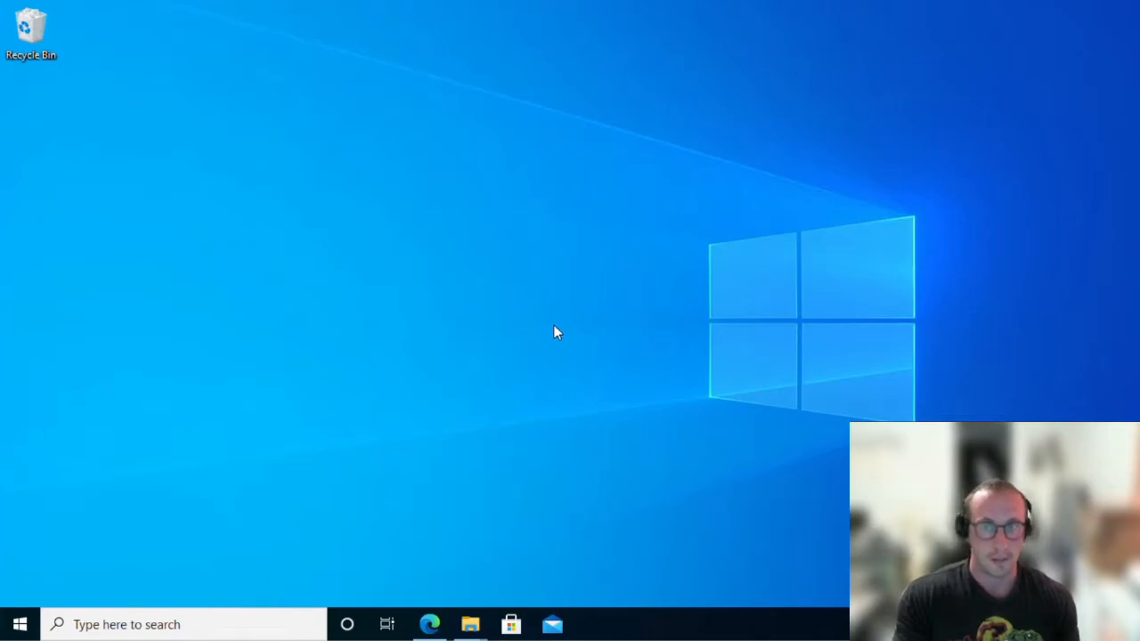
pyautogui.moveTo(556, 352)
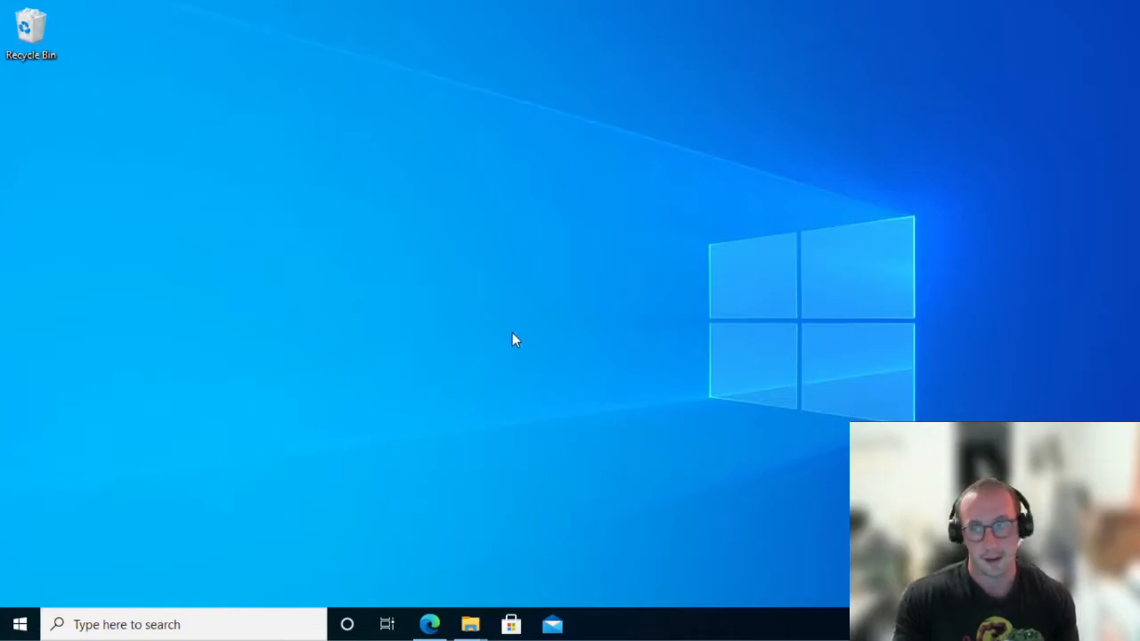
pyautogui.moveTo(548, 318)
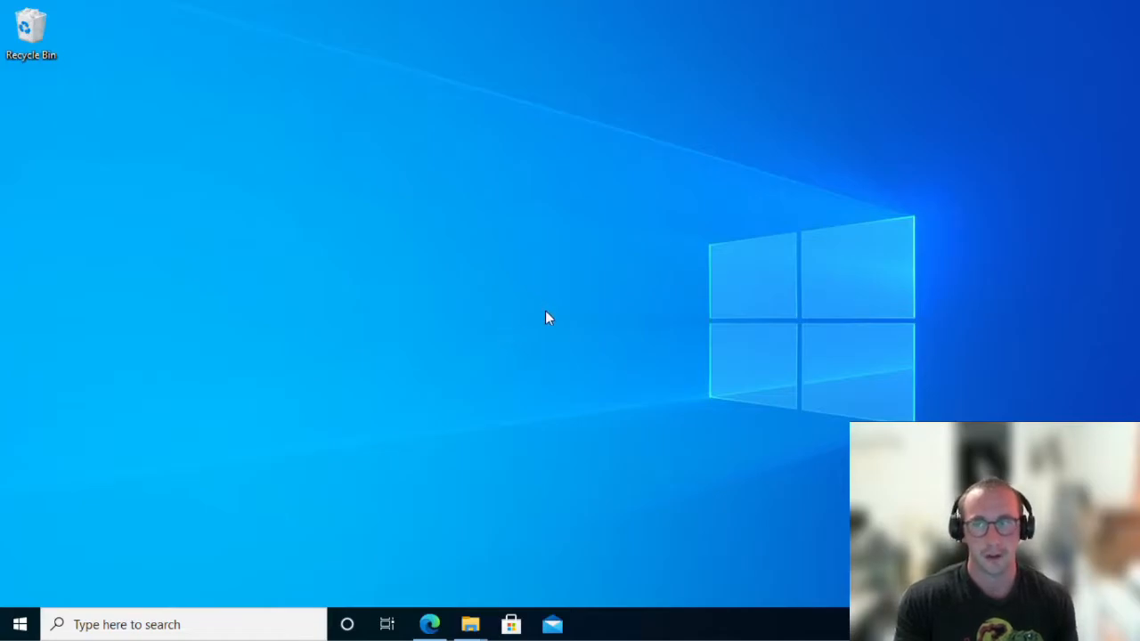
pyautogui.moveTo(555, 322)
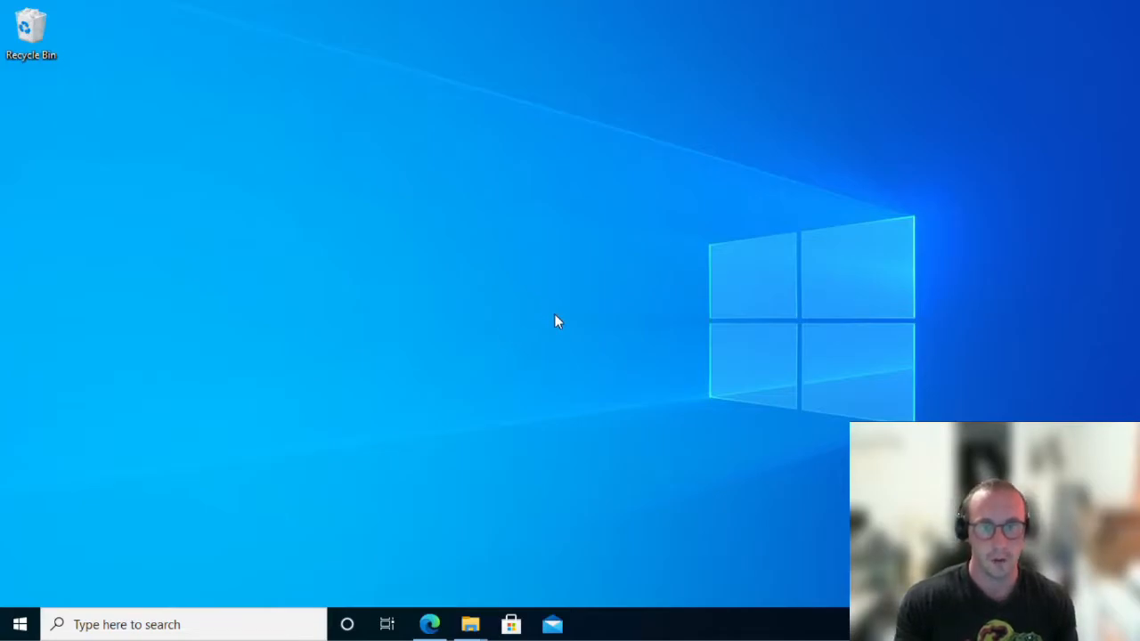
pyautogui.moveTo(551, 313)
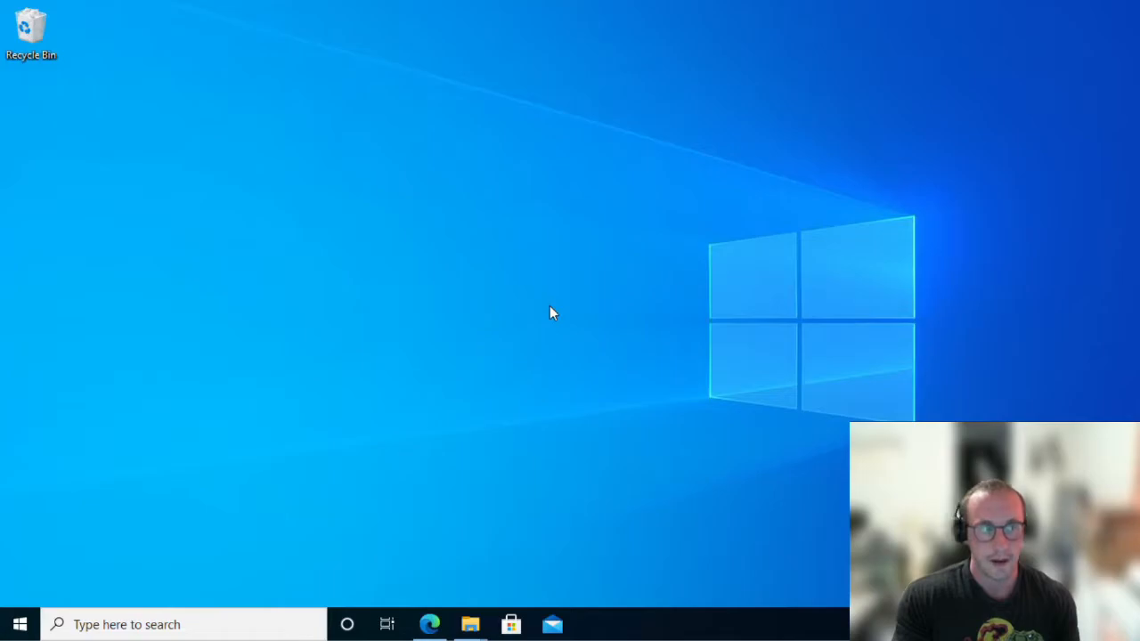
pyautogui.moveTo(522, 482)
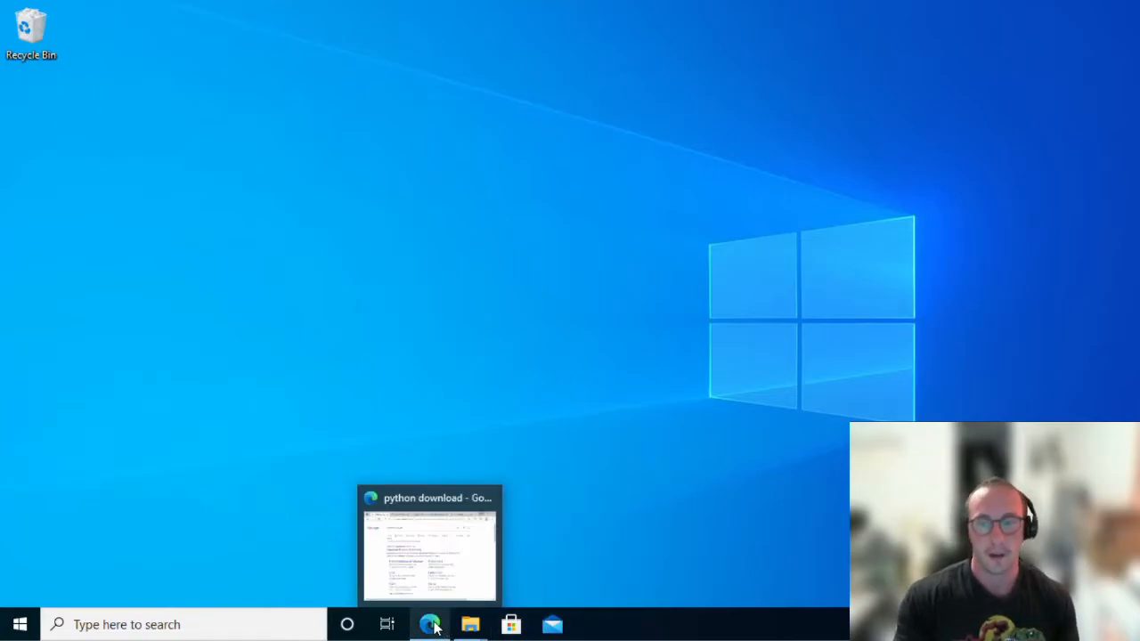
# Step: Bring the browser forward and show the python.org downloads tab offering Python 3.9.5
pyautogui.click(430, 623)
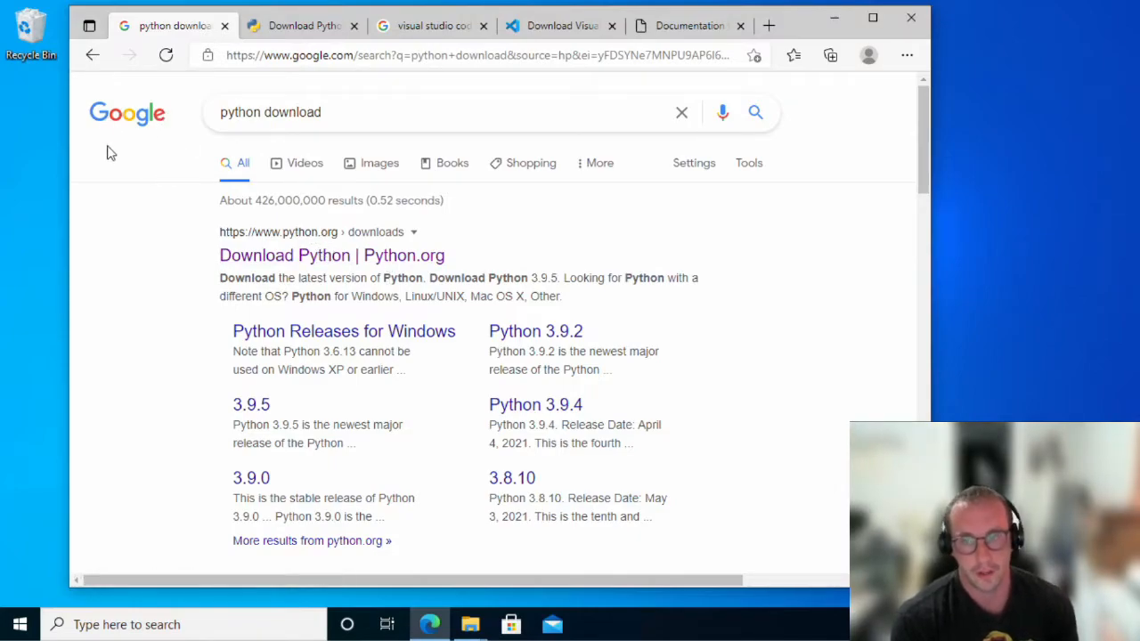
pyautogui.moveTo(352, 187)
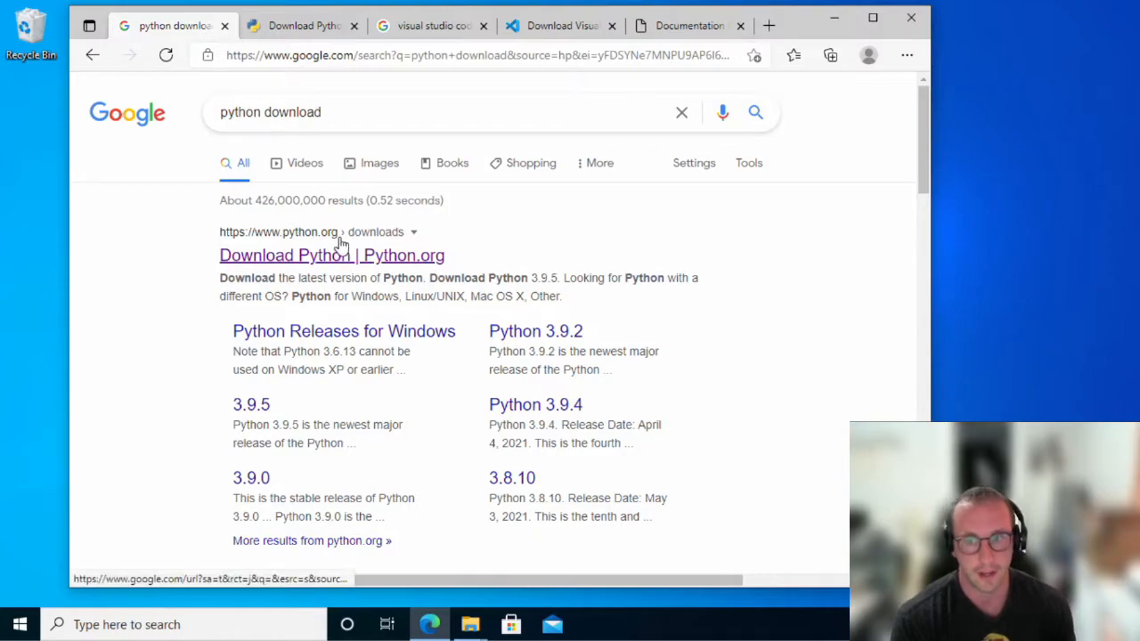
pyautogui.moveTo(312, 263)
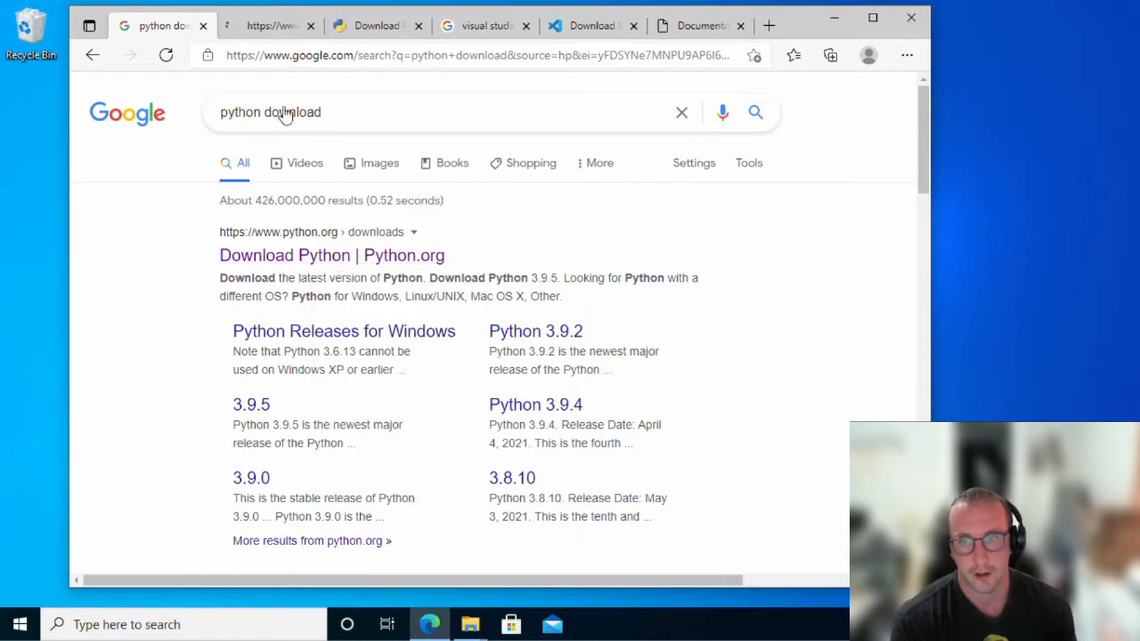
pyautogui.click(331, 255)
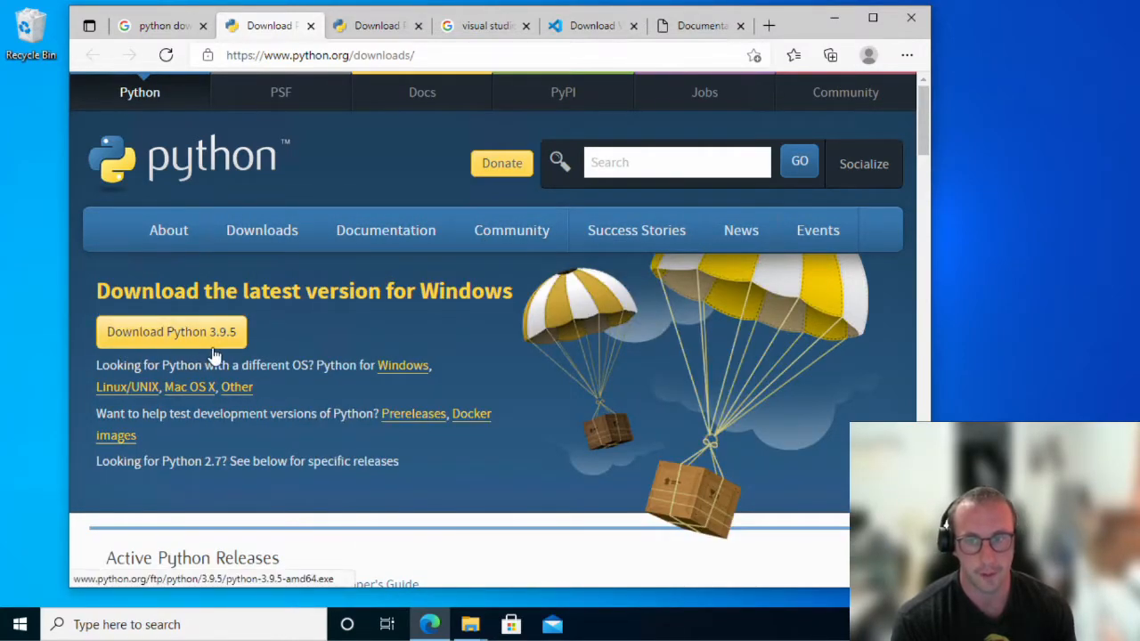
pyautogui.moveTo(296, 345)
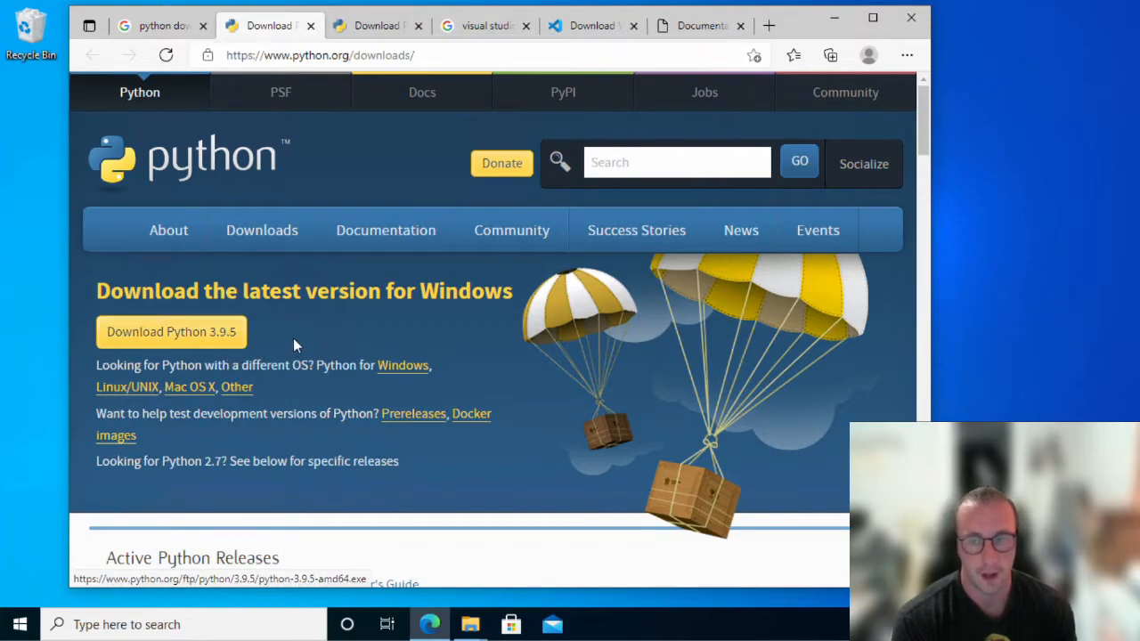
pyautogui.moveTo(230, 339)
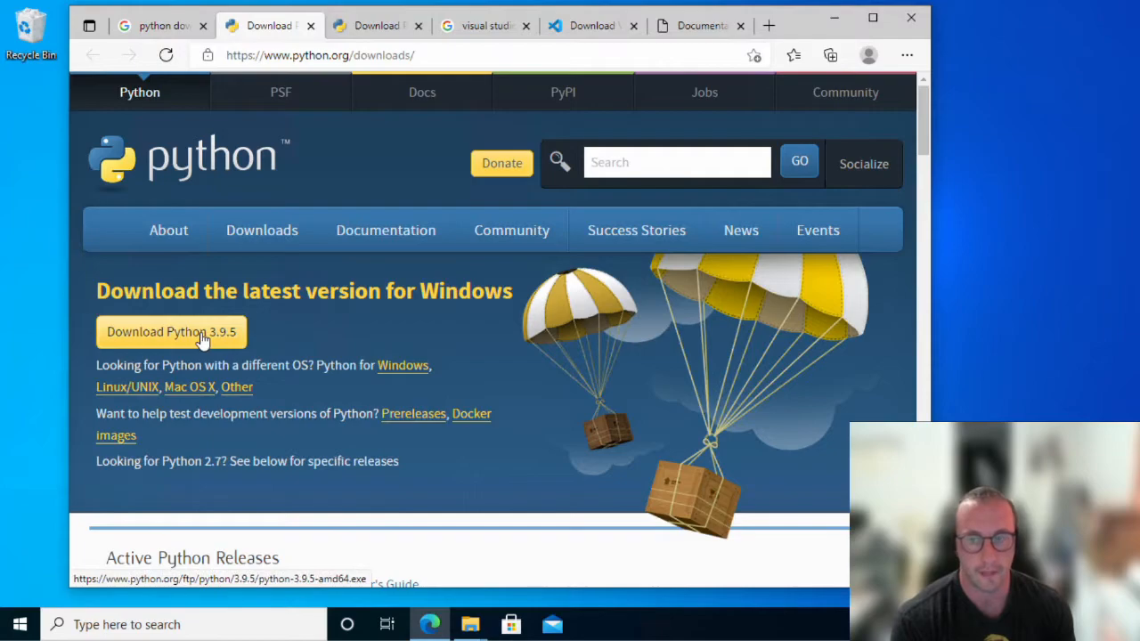
pyautogui.moveTo(258, 347)
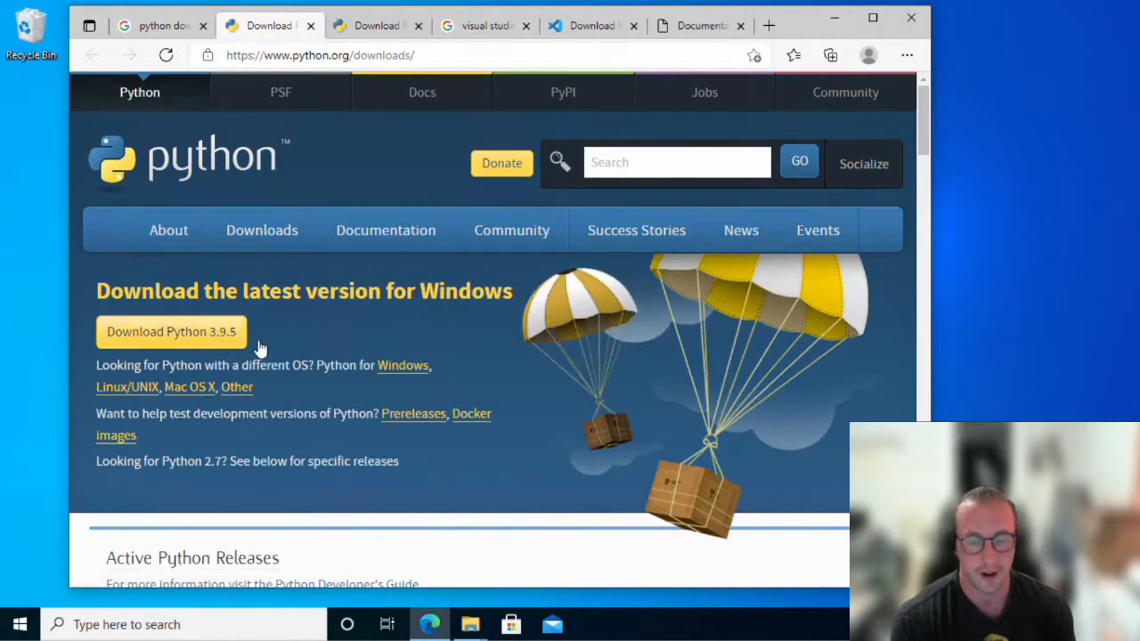
pyautogui.moveTo(313, 333)
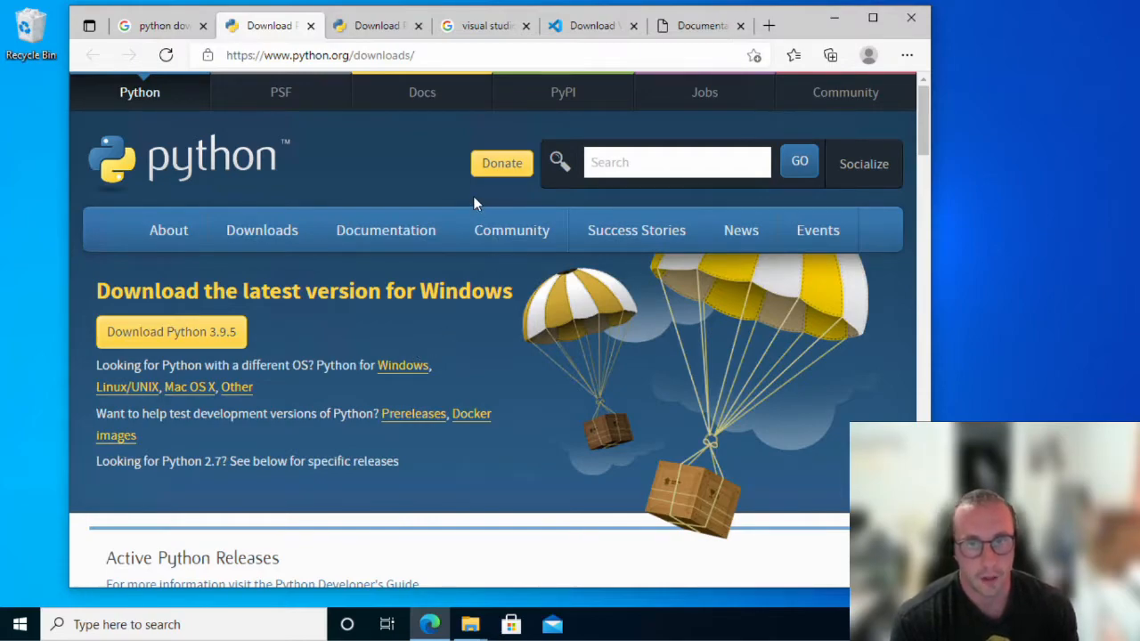
pyautogui.moveTo(485, 29)
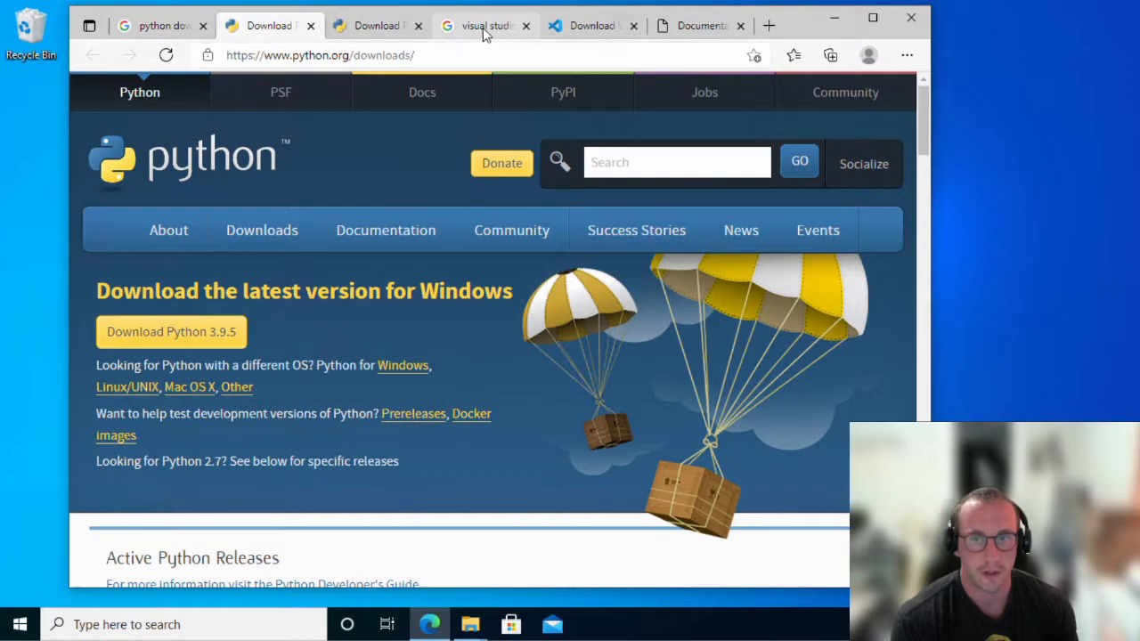
pyautogui.moveTo(481, 25)
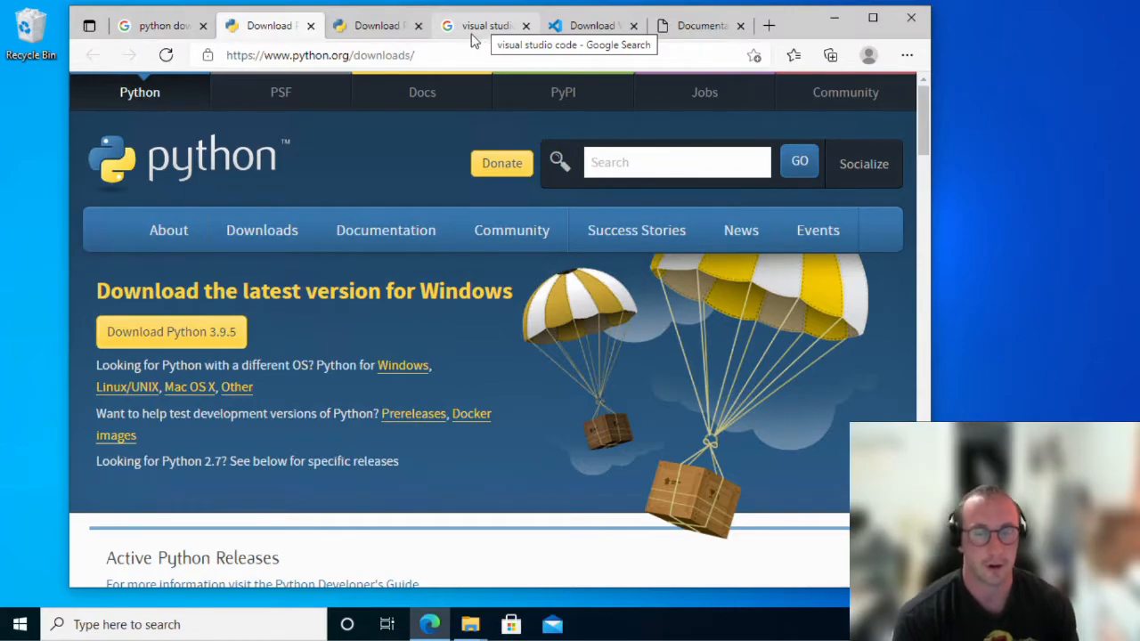
# Step: Open the Visual Studio Code Download result in a new tab and scroll its installers
pyautogui.click(481, 25)
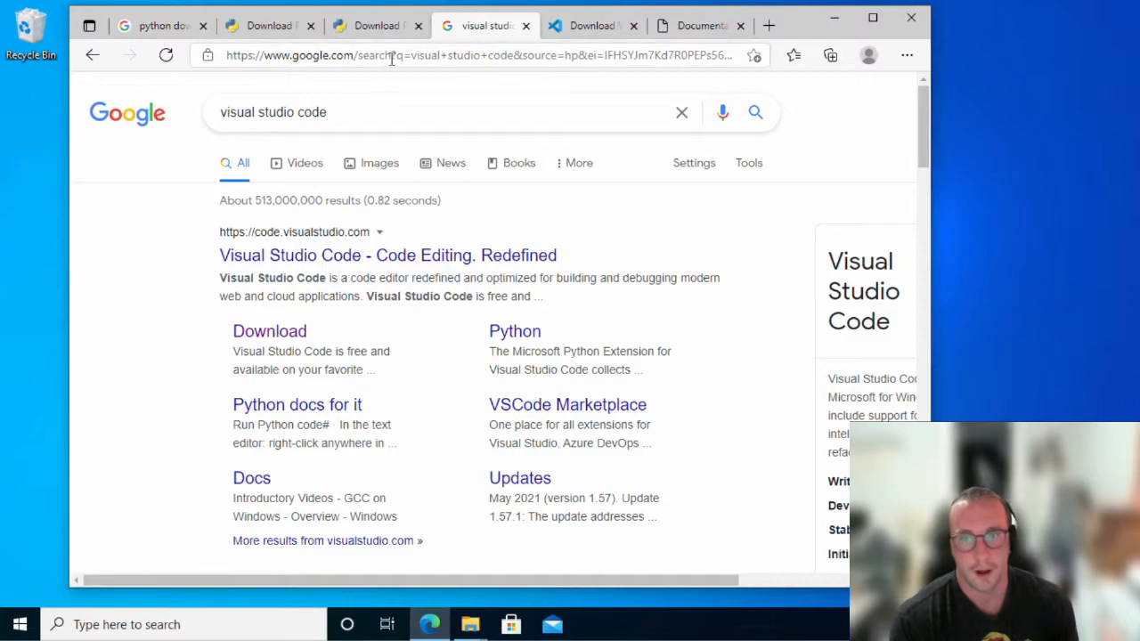
pyautogui.click(332, 112)
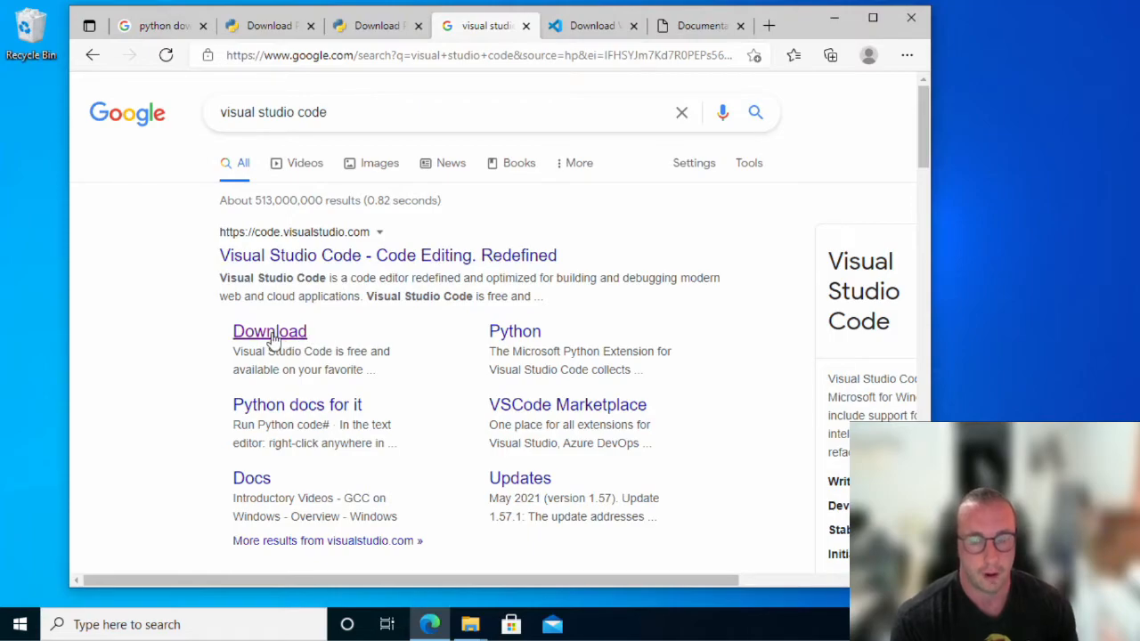
pyautogui.rightClick(269, 331)
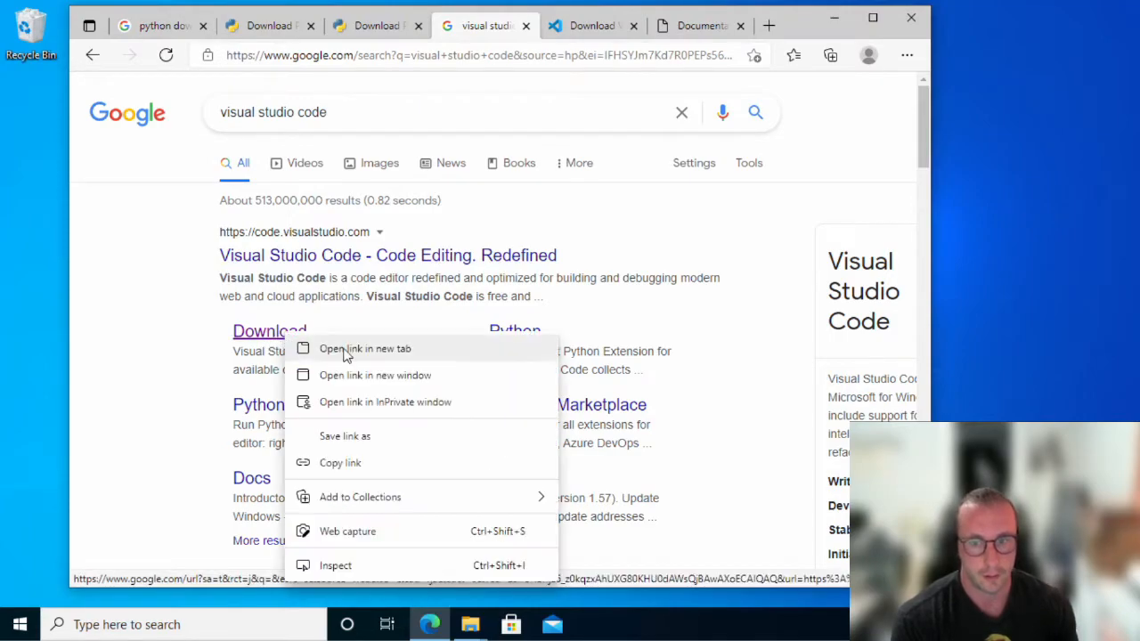
pyautogui.click(365, 348)
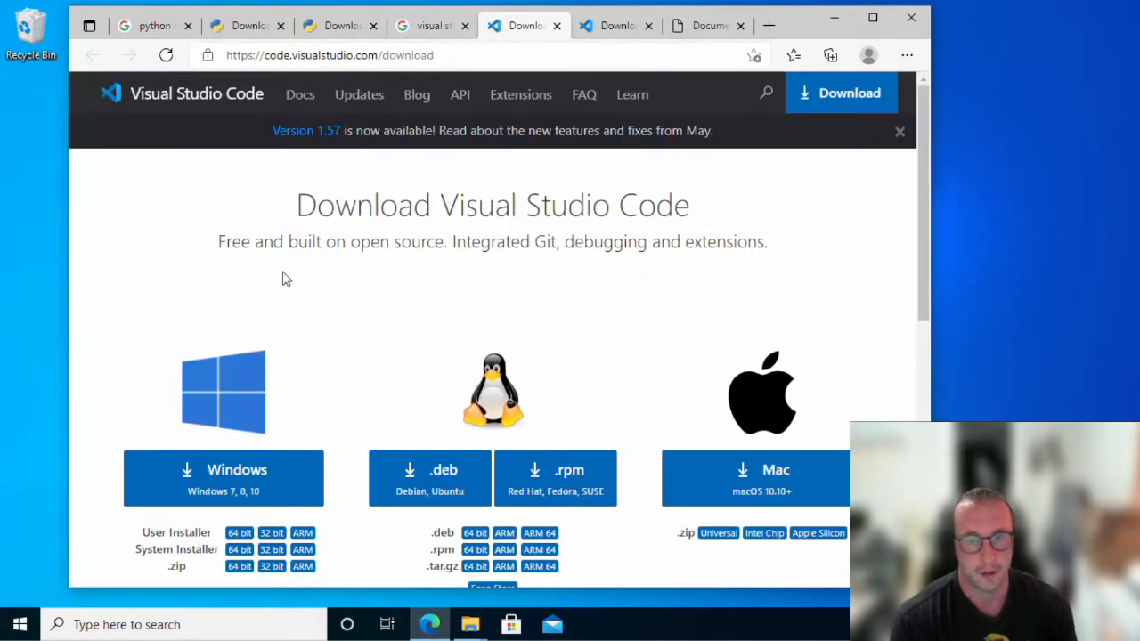
pyautogui.moveTo(373, 408)
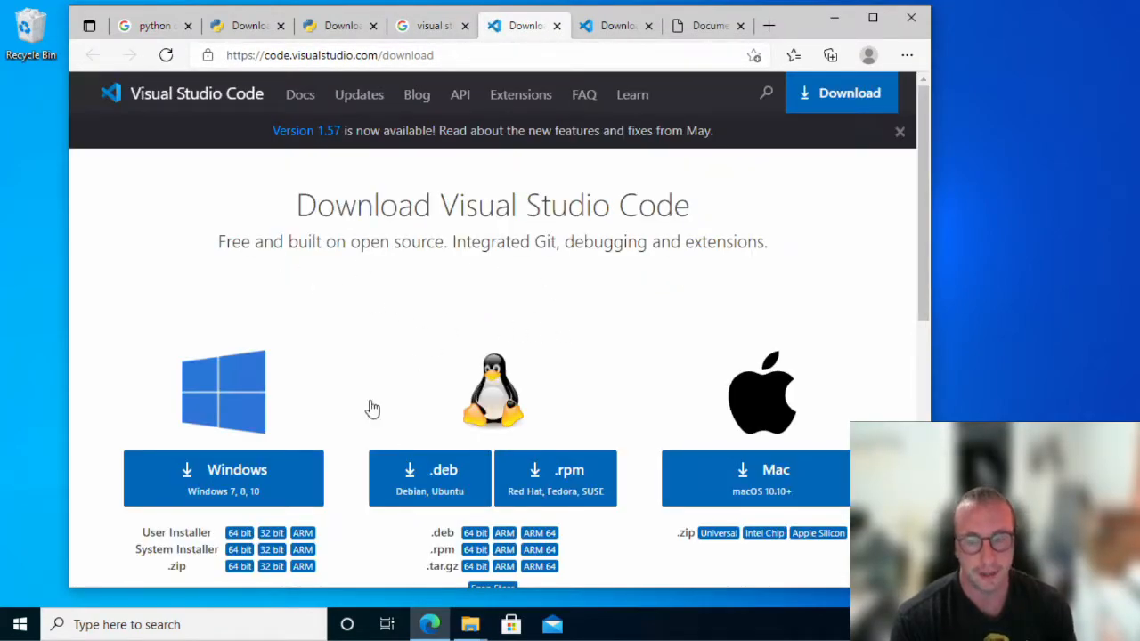
pyautogui.scroll(-3)
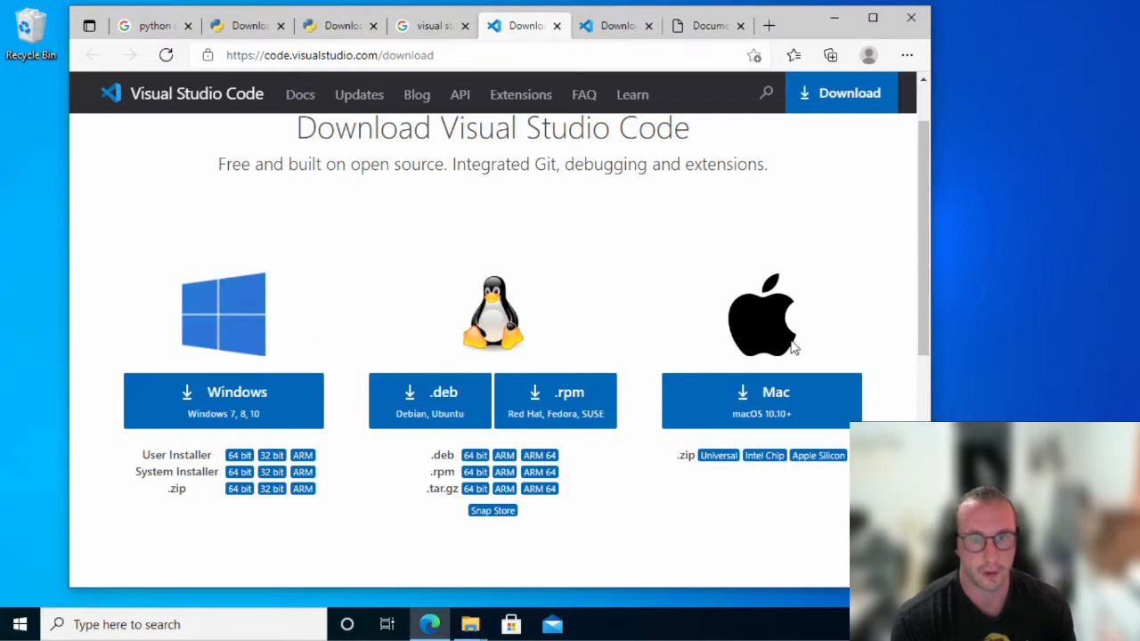
pyautogui.moveTo(412, 313)
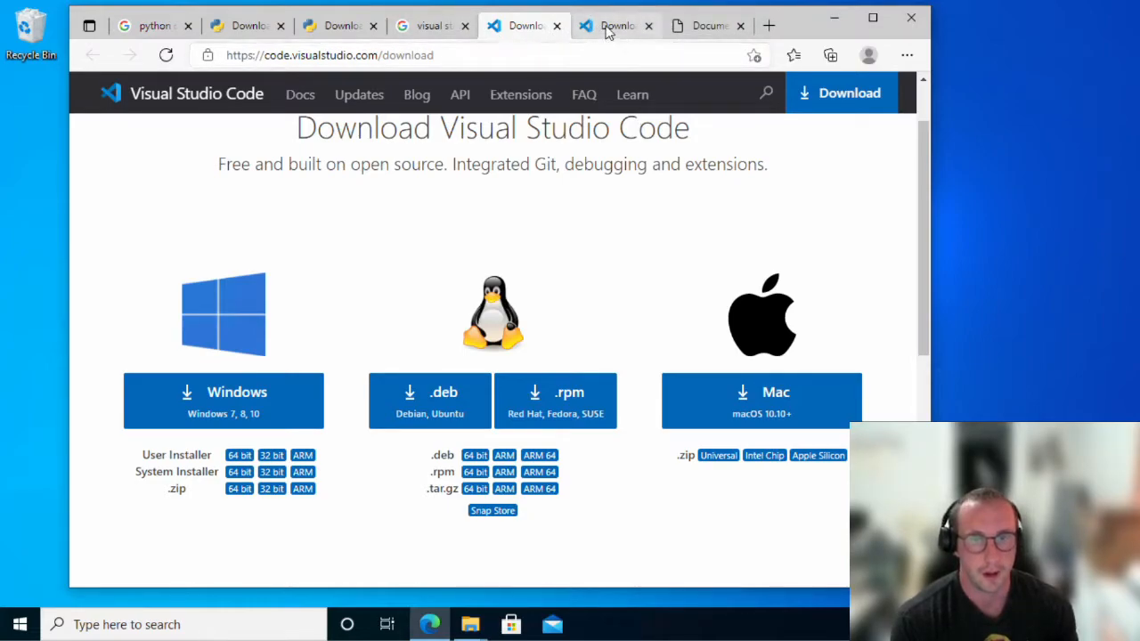
pyautogui.moveTo(614, 24)
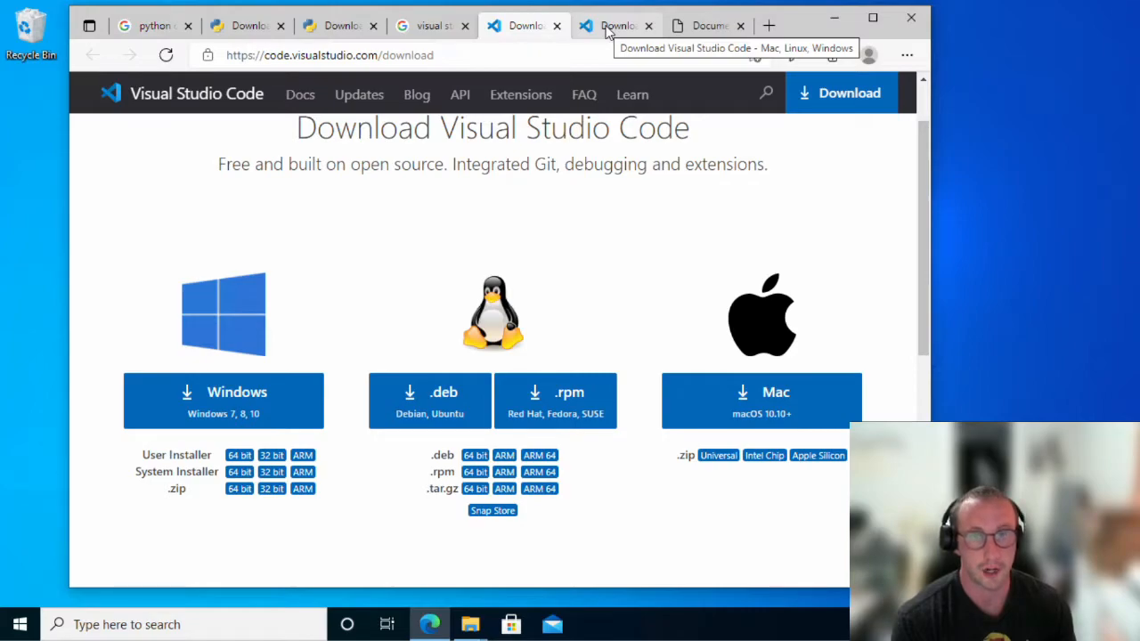
pyautogui.moveTo(614, 29)
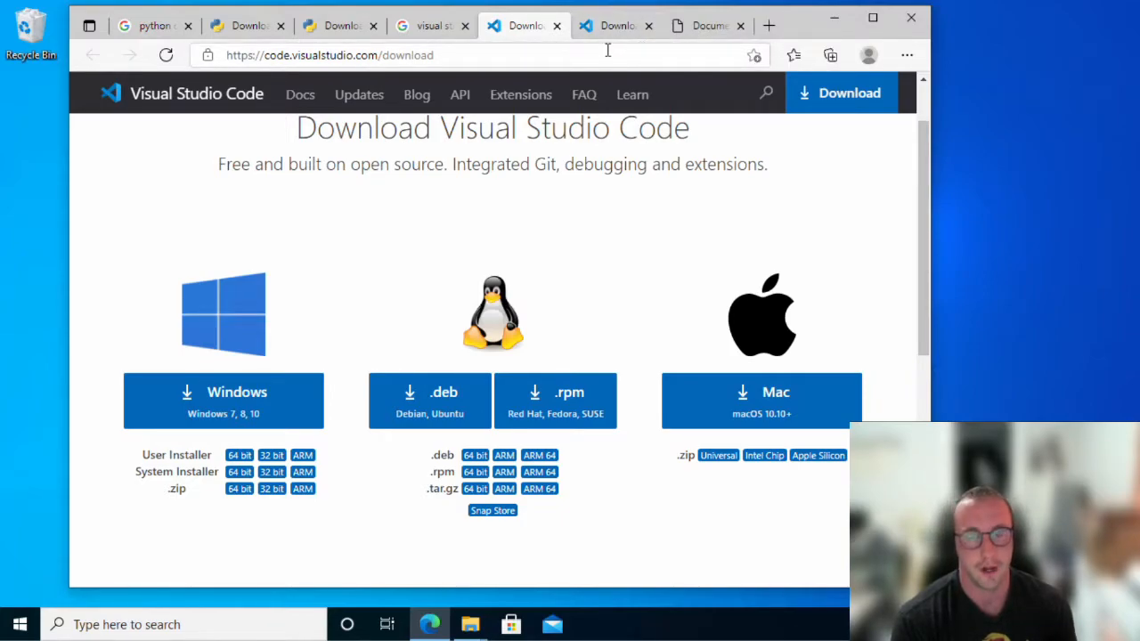
pyautogui.moveTo(632, 93)
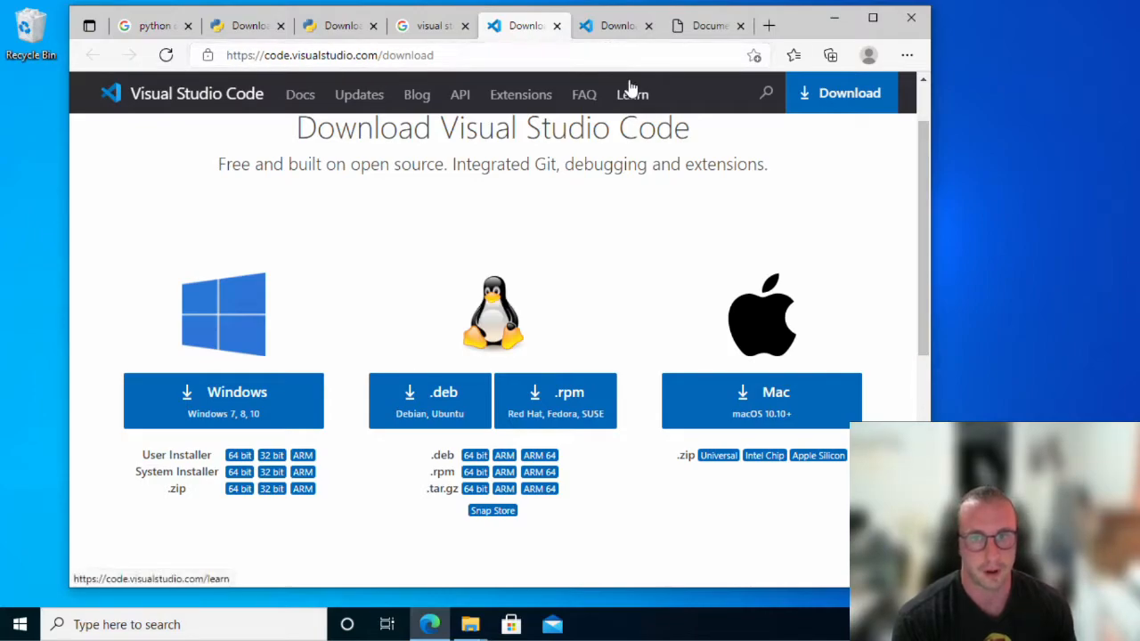
pyautogui.moveTo(628, 89)
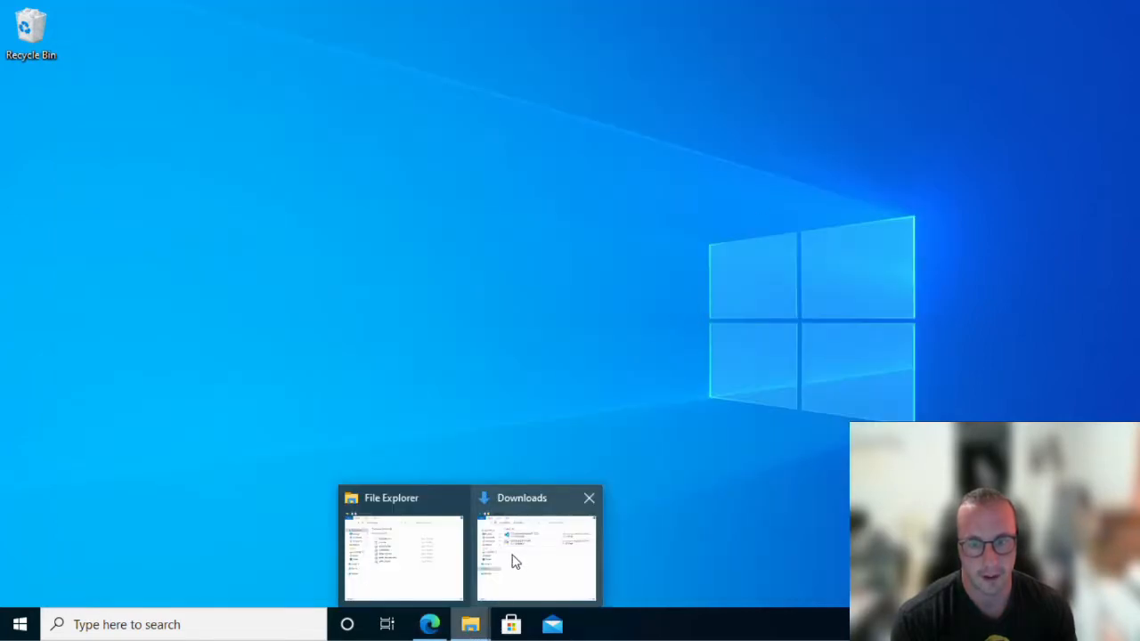
# Step: In the Downloads folder, select and launch the python-3.9.5-amd64 installer
pyautogui.click(537, 543)
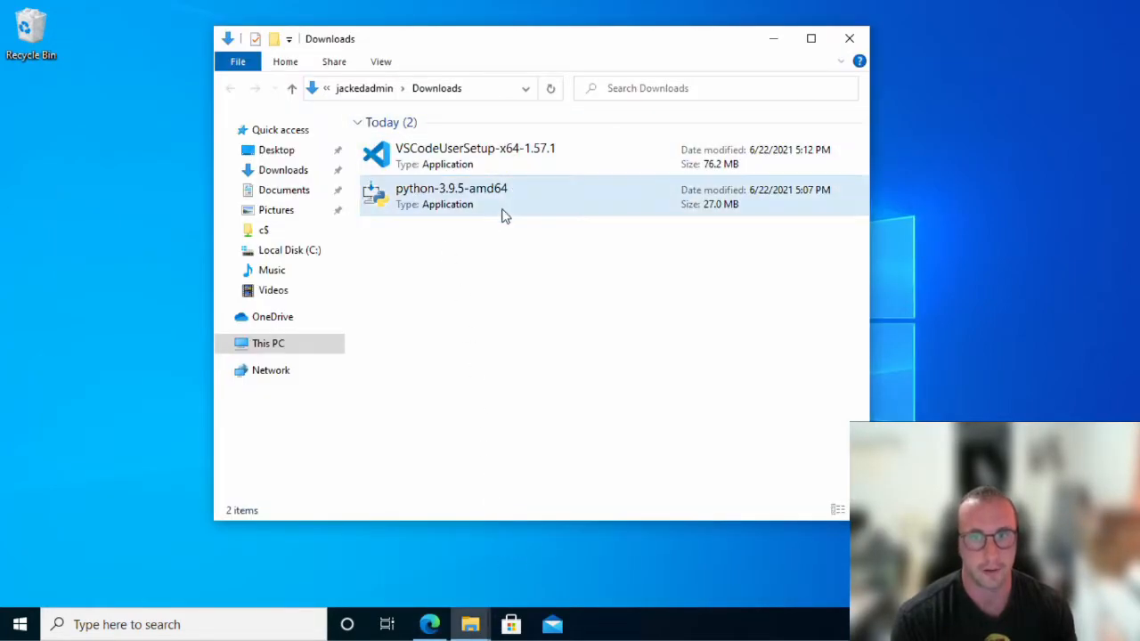
pyautogui.moveTo(414, 196)
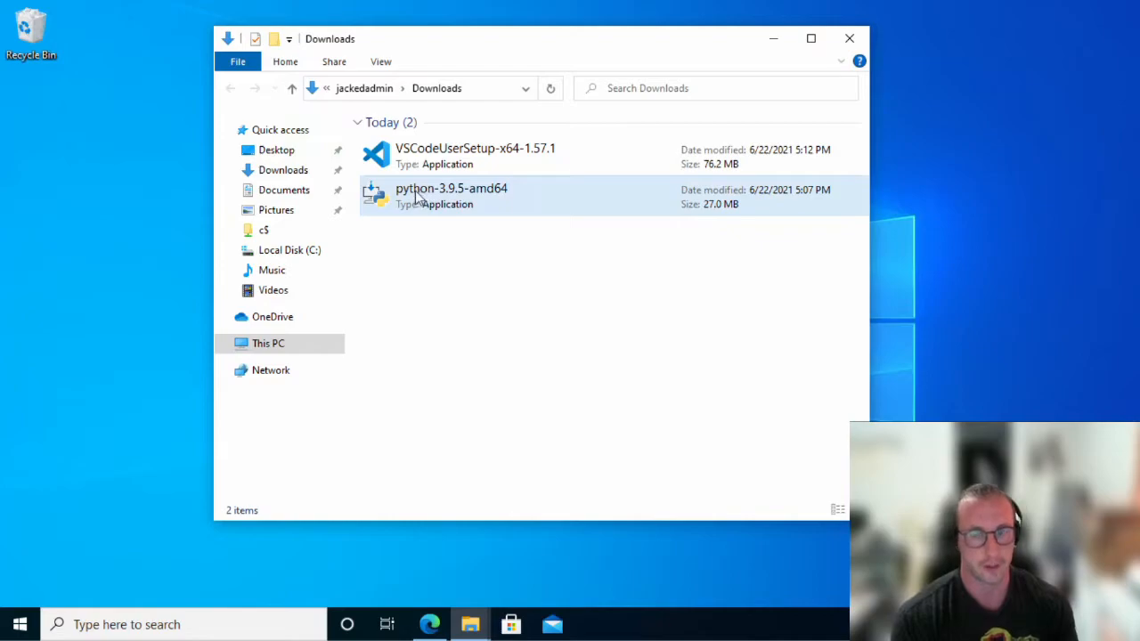
pyautogui.click(475, 156)
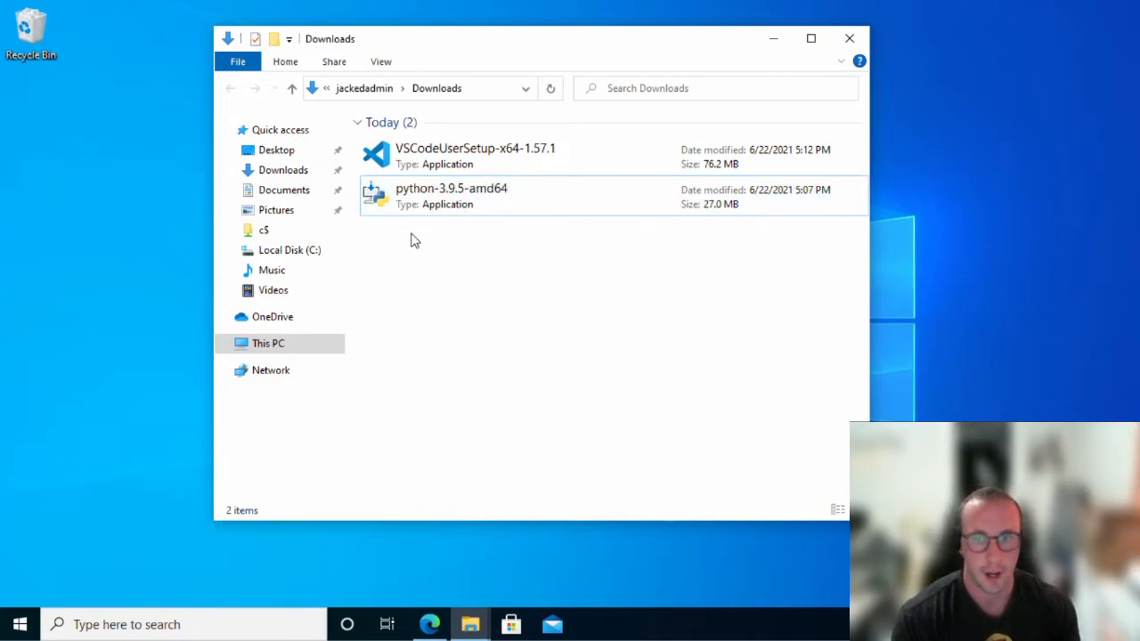
pyautogui.click(451, 196)
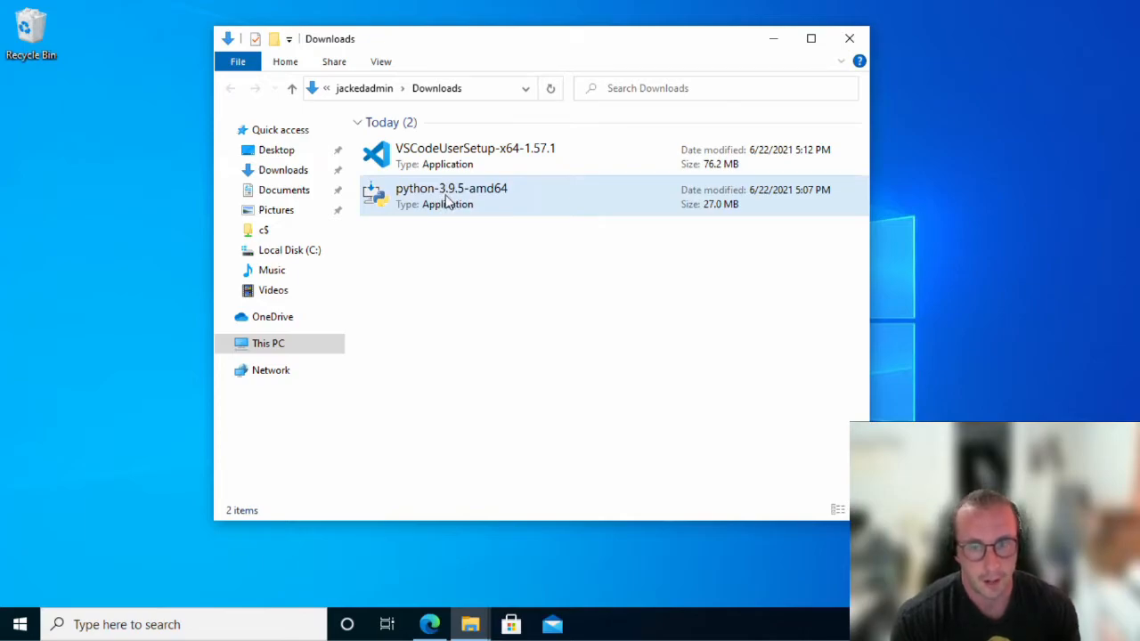
pyautogui.click(476, 156)
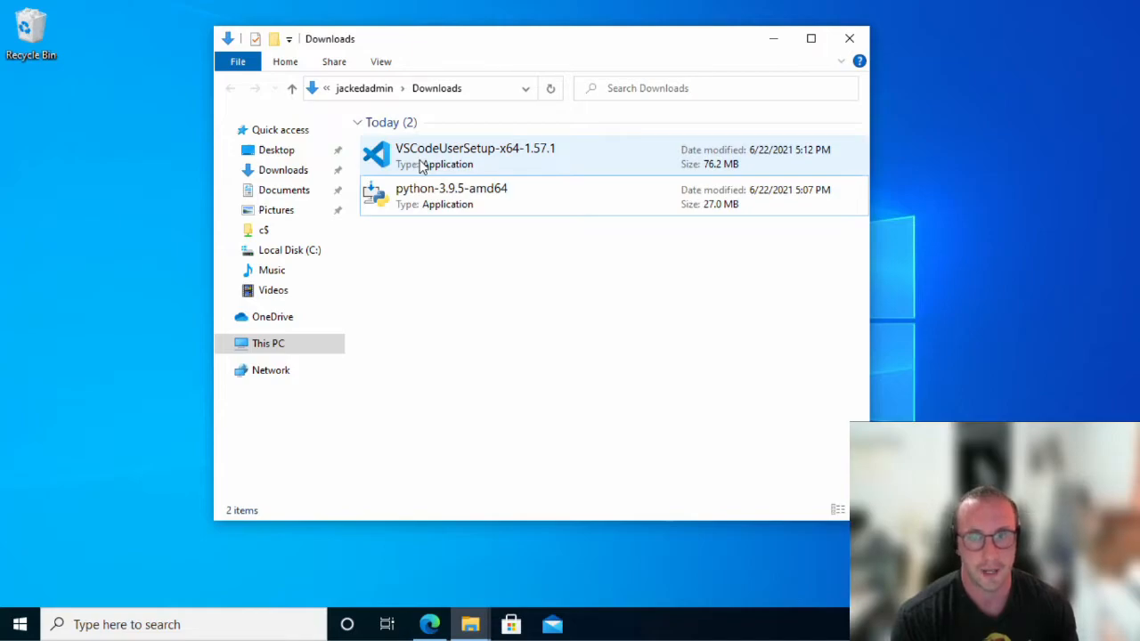
pyautogui.click(452, 195)
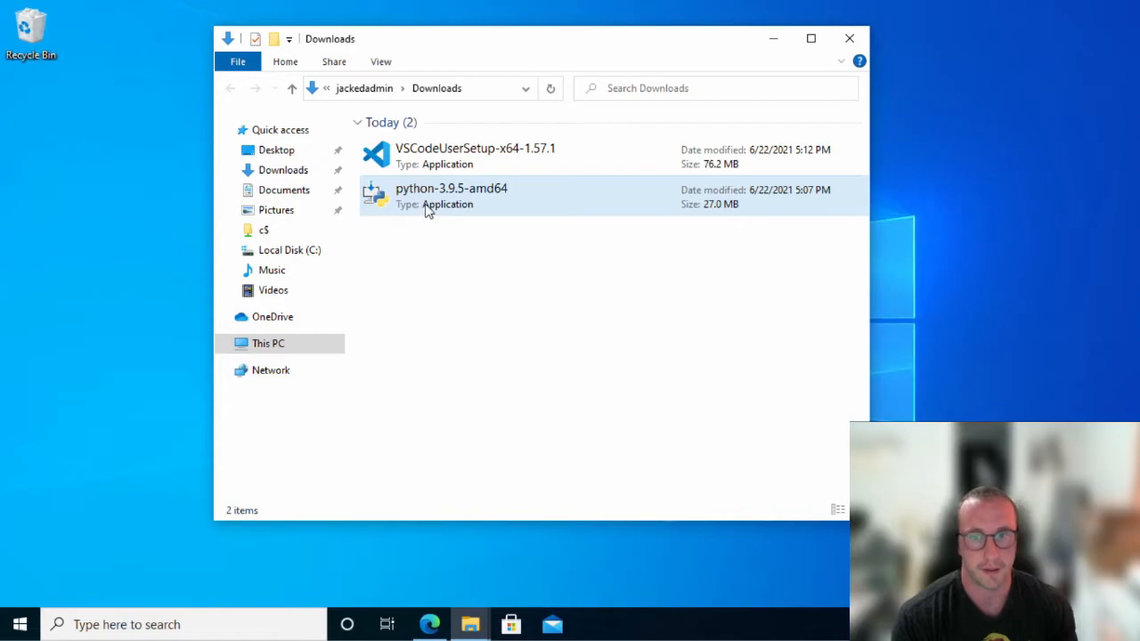
pyautogui.click(476, 156)
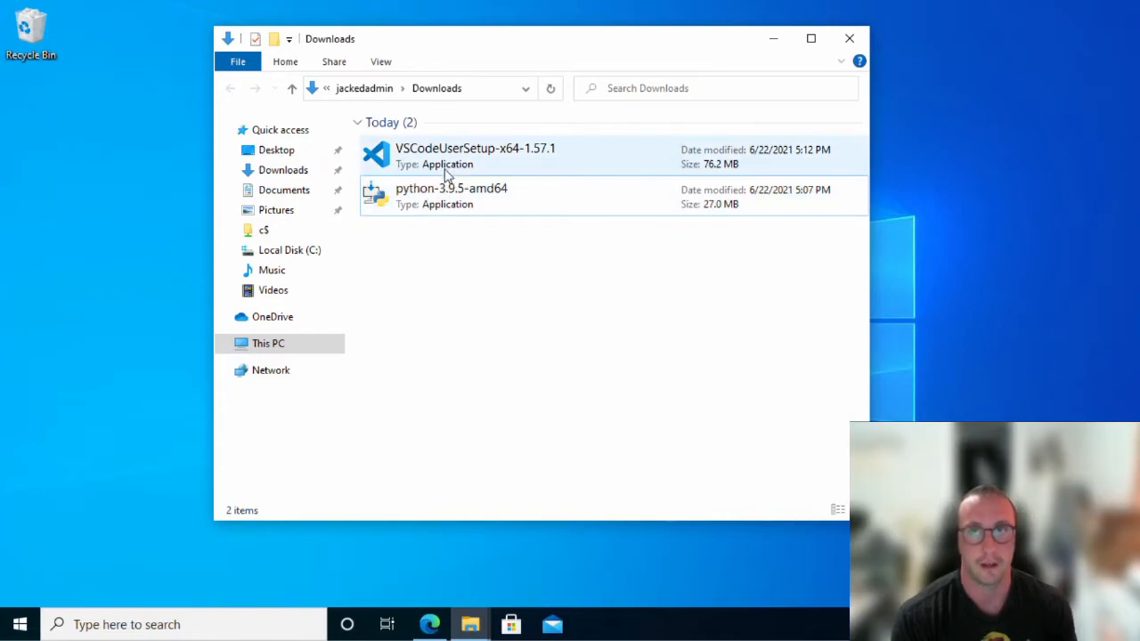
pyautogui.moveTo(414, 165)
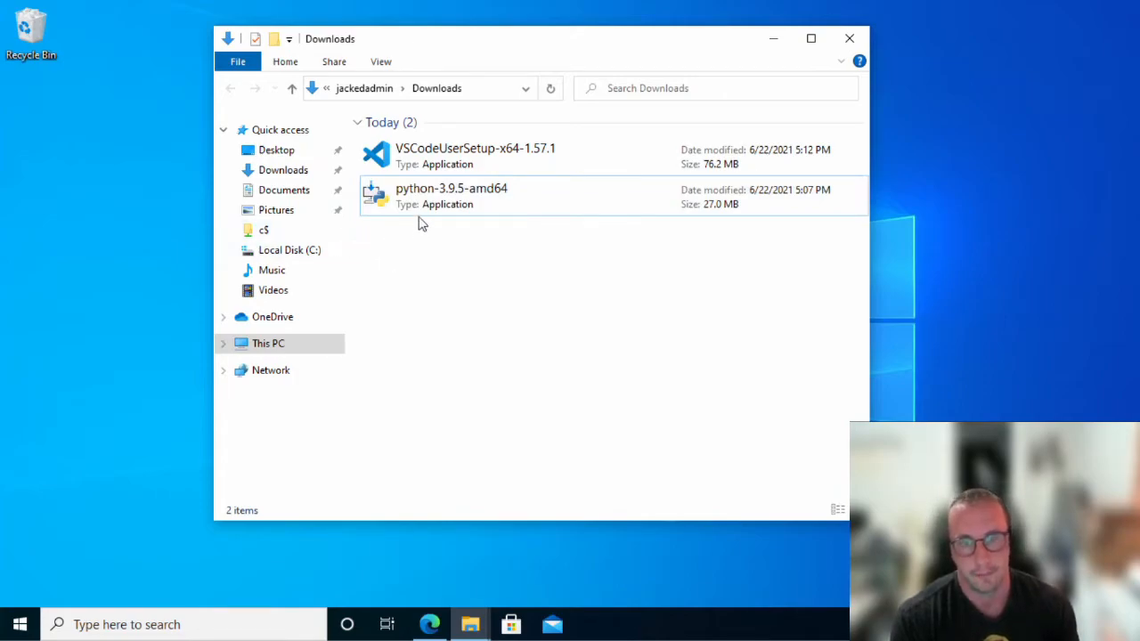
pyautogui.click(452, 196)
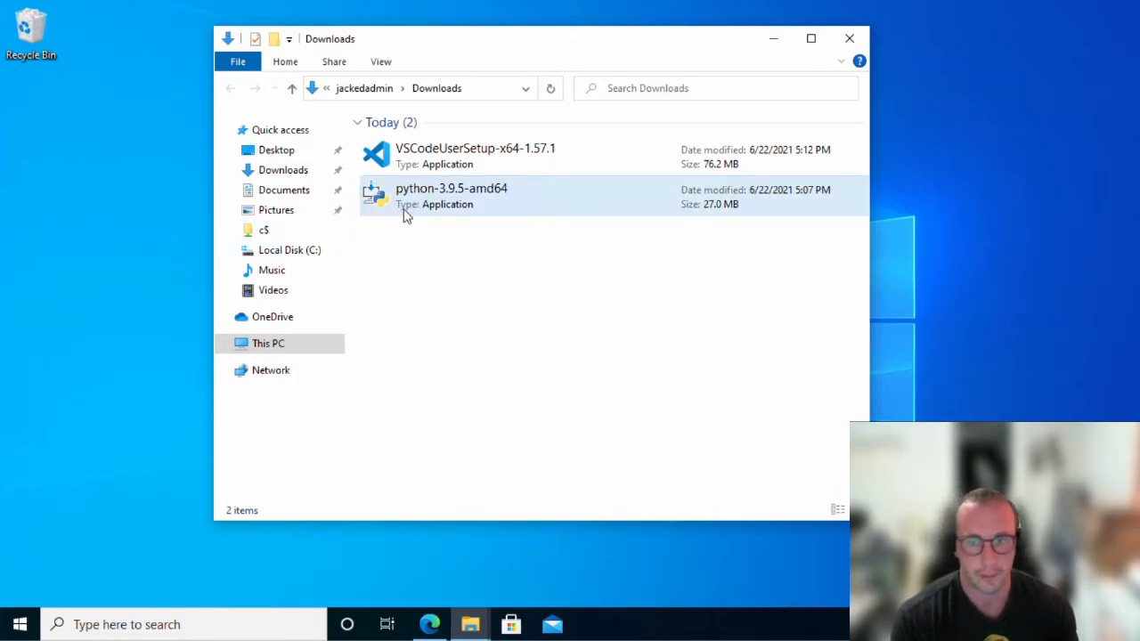
pyautogui.moveTo(399, 203)
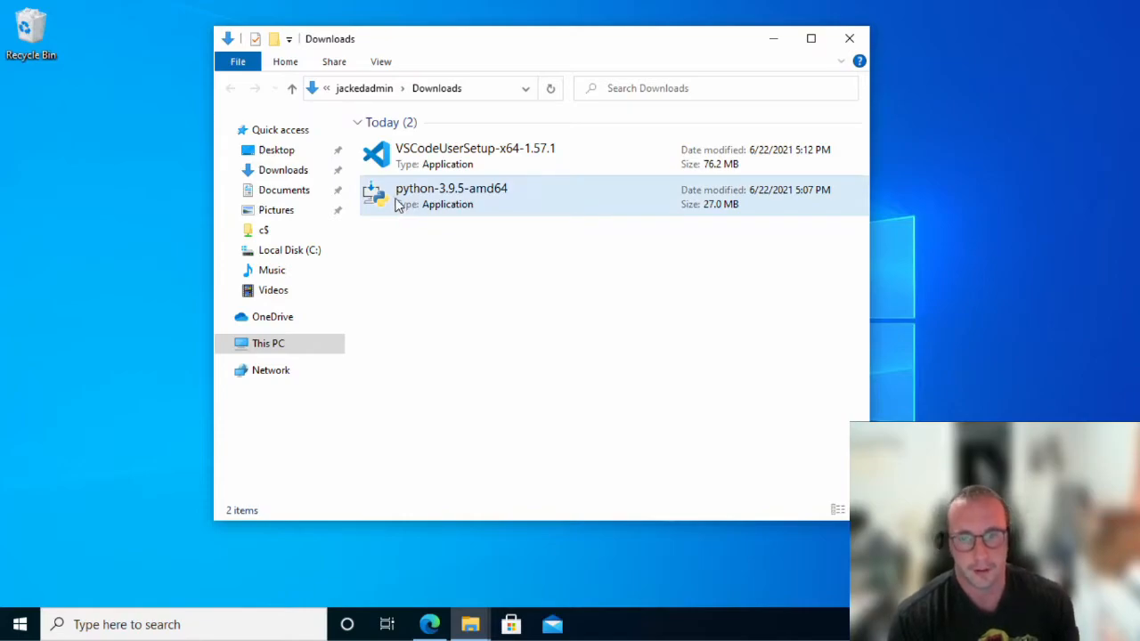
pyautogui.click(452, 196)
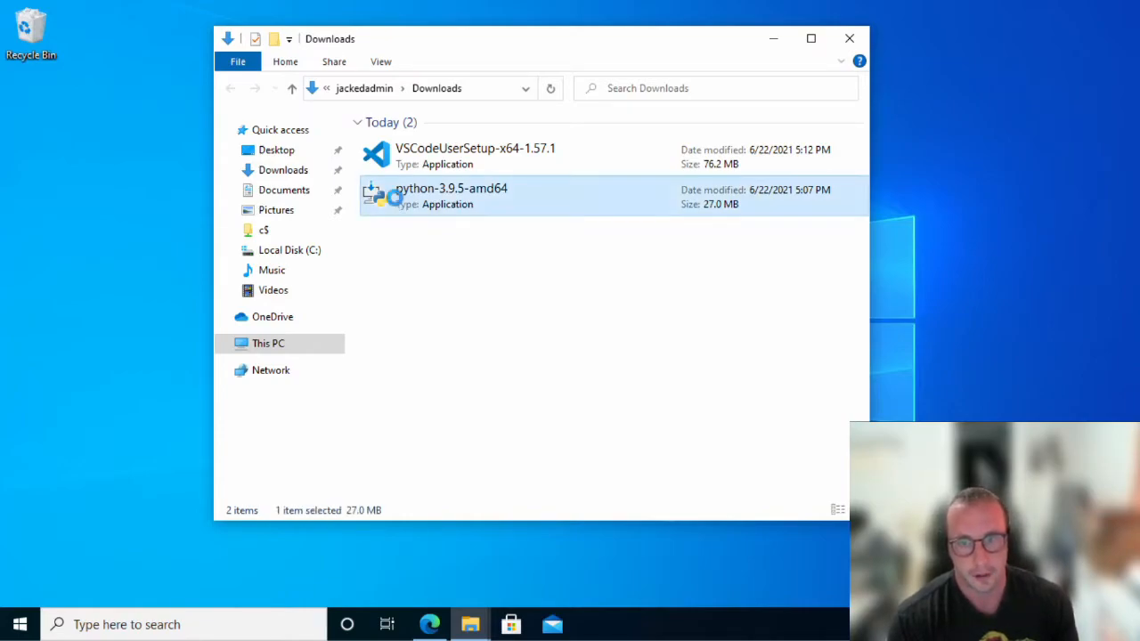
pyautogui.doubleClick(451, 188)
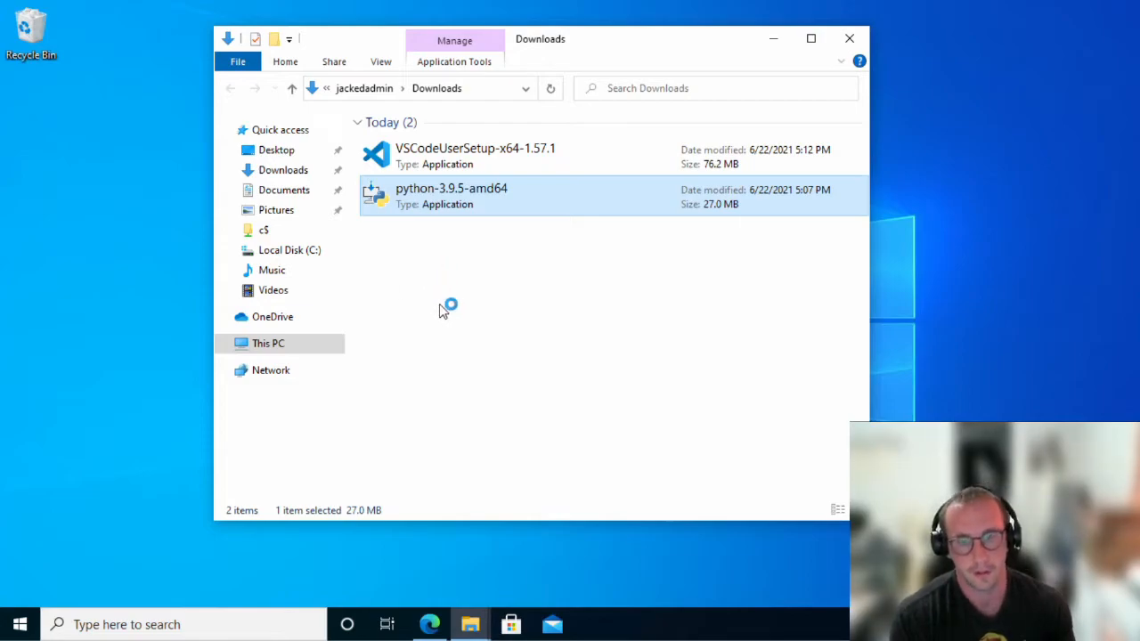
# Step: Bring up the Python 3.9.5 (64-bit) Setup window with Install Now and Customize installation
pyautogui.doubleClick(450, 194)
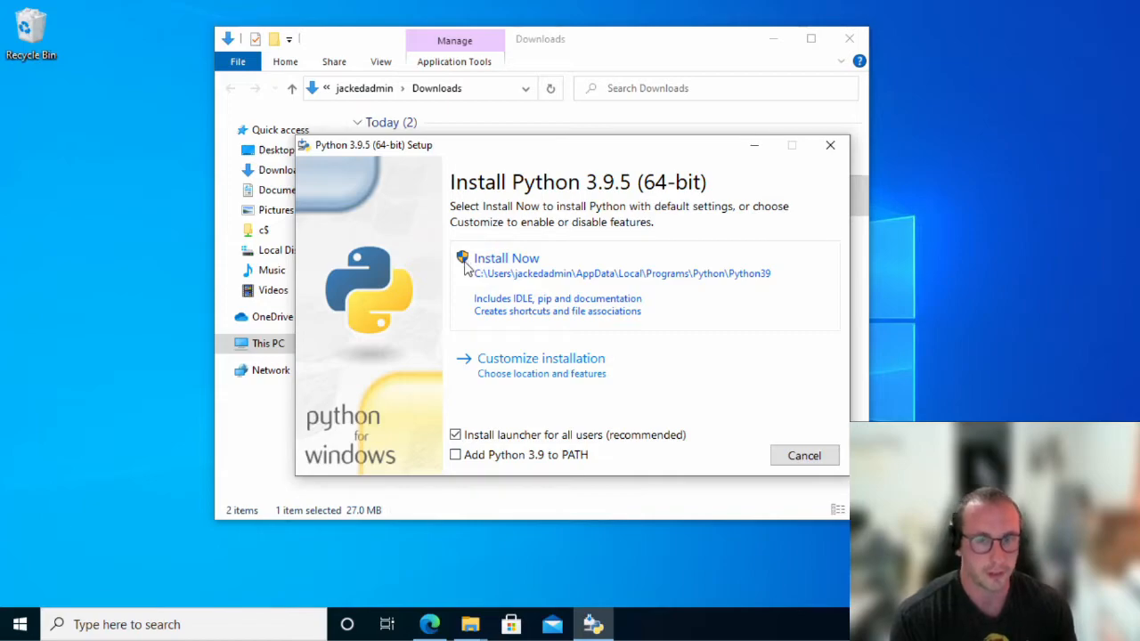
pyautogui.moveTo(594, 293)
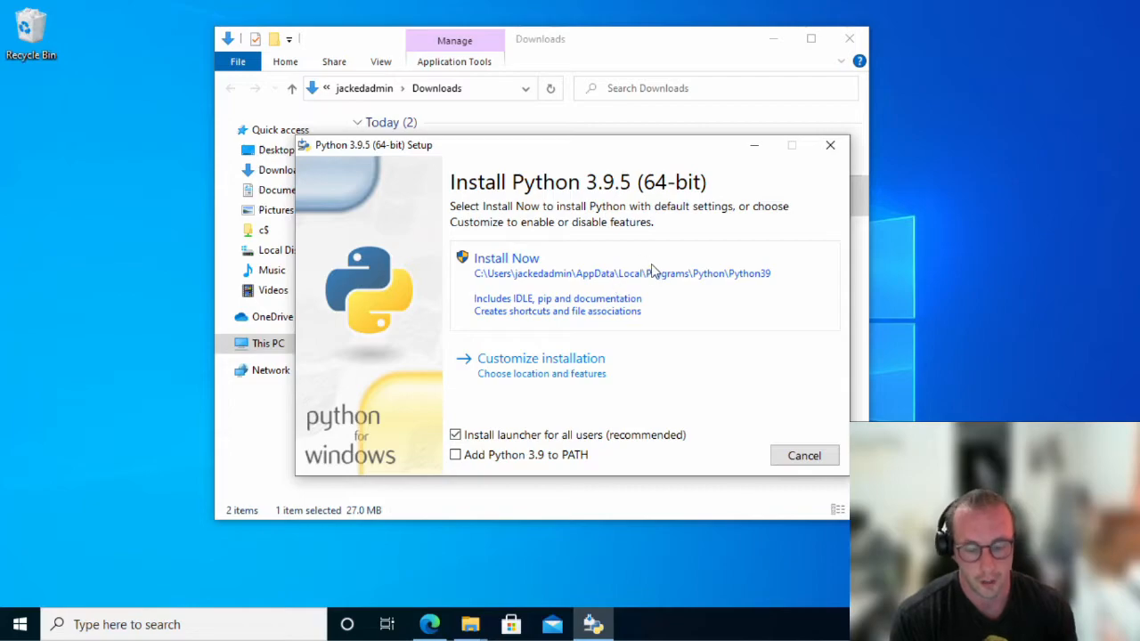
pyautogui.moveTo(672, 283)
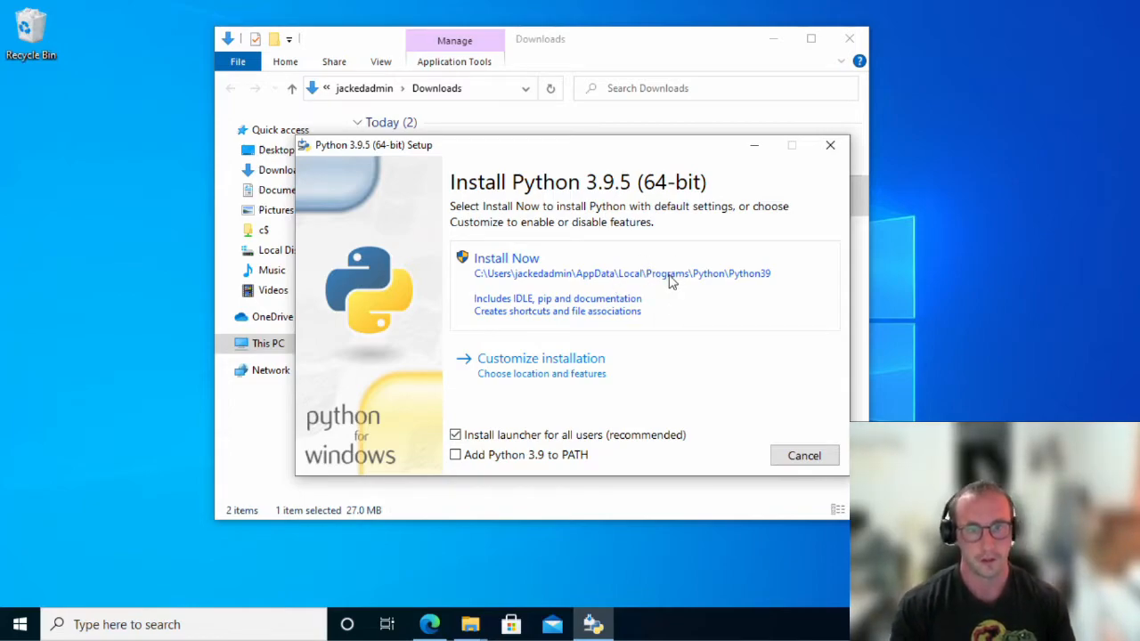
pyautogui.moveTo(701, 309)
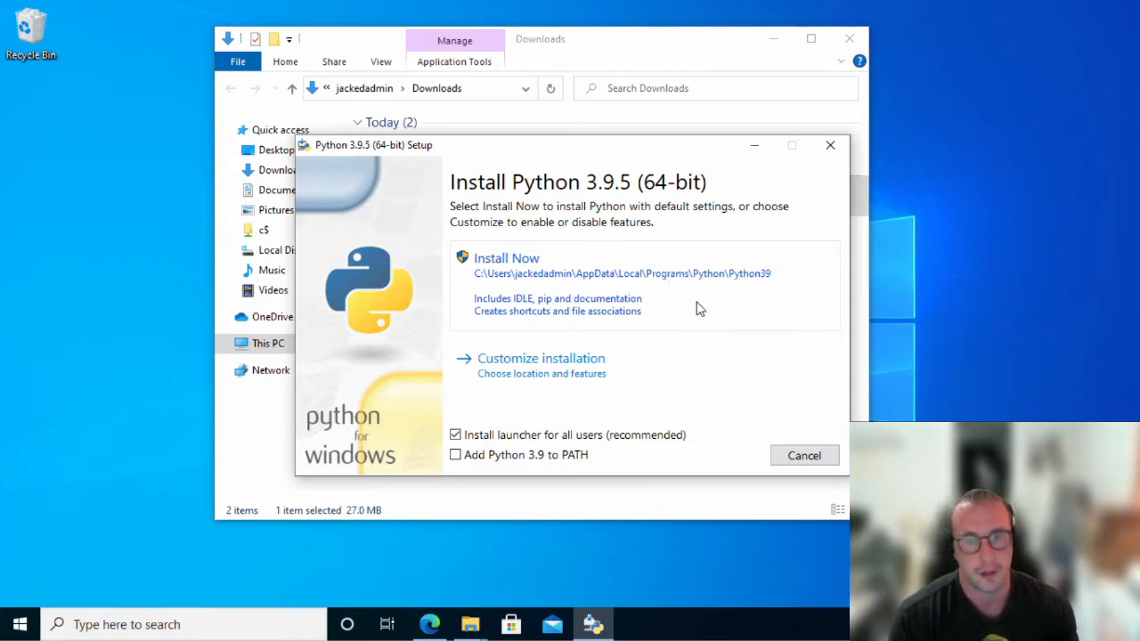
pyautogui.moveTo(661, 266)
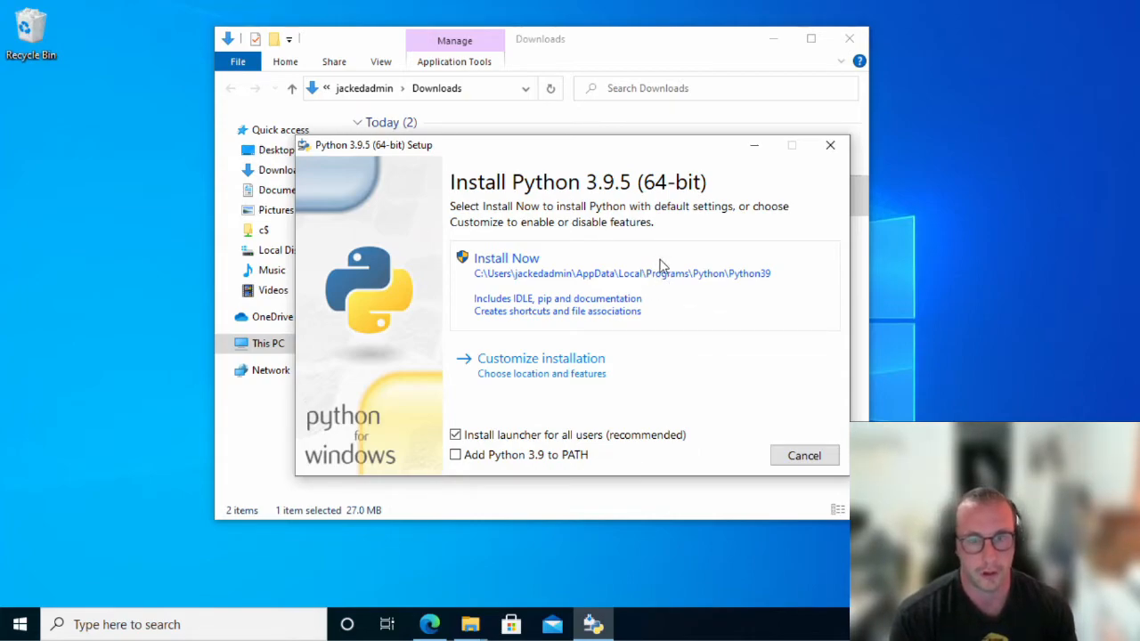
# Step: Install Python 3.9.5 with default settings using Install Now
pyautogui.click(506, 257)
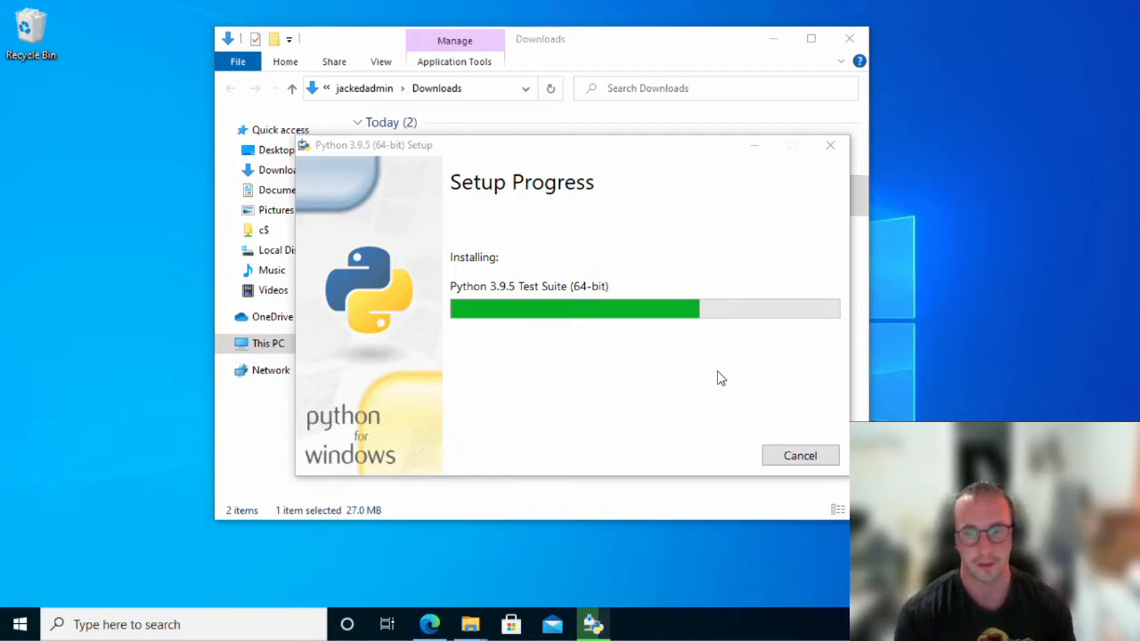
pyautogui.moveTo(641, 378)
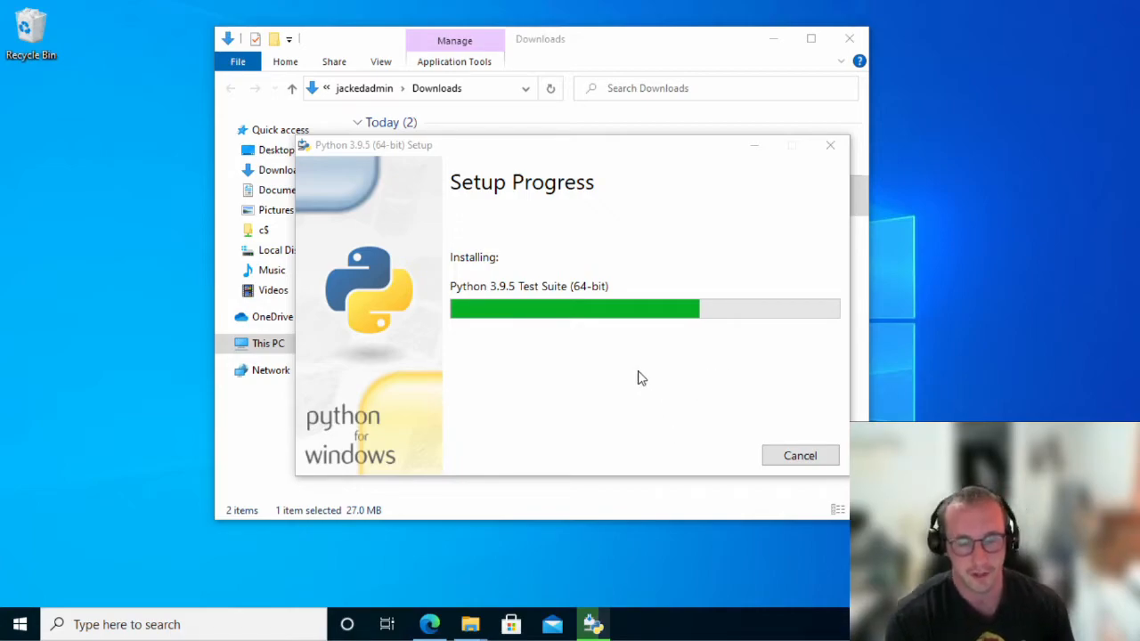
pyautogui.moveTo(632, 347)
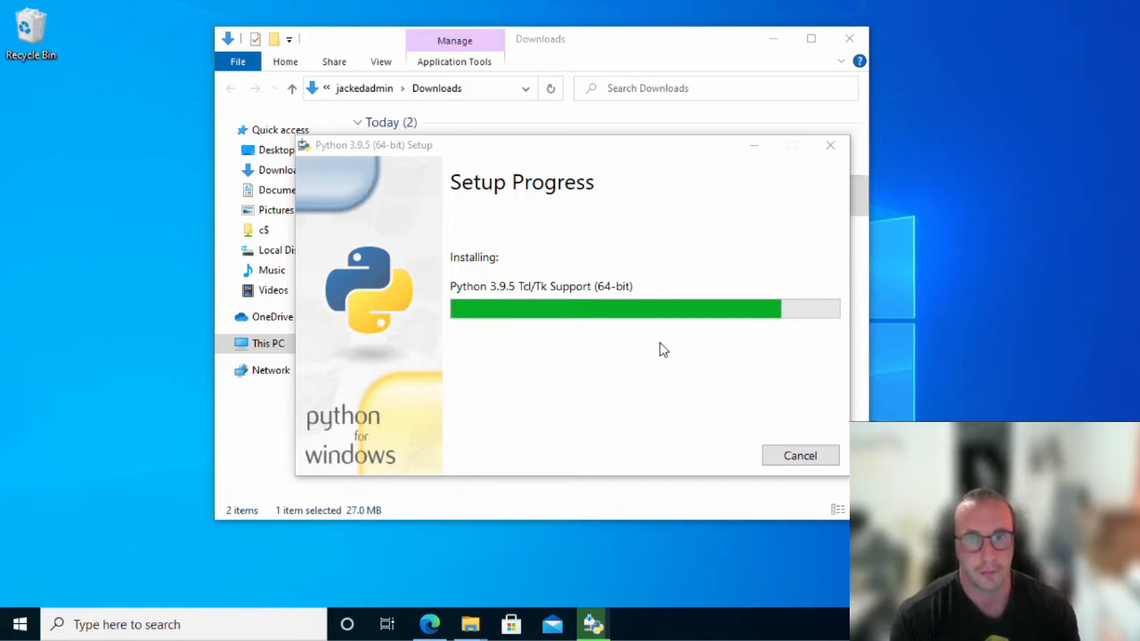
pyautogui.moveTo(681, 353)
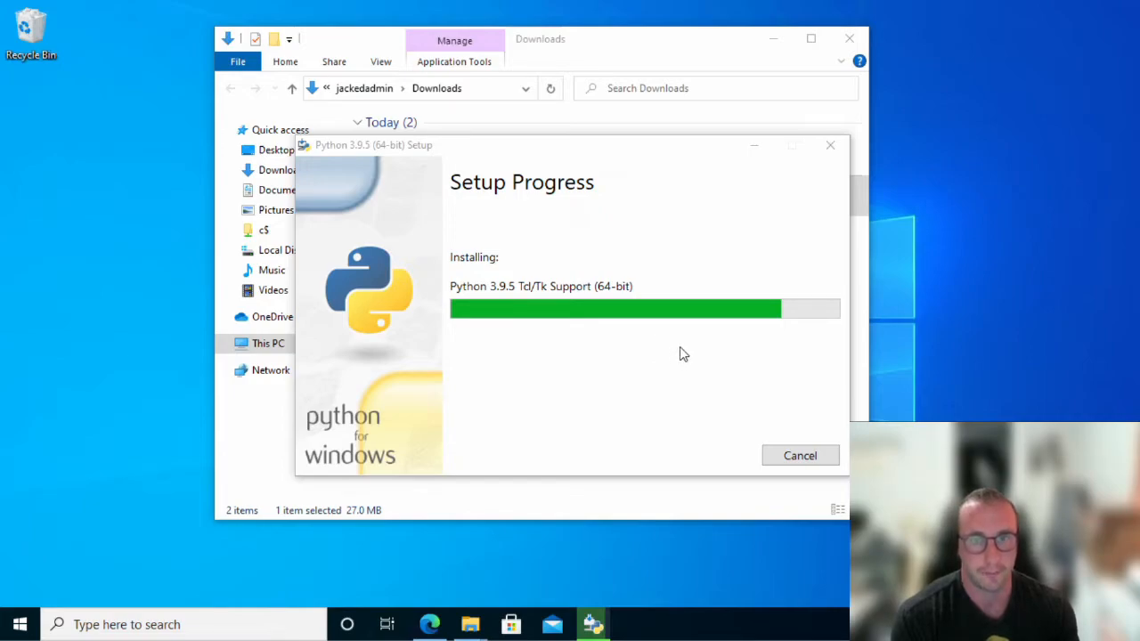
pyautogui.moveTo(683, 356)
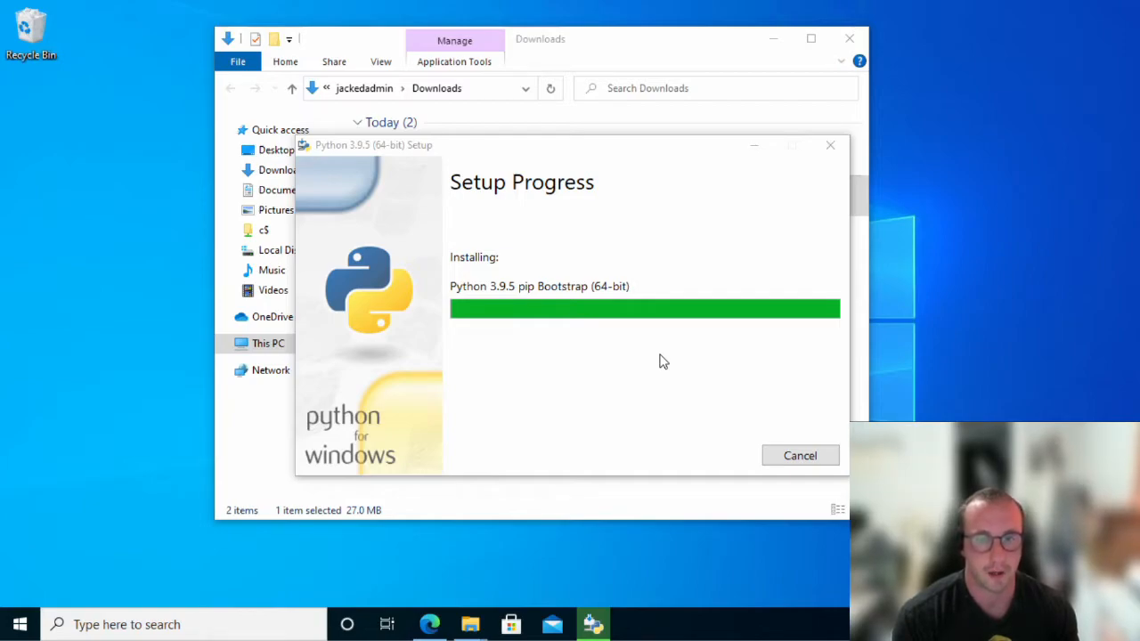
pyautogui.moveTo(638, 338)
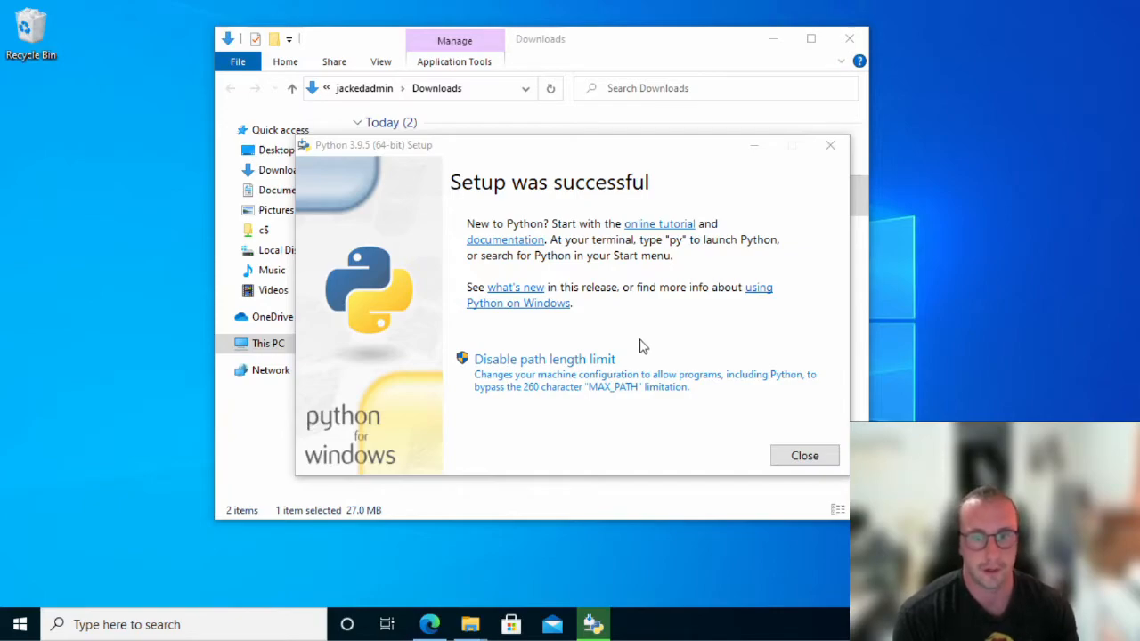
pyautogui.moveTo(478, 199)
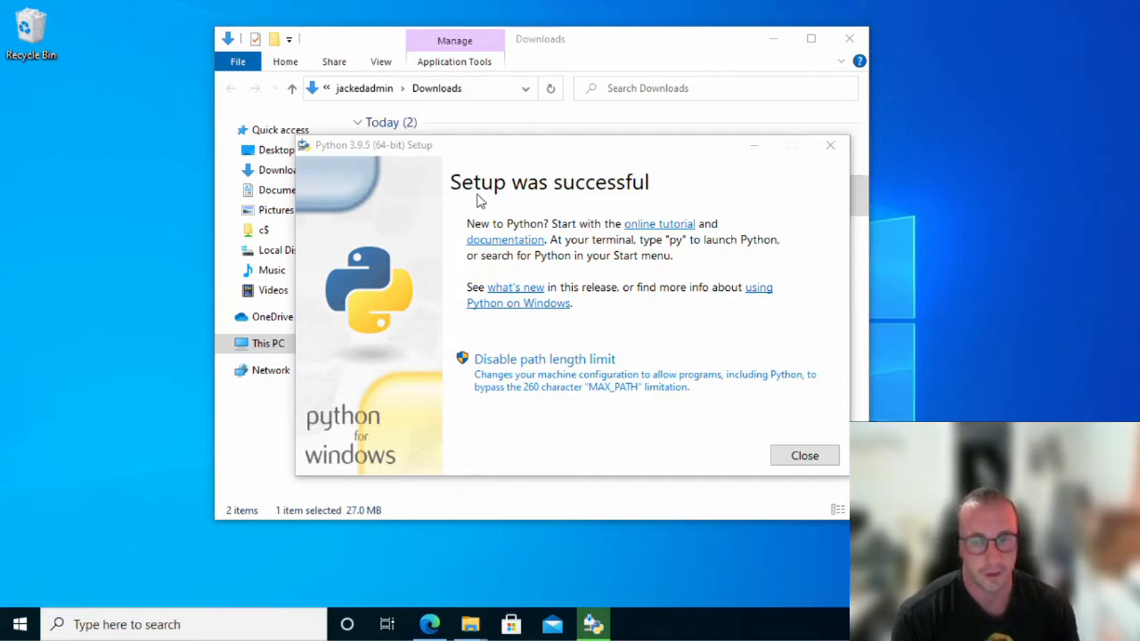
pyautogui.moveTo(601, 203)
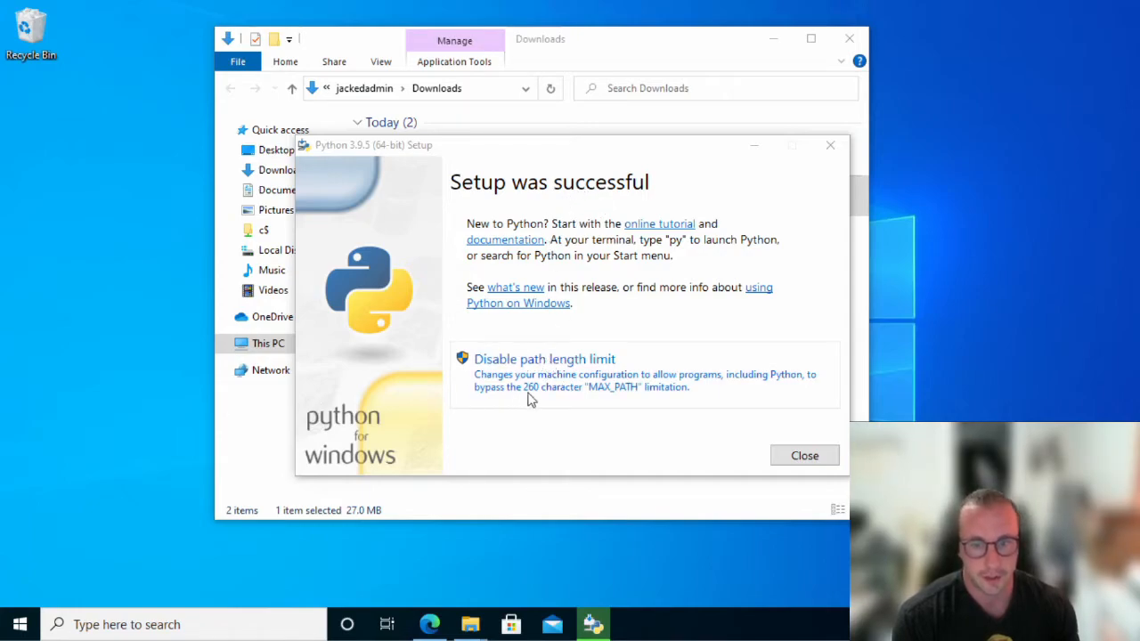
pyautogui.moveTo(520, 363)
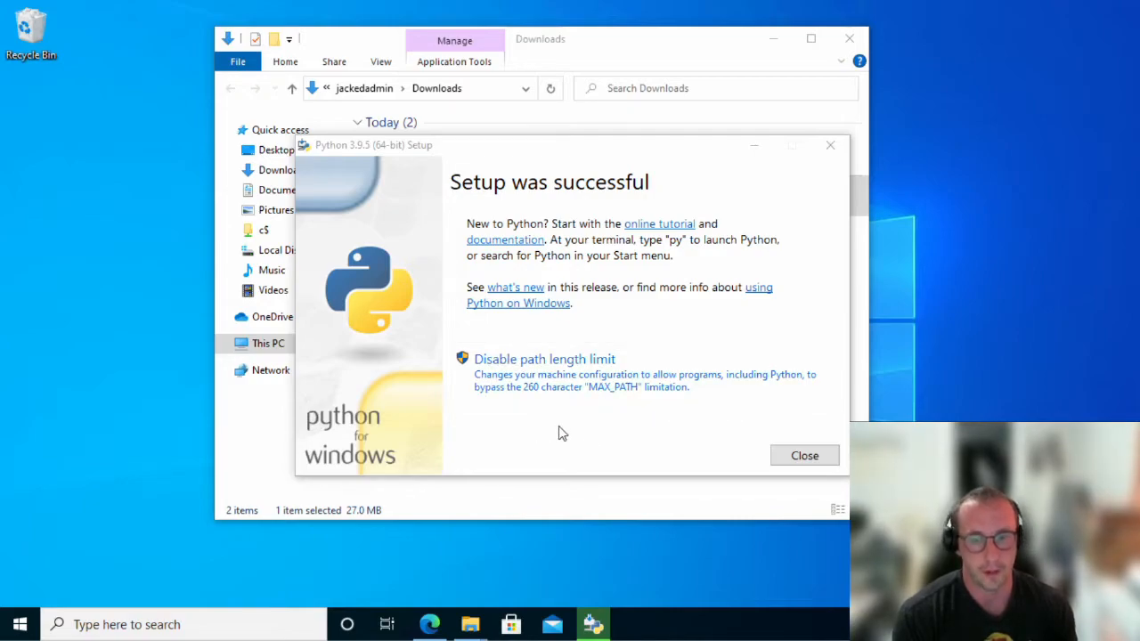
pyautogui.moveTo(636, 429)
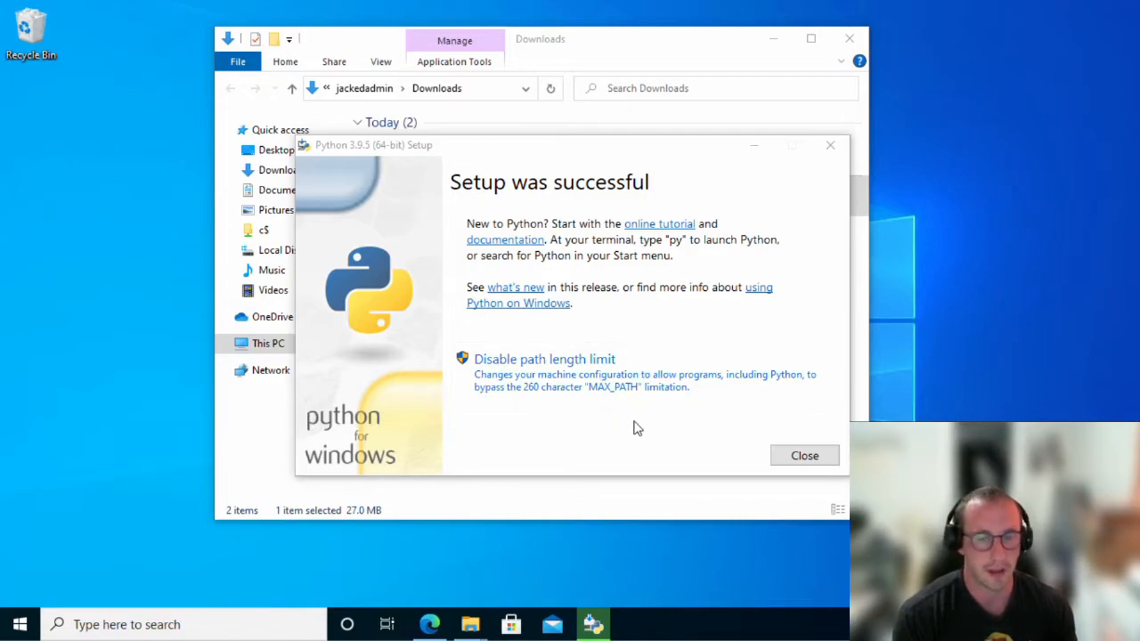
pyautogui.moveTo(520, 416)
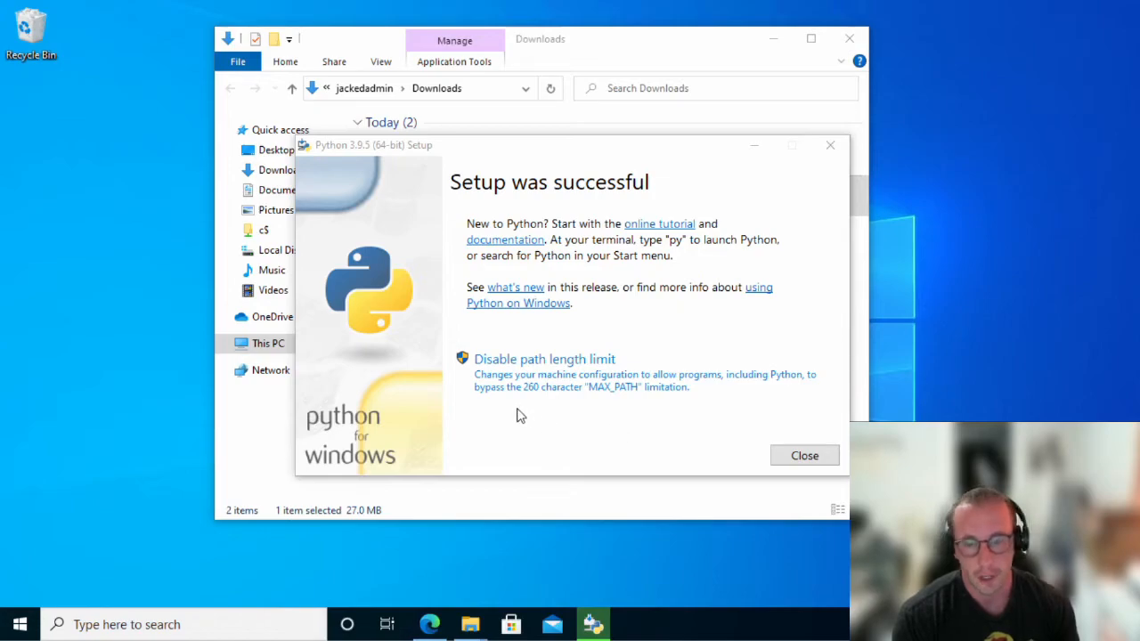
pyautogui.moveTo(601, 419)
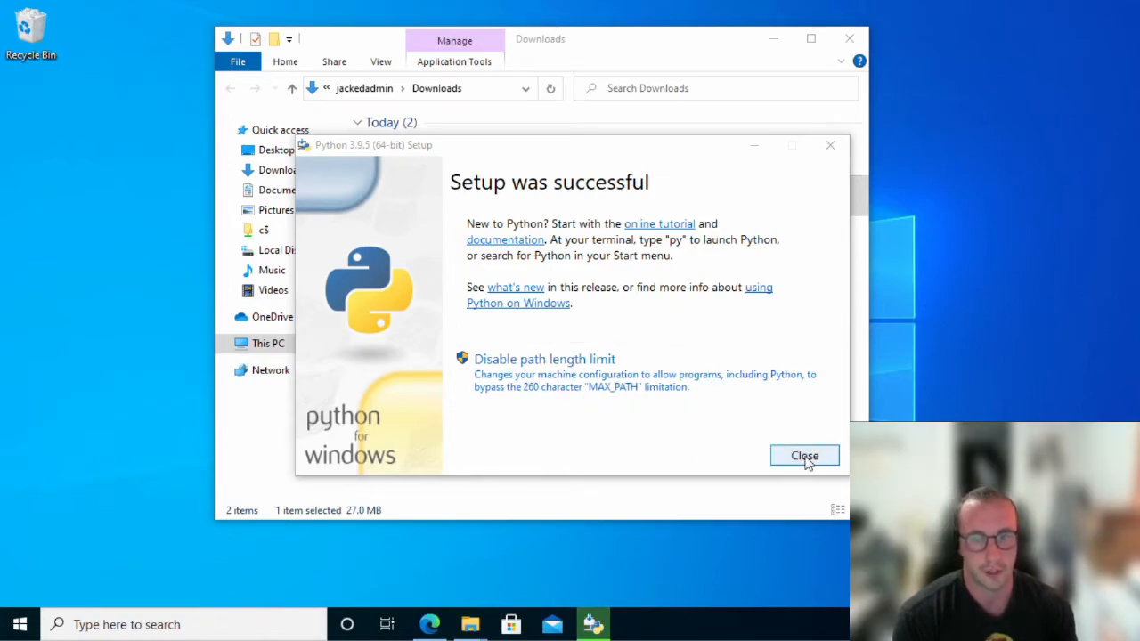
# Step: Close the Python 3.9.5 Setup success page
pyautogui.click(804, 455)
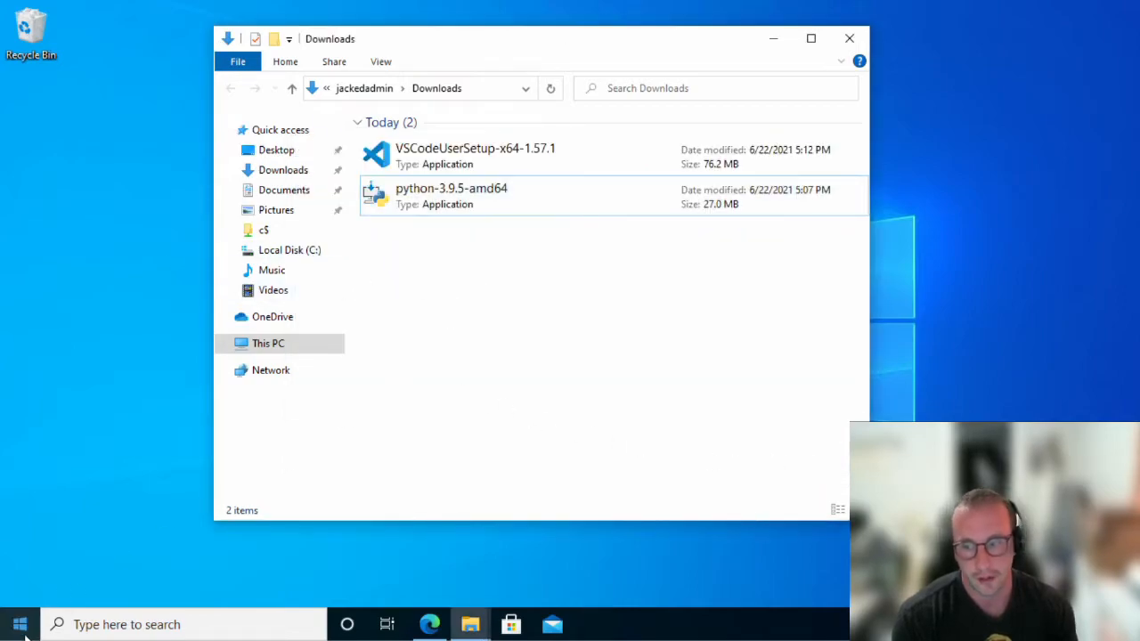
# Step: Launch VSCodeUserSetup-x64-1.57.1 from the Downloads folder
pyautogui.click(19, 623)
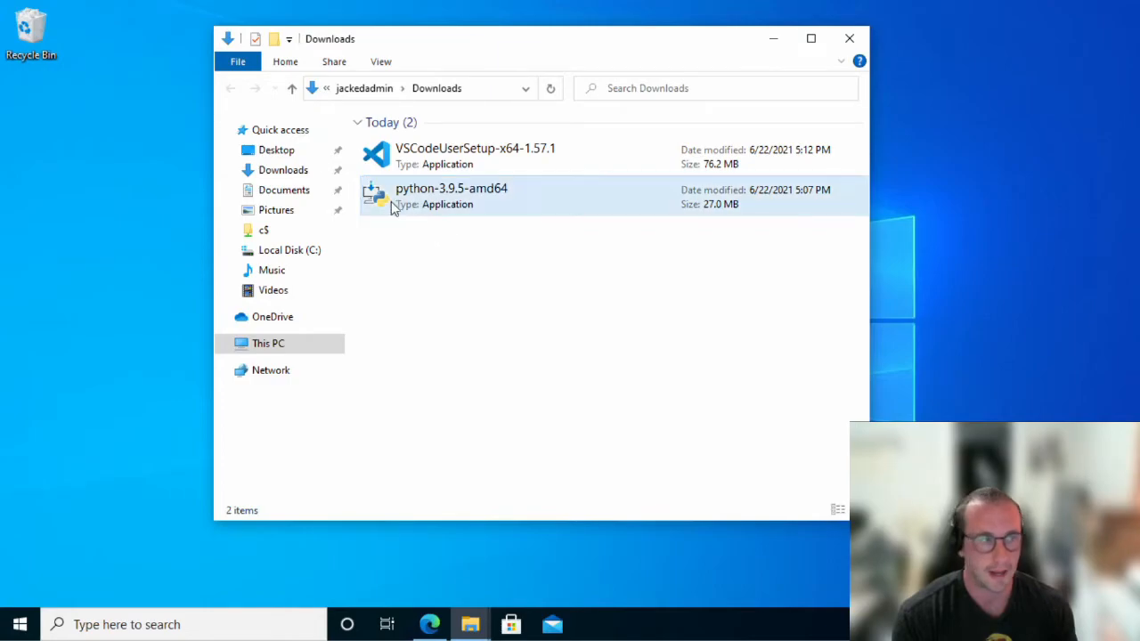
pyautogui.click(475, 156)
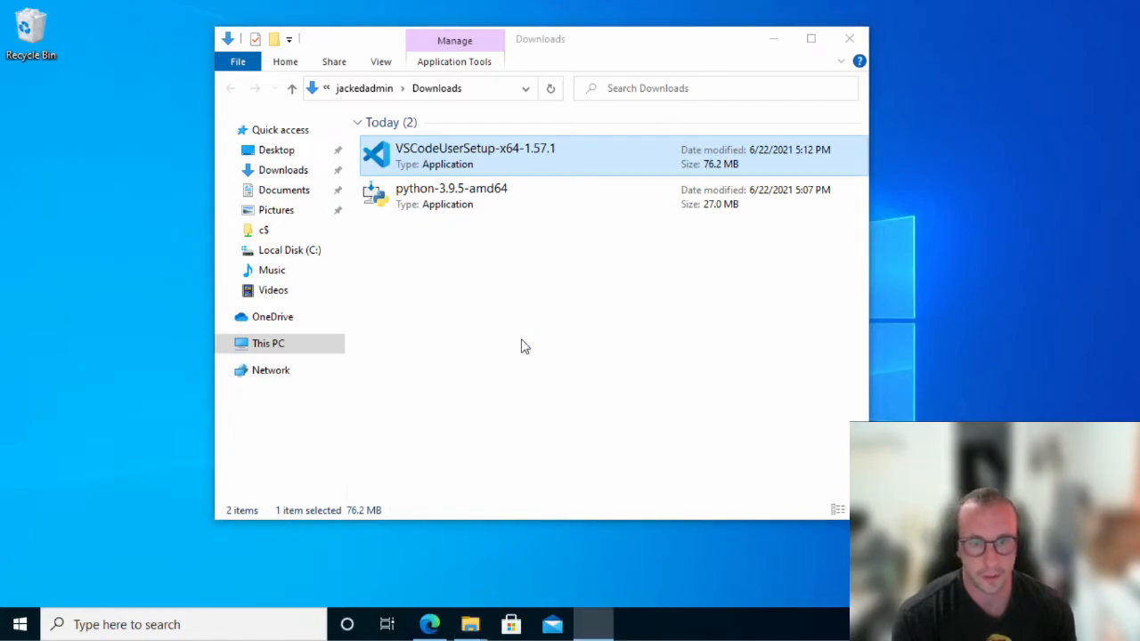
pyautogui.doubleClick(475, 156)
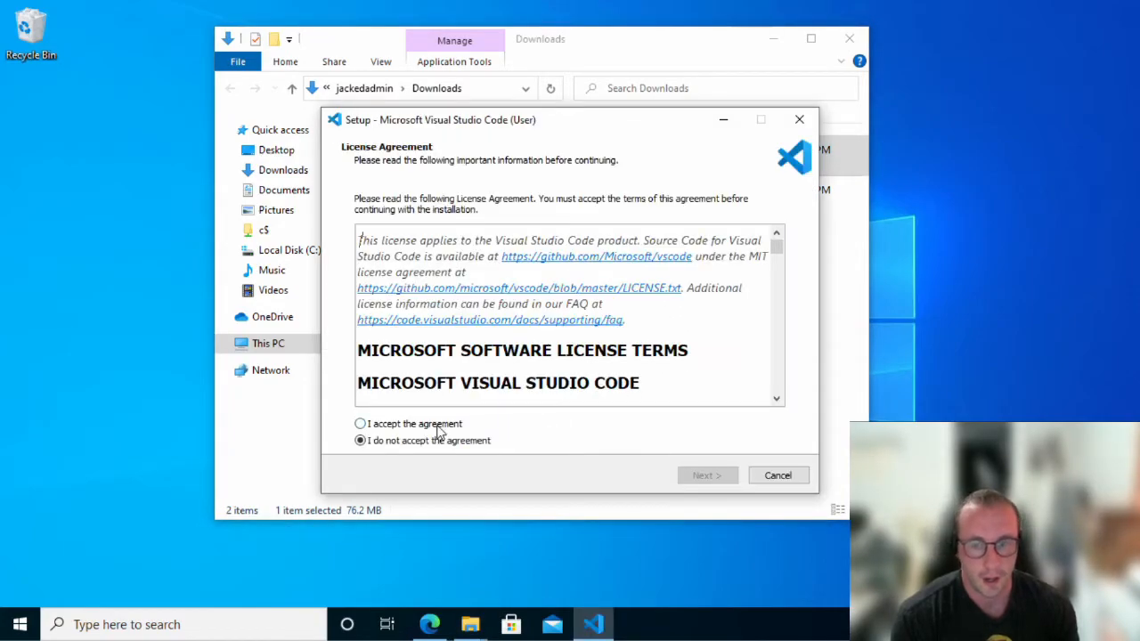
# Step: Accept the license, keep default folders, and register Code for supported file types
pyautogui.click(360, 423)
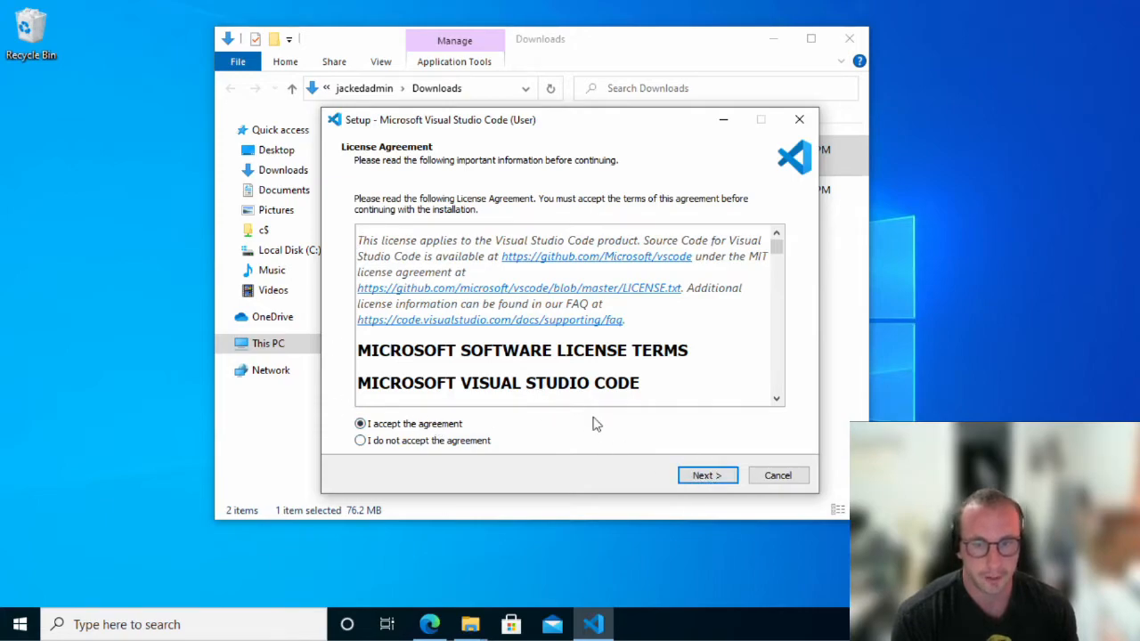
pyautogui.click(707, 475)
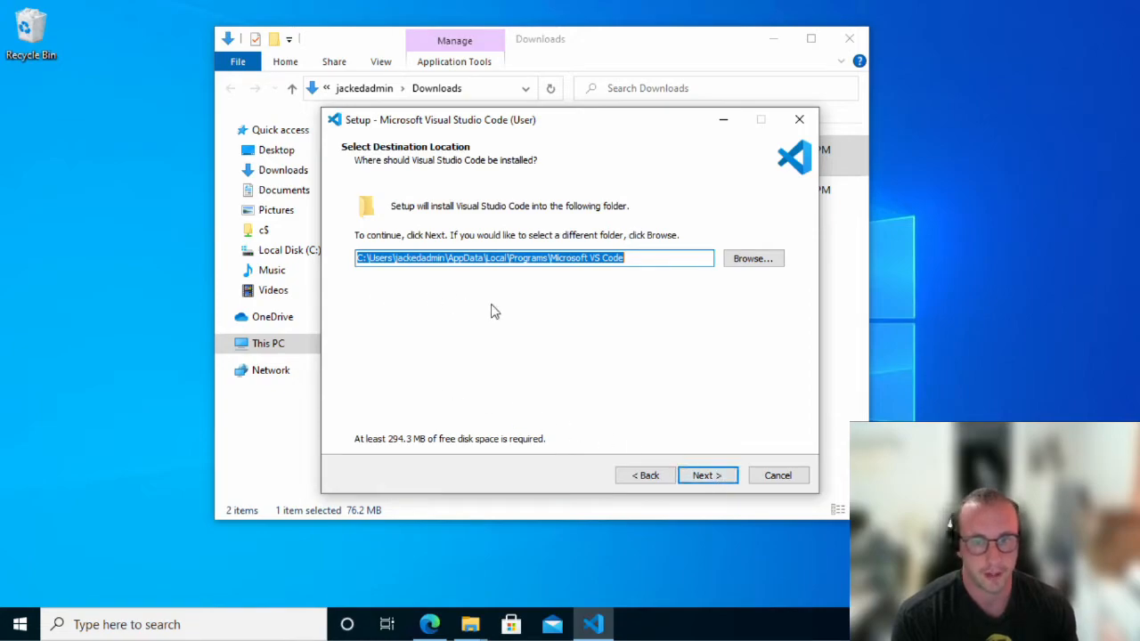
pyautogui.moveTo(692, 318)
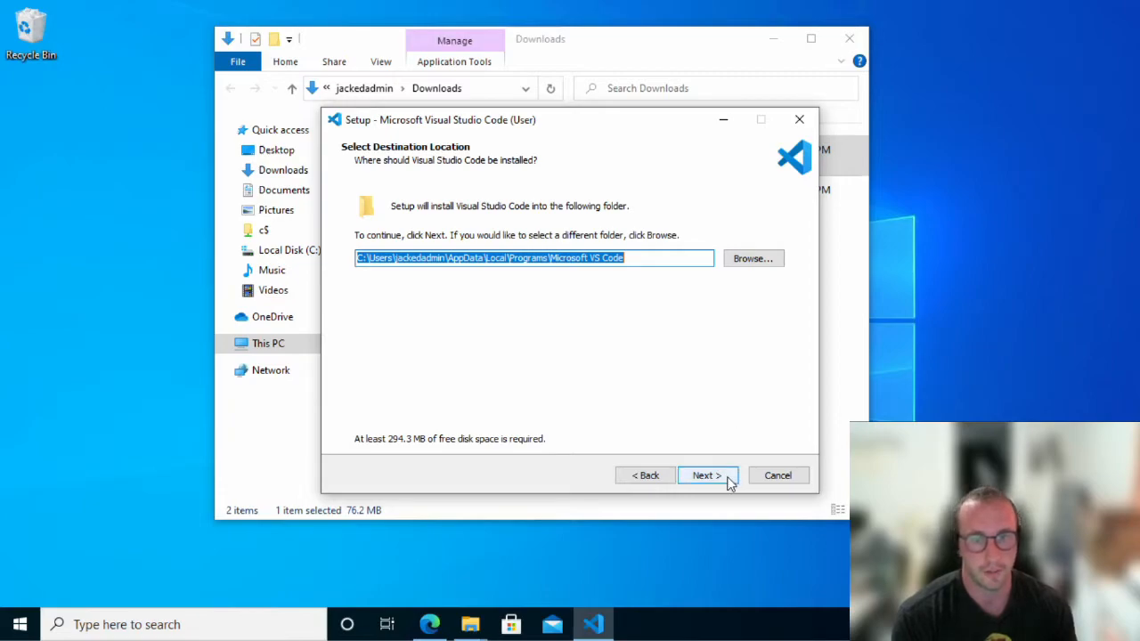
pyautogui.moveTo(687, 495)
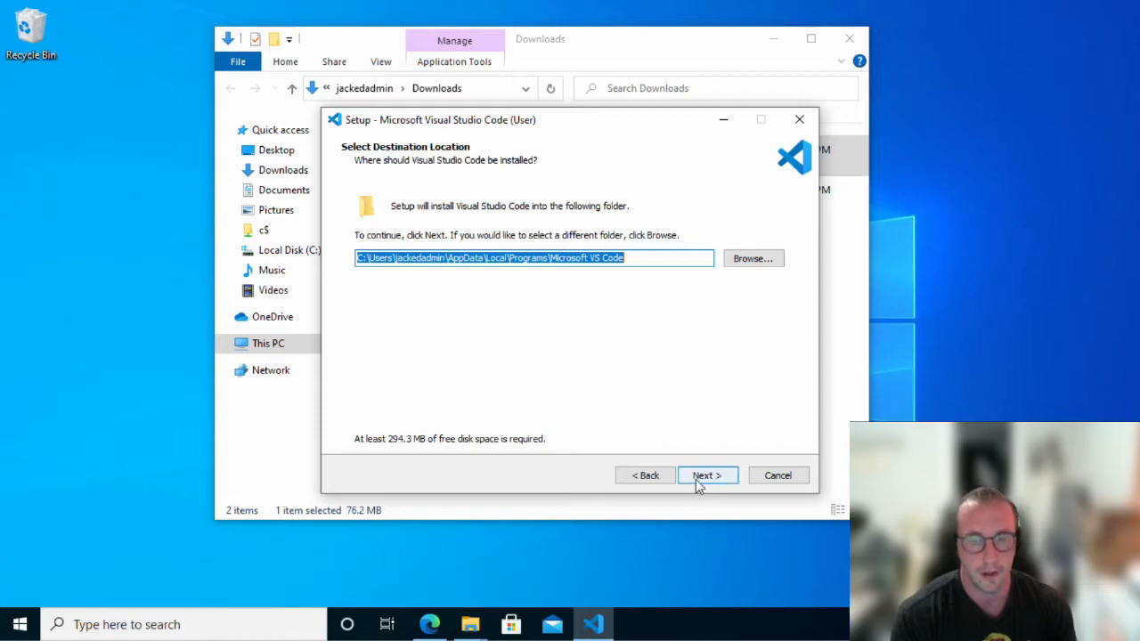
pyautogui.click(707, 474)
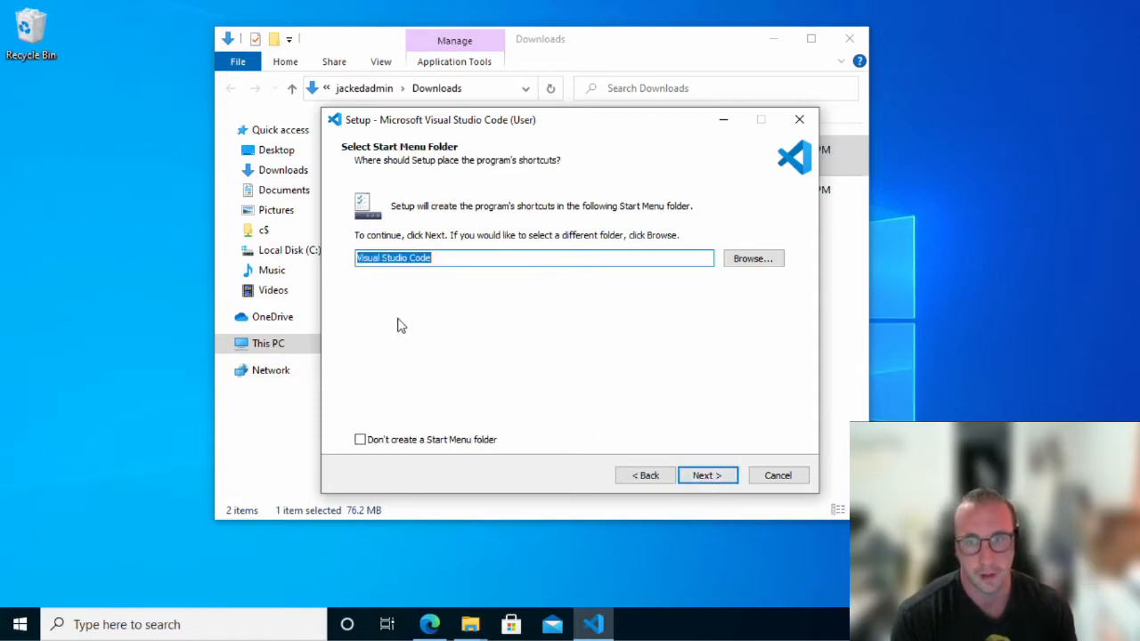
pyautogui.moveTo(735, 469)
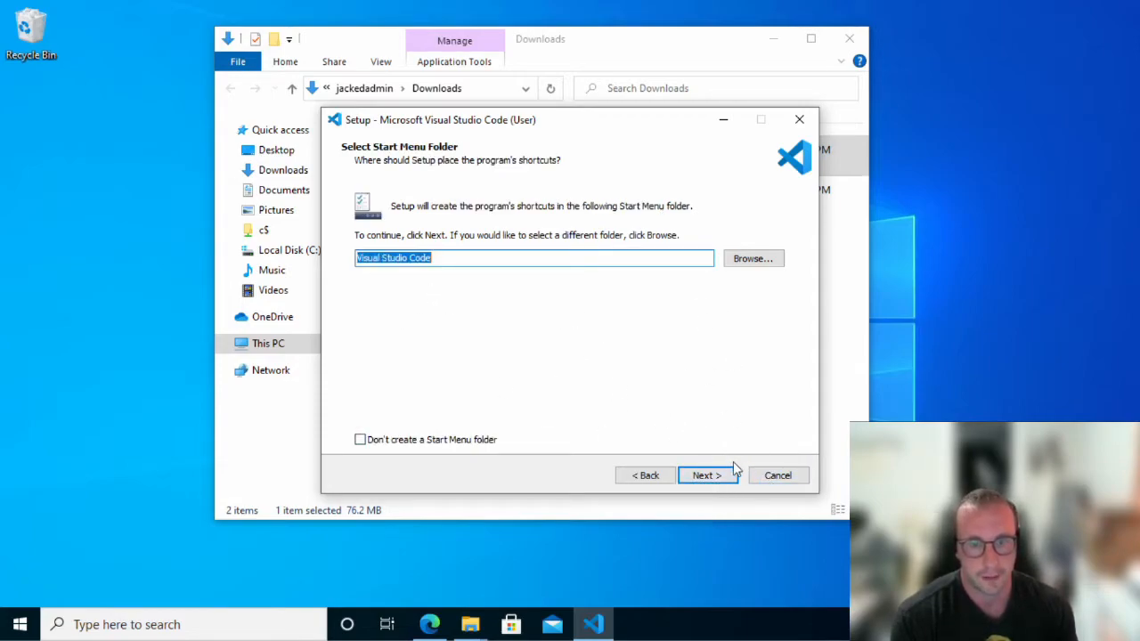
pyautogui.click(704, 475)
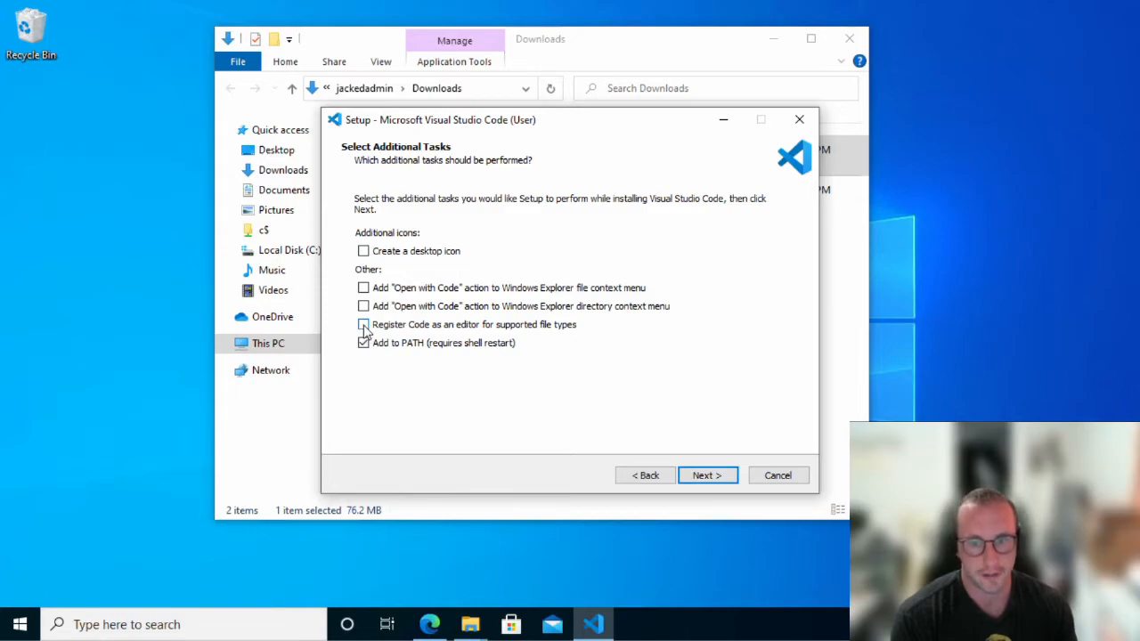
pyautogui.click(363, 324)
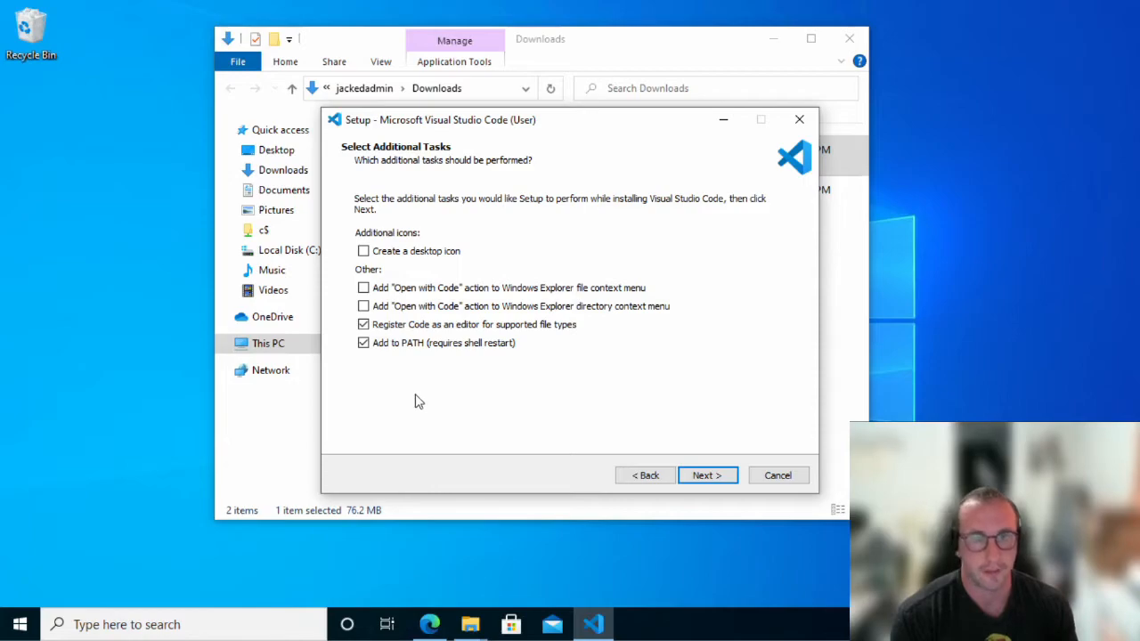
pyautogui.moveTo(470, 420)
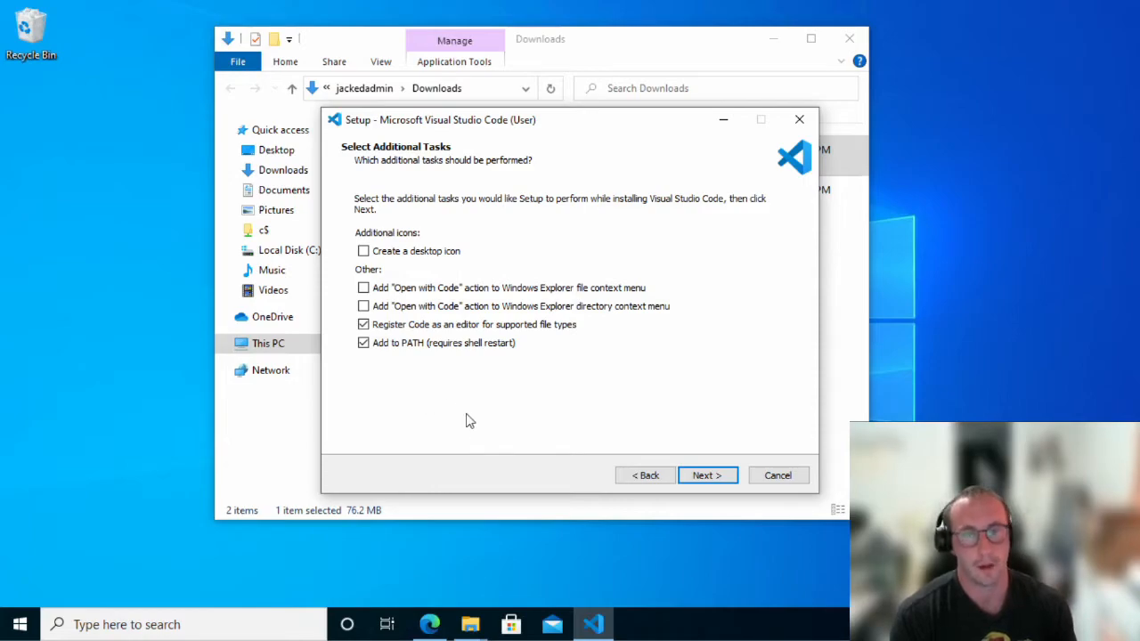
pyautogui.moveTo(666, 470)
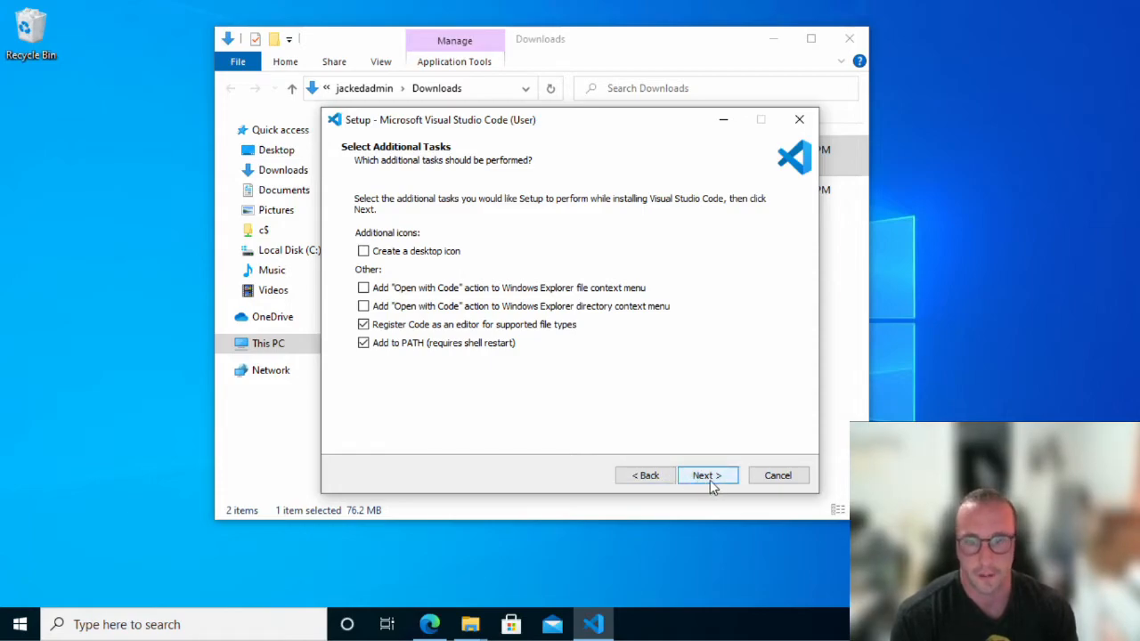
pyautogui.click(706, 475)
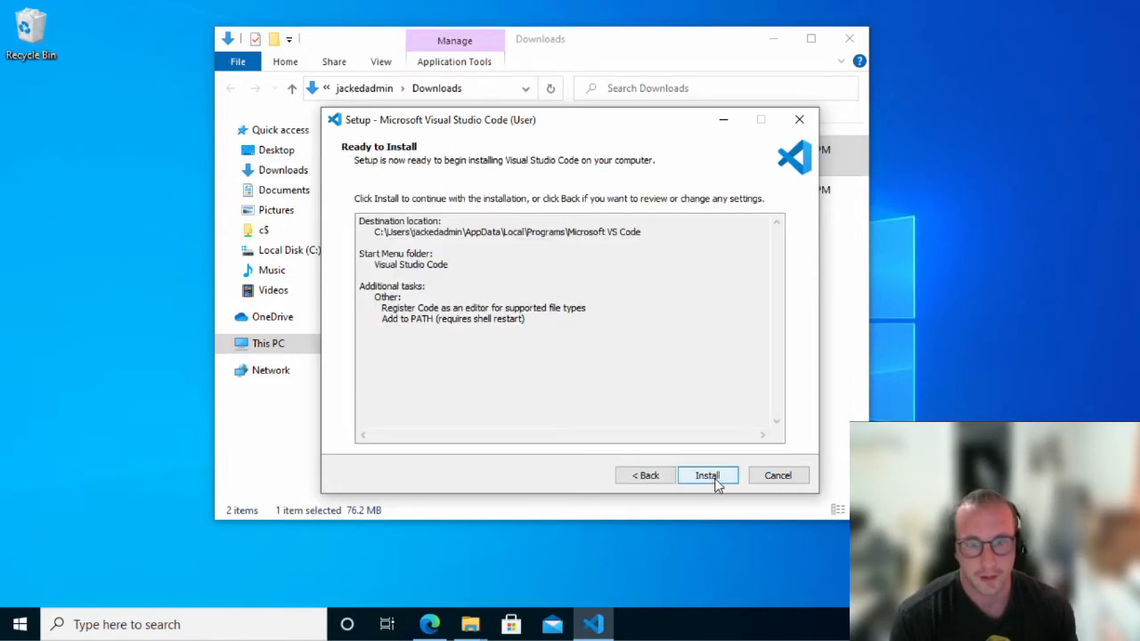
# Step: Install Visual Studio Code and finish setup with Launch Visual Studio Code ticked
pyautogui.click(706, 474)
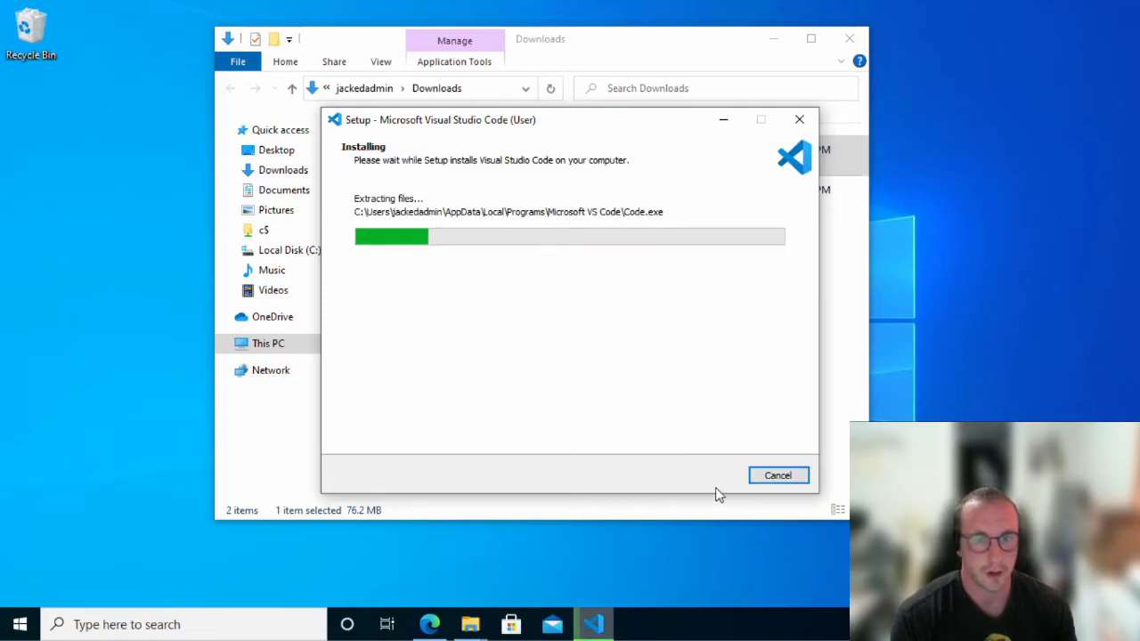
pyautogui.moveTo(487, 345)
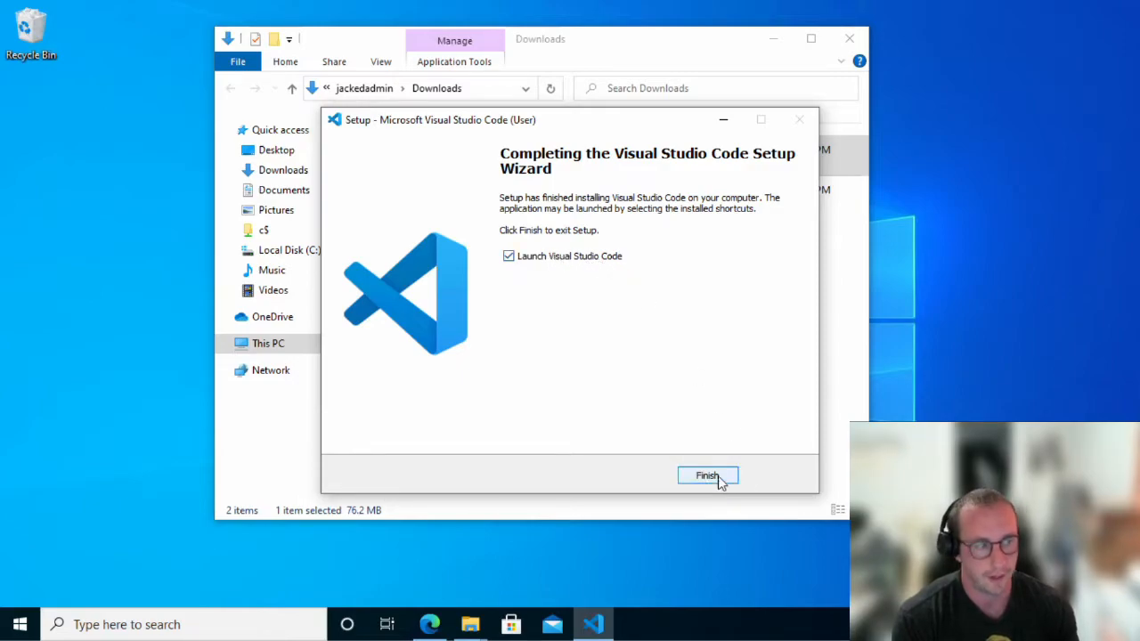
pyautogui.click(707, 474)
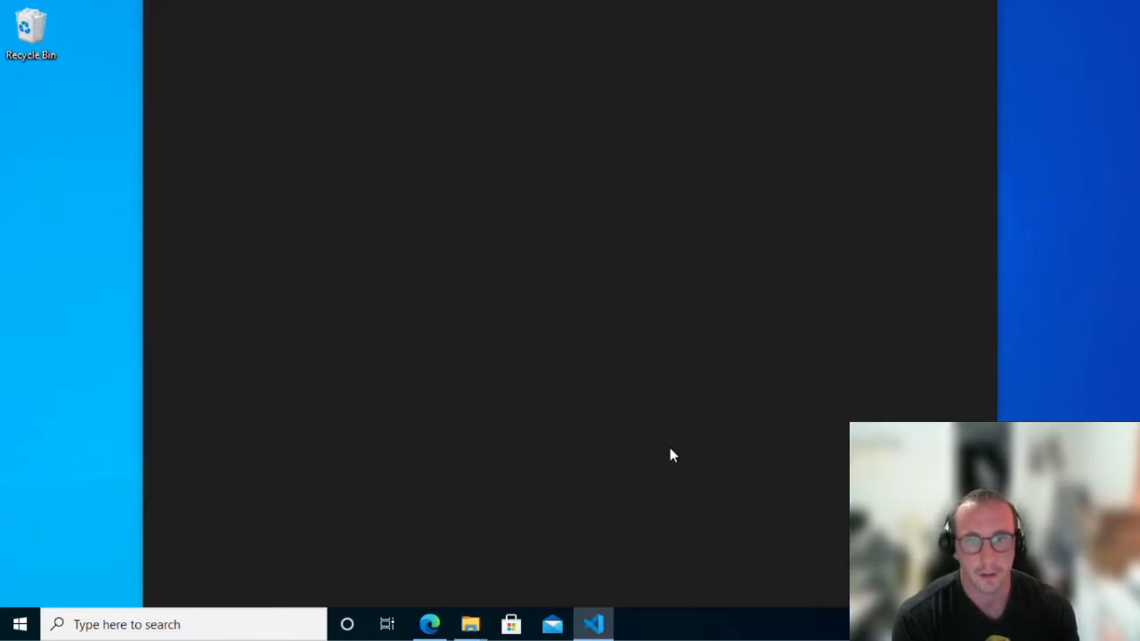
pyautogui.moveTo(681, 466)
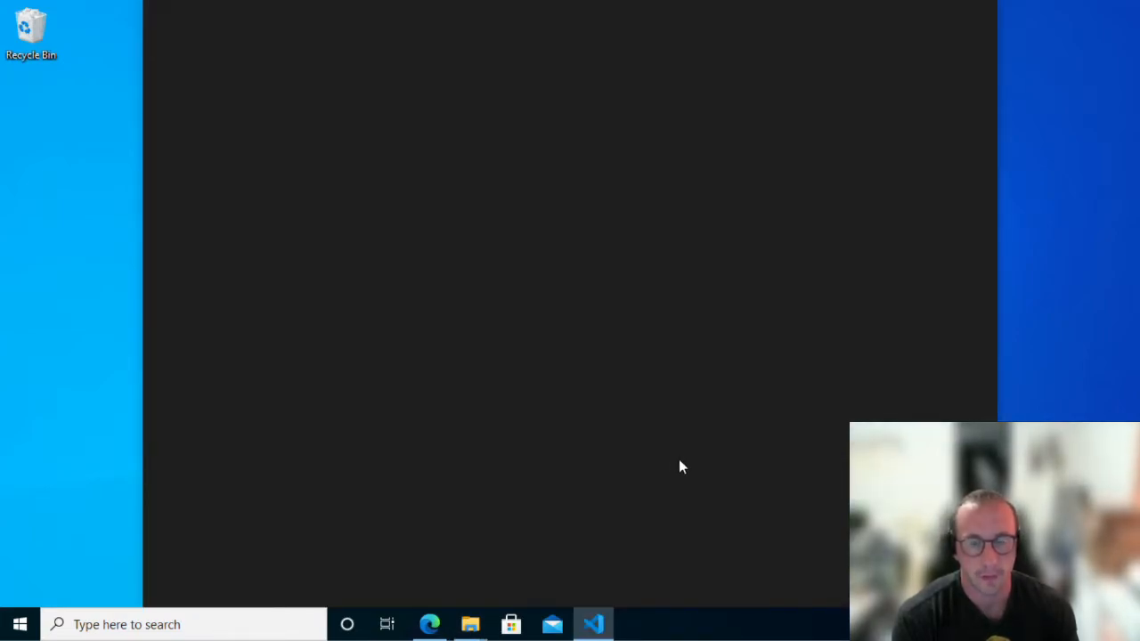
# Step: Let Visual Studio Code load its Getting Started page on first launch
pyautogui.click(592, 623)
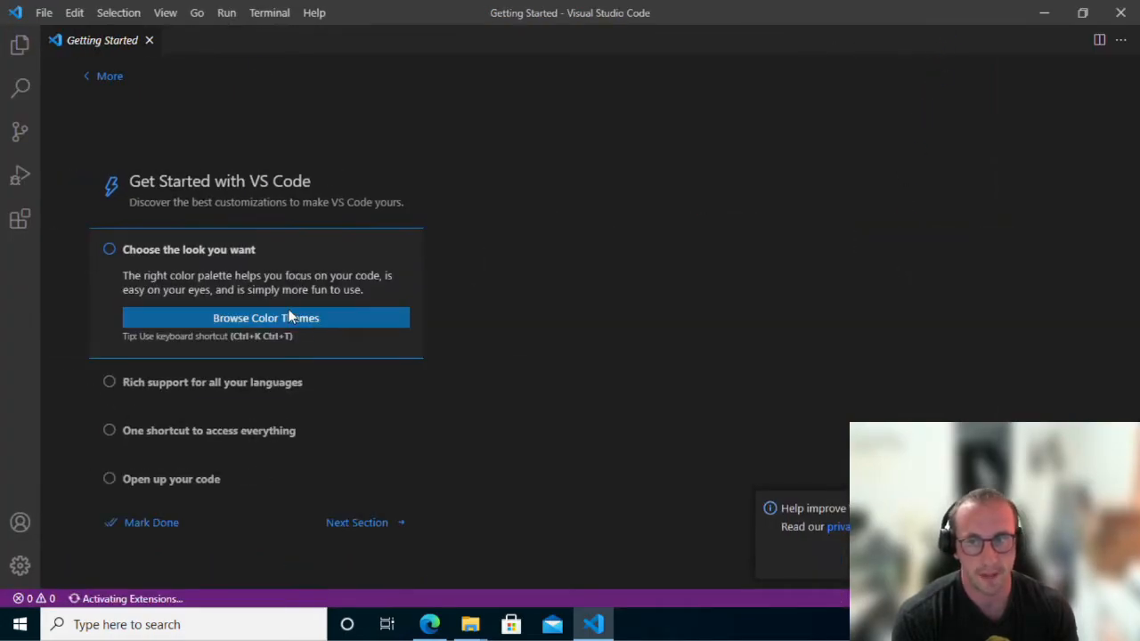
# Step: Keep the Dark theme, dismiss the WSL notice, and expand language extension support
pyautogui.click(266, 318)
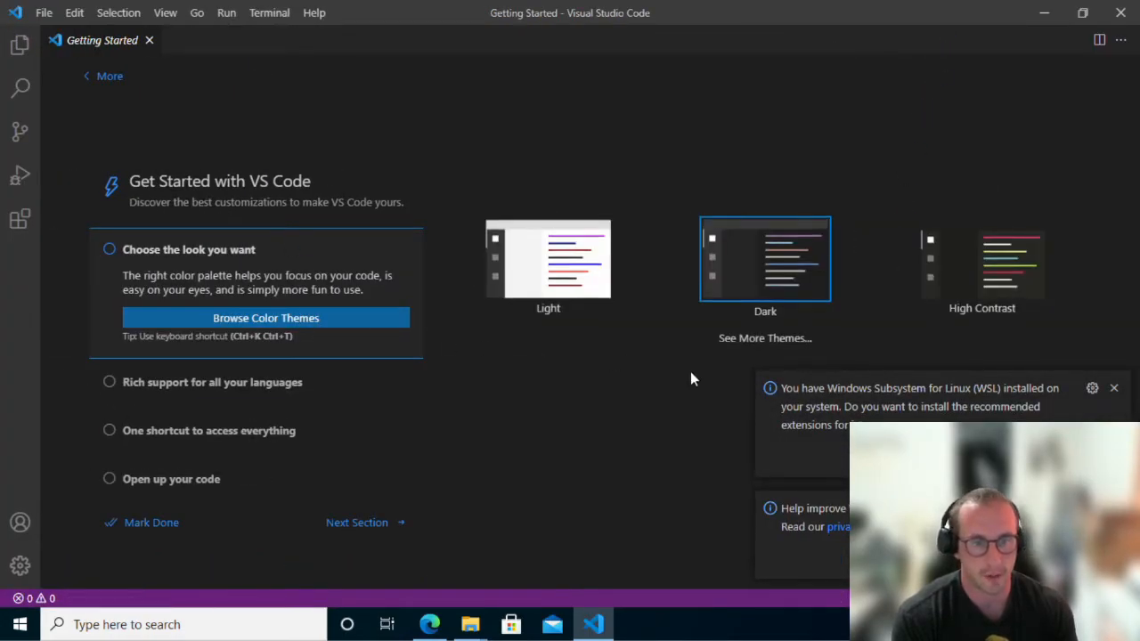
pyautogui.click(1112, 387)
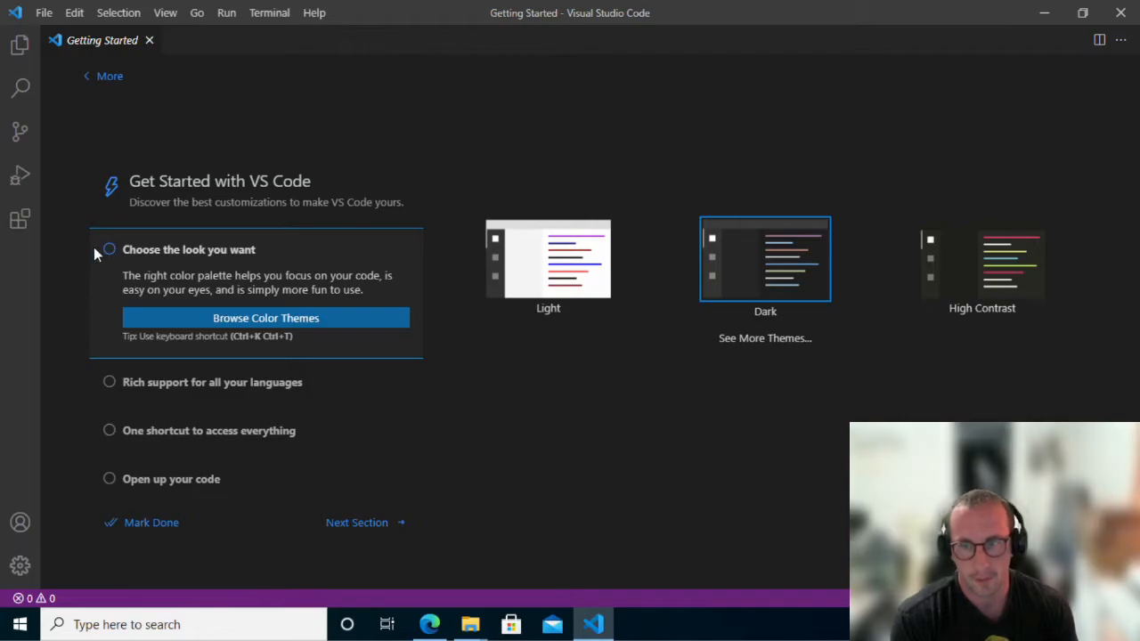
pyautogui.moveTo(265, 318)
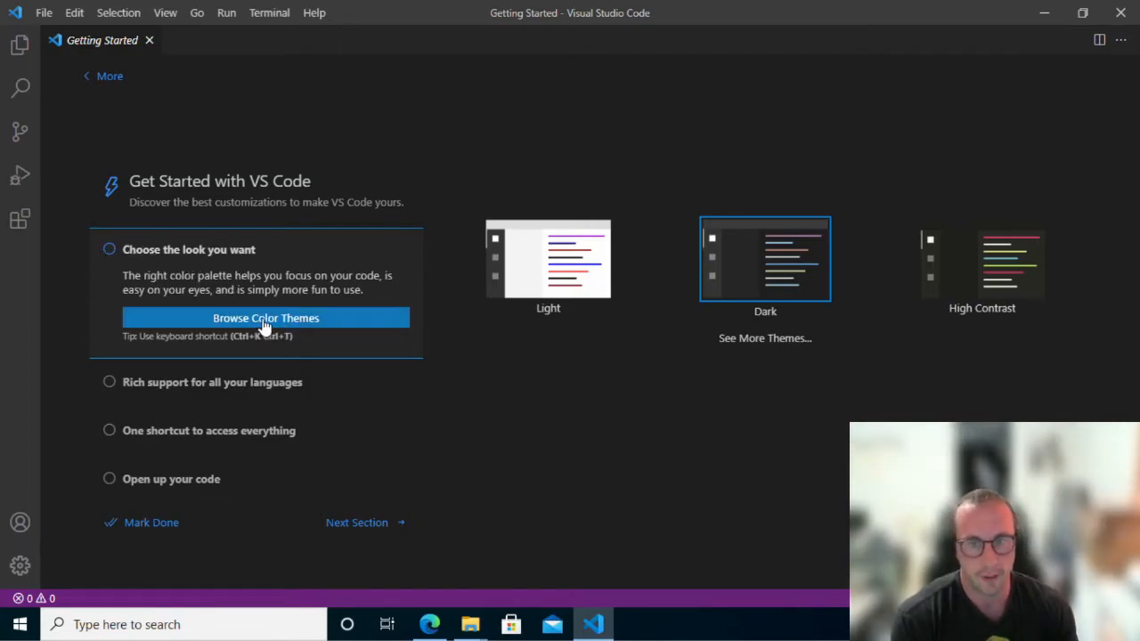
pyautogui.click(265, 318)
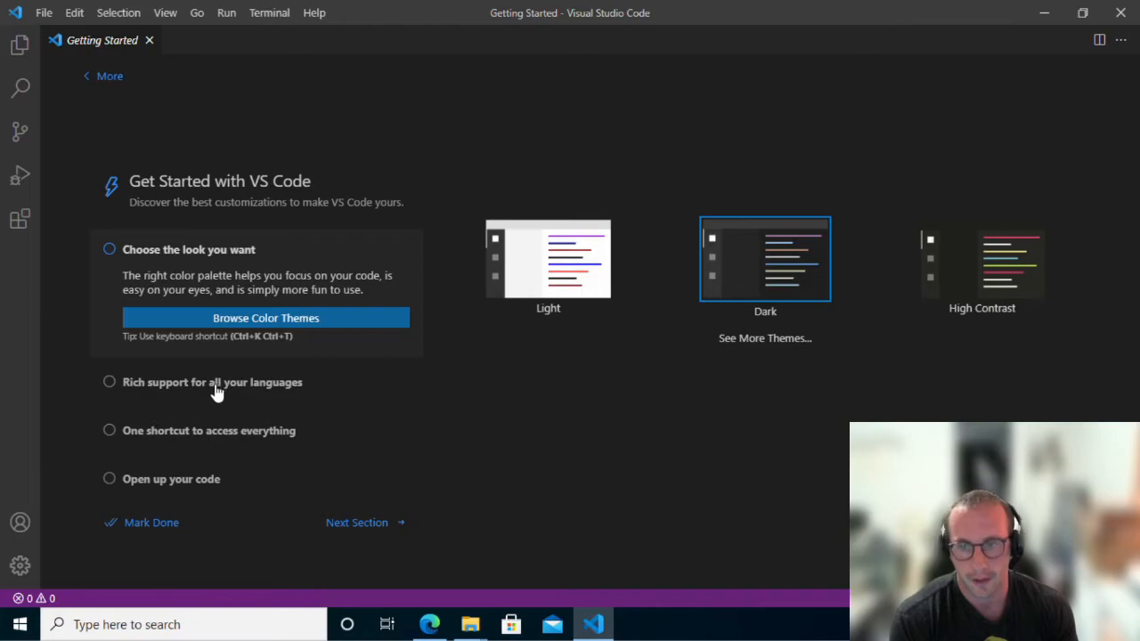
pyautogui.click(110, 250)
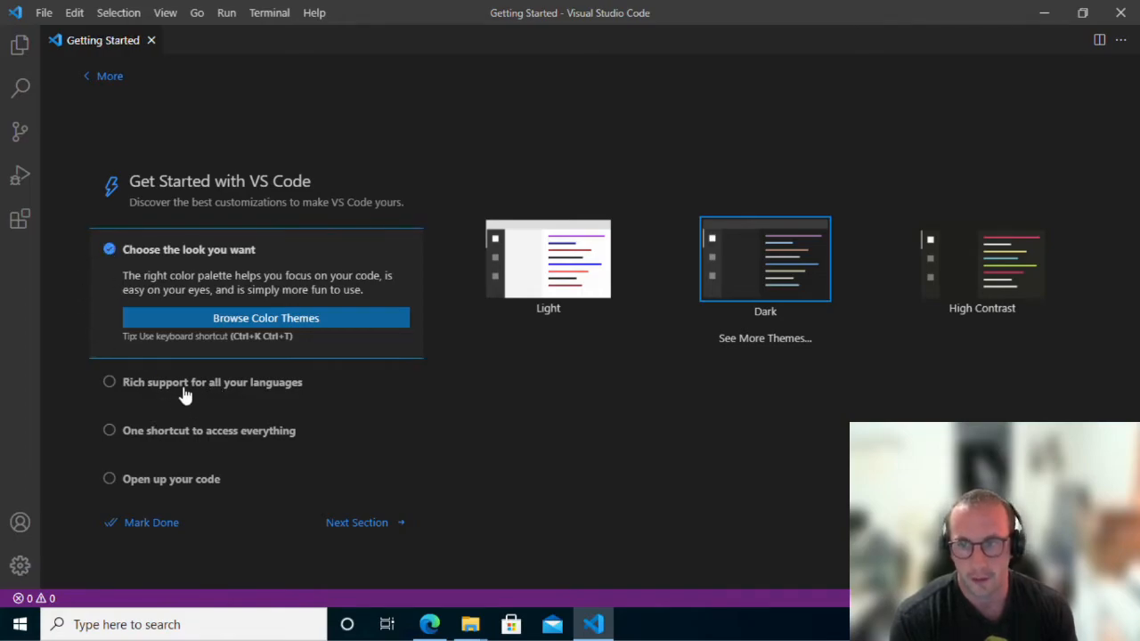
pyautogui.click(212, 382)
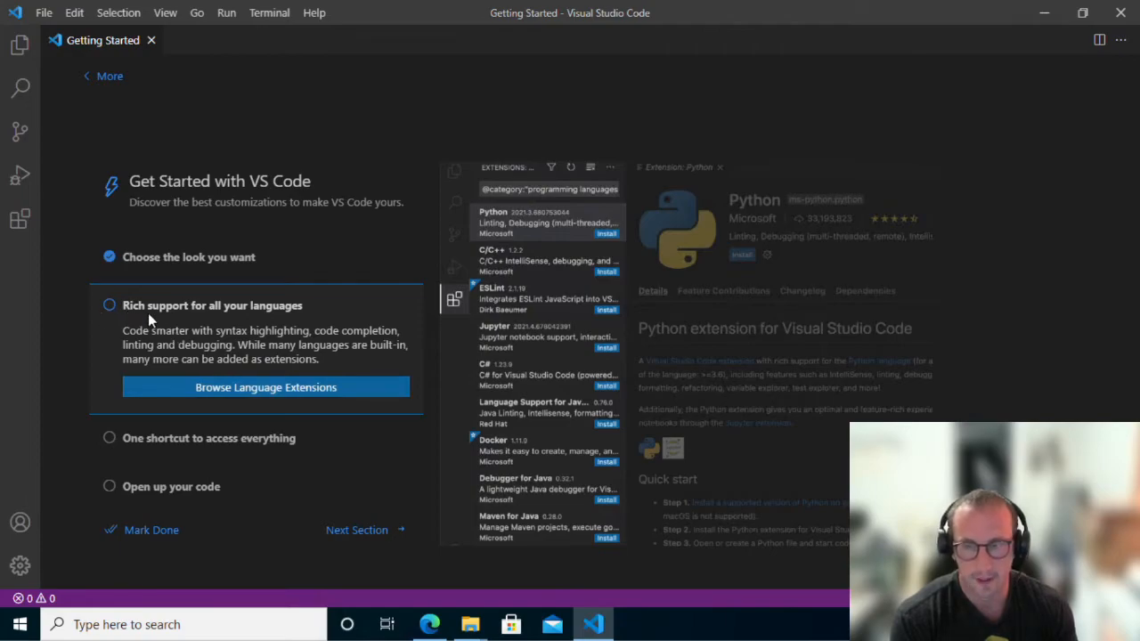
pyautogui.moveTo(236, 318)
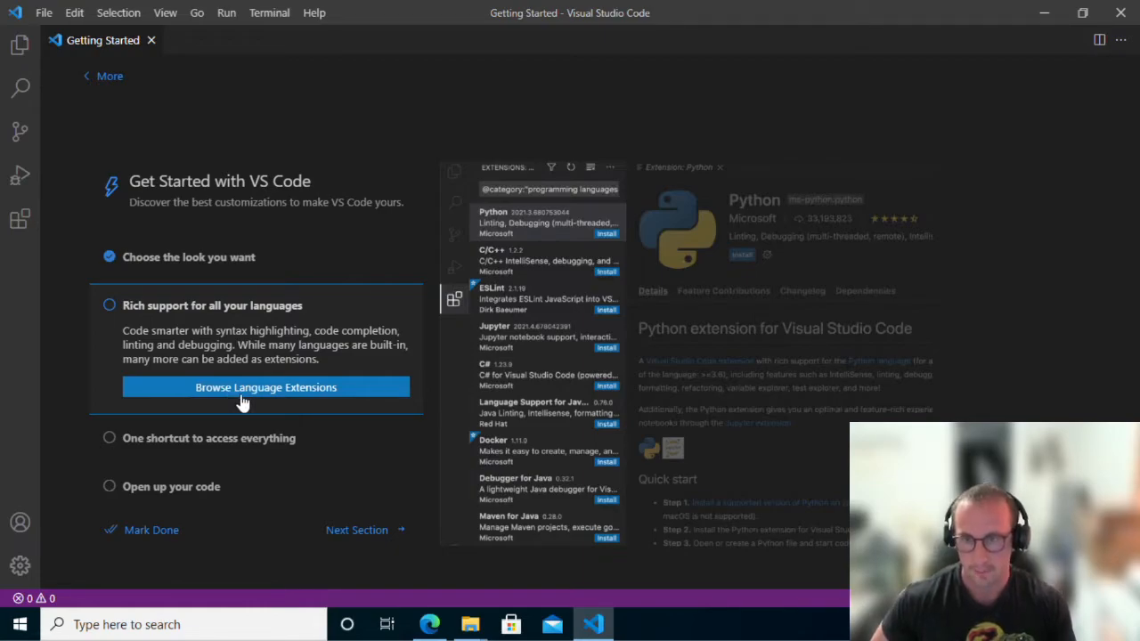
pyautogui.moveTo(275, 394)
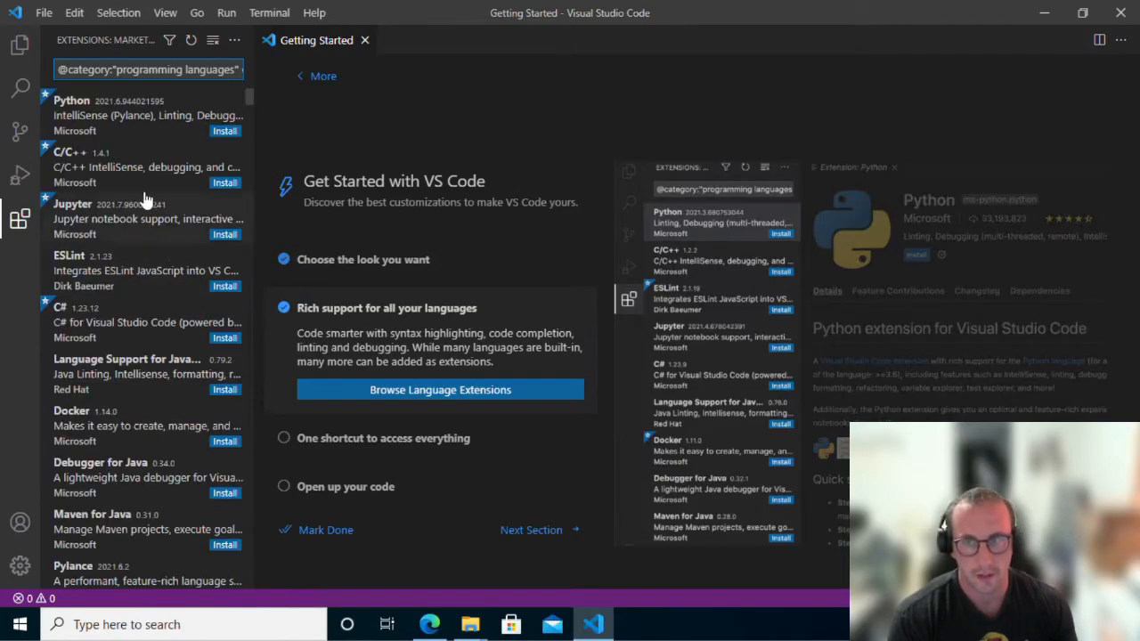
pyautogui.moveTo(316, 147)
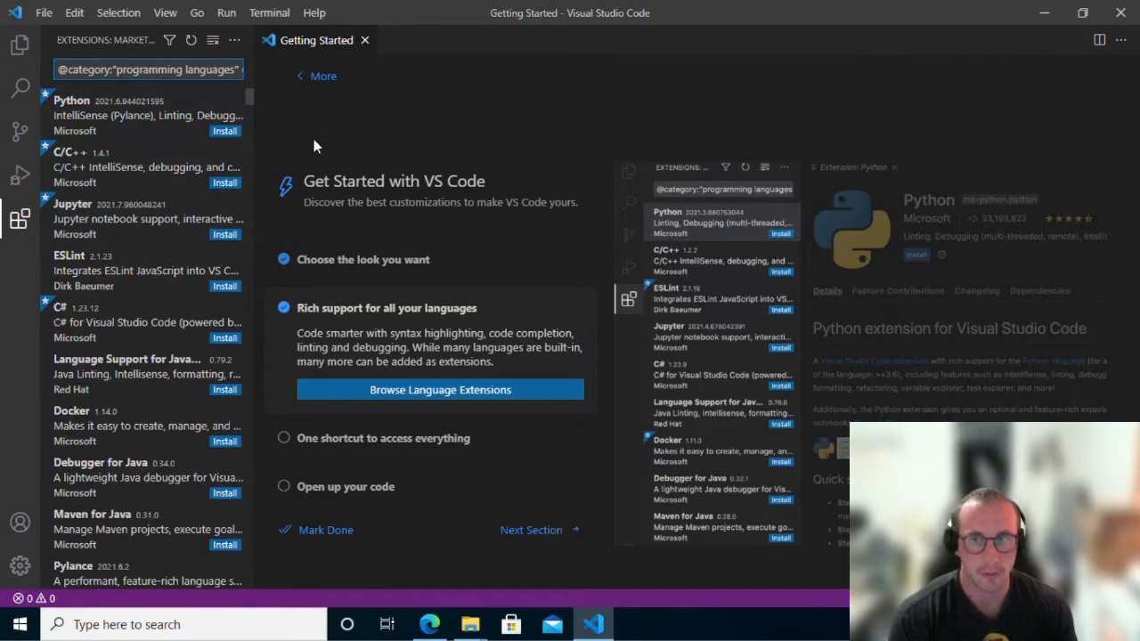
pyautogui.moveTo(165, 134)
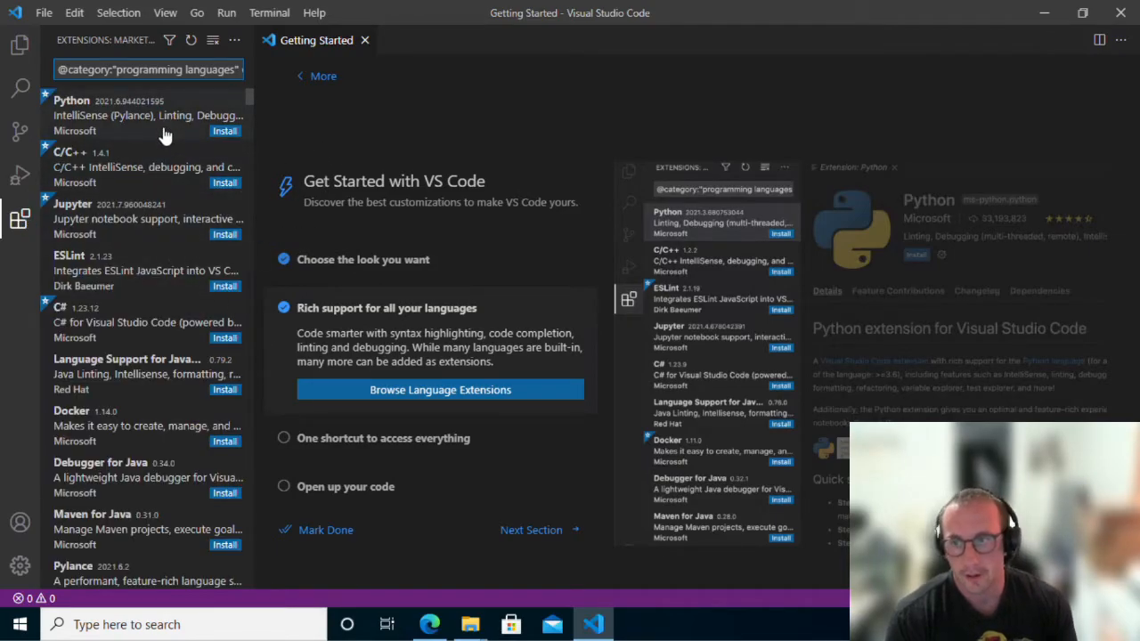
pyautogui.moveTo(84, 130)
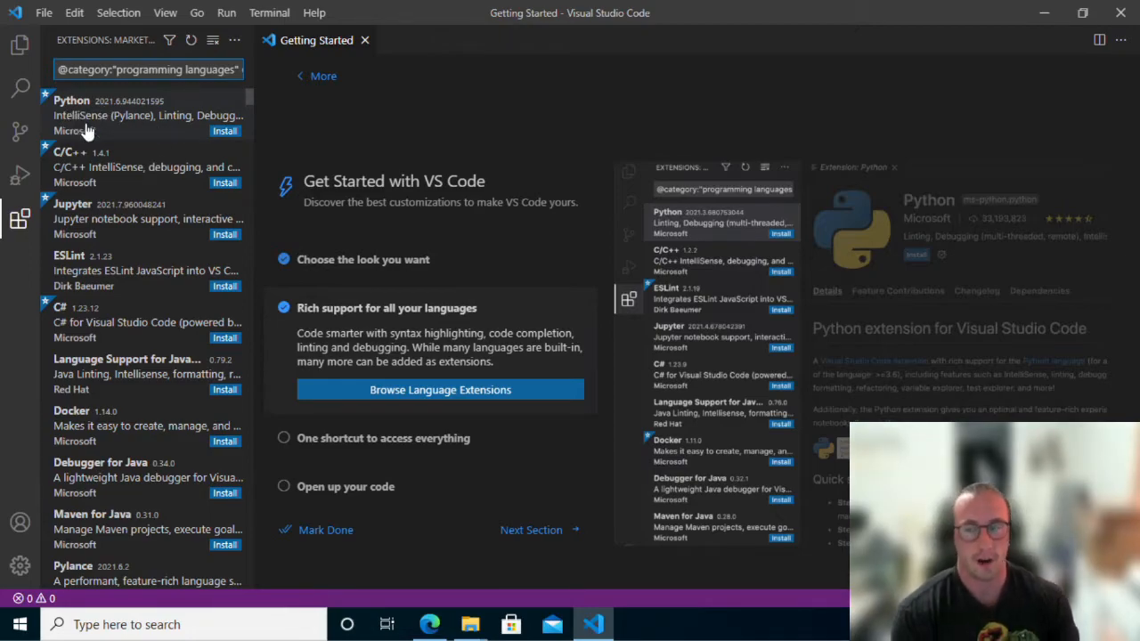
pyautogui.moveTo(169, 136)
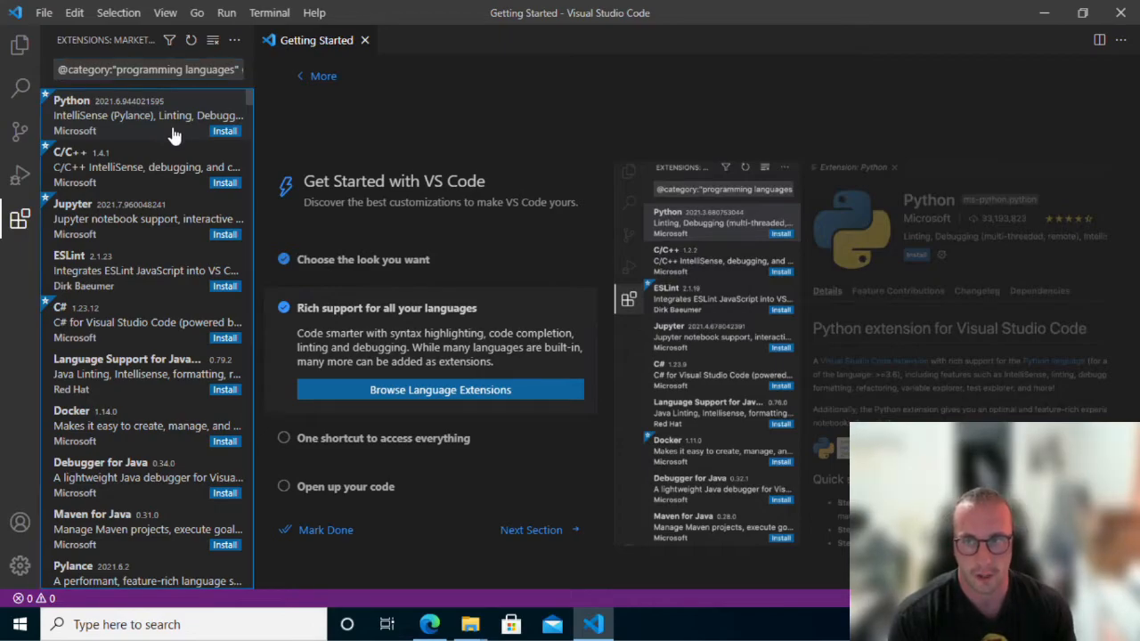
pyautogui.click(147, 115)
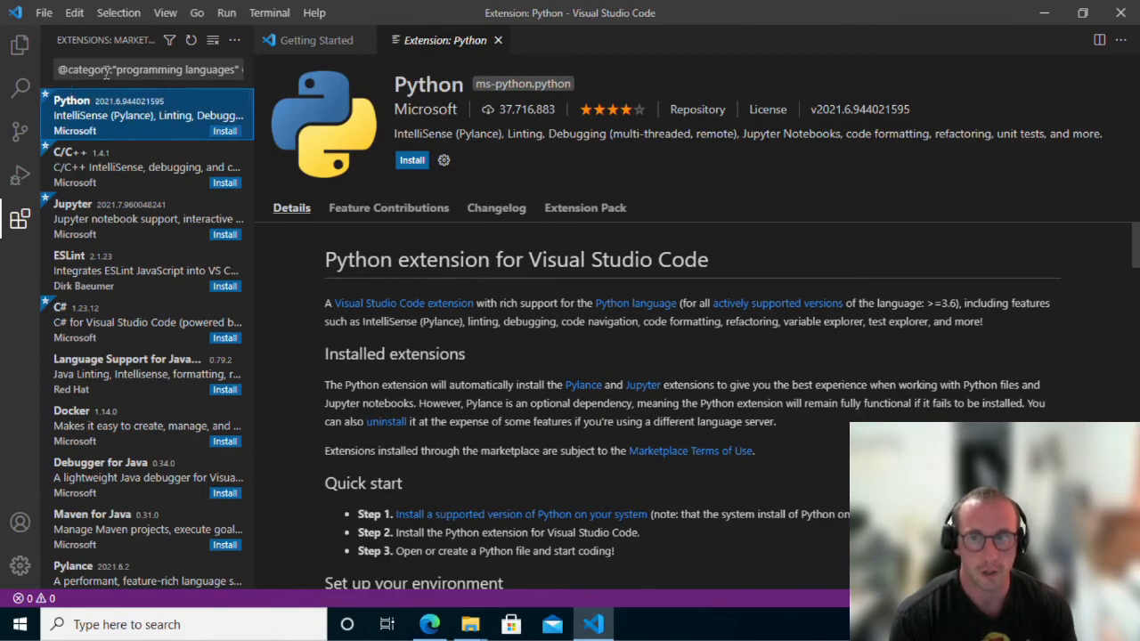
pyautogui.moveTo(160, 132)
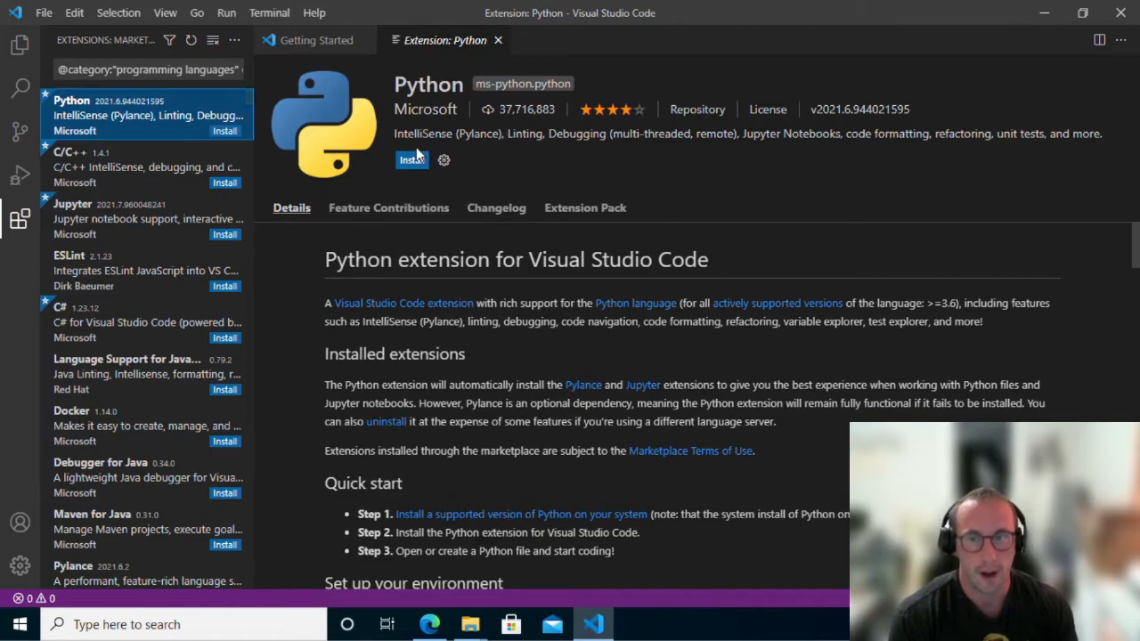
# Step: Install the Python extension from its details page
pyautogui.click(411, 159)
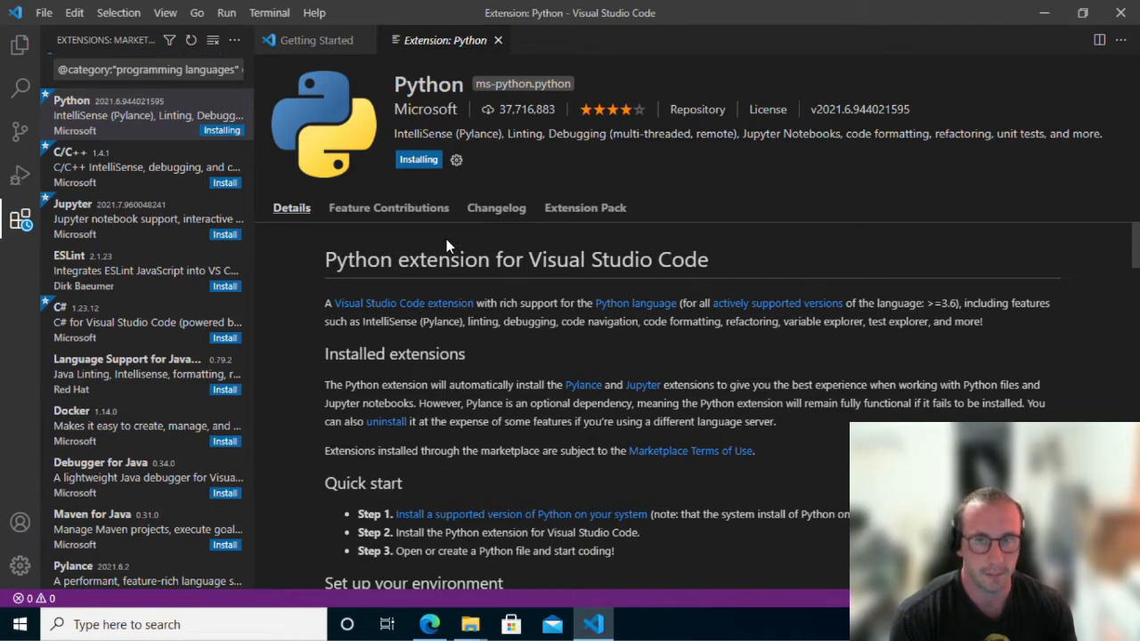
pyautogui.moveTo(440, 221)
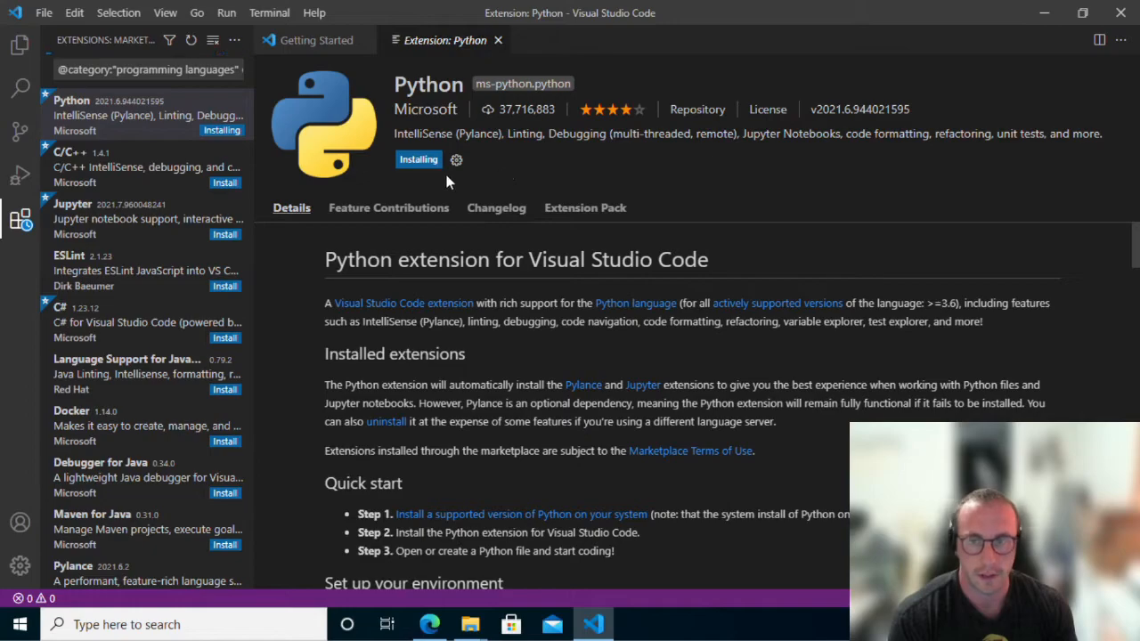
pyautogui.moveTo(595, 378)
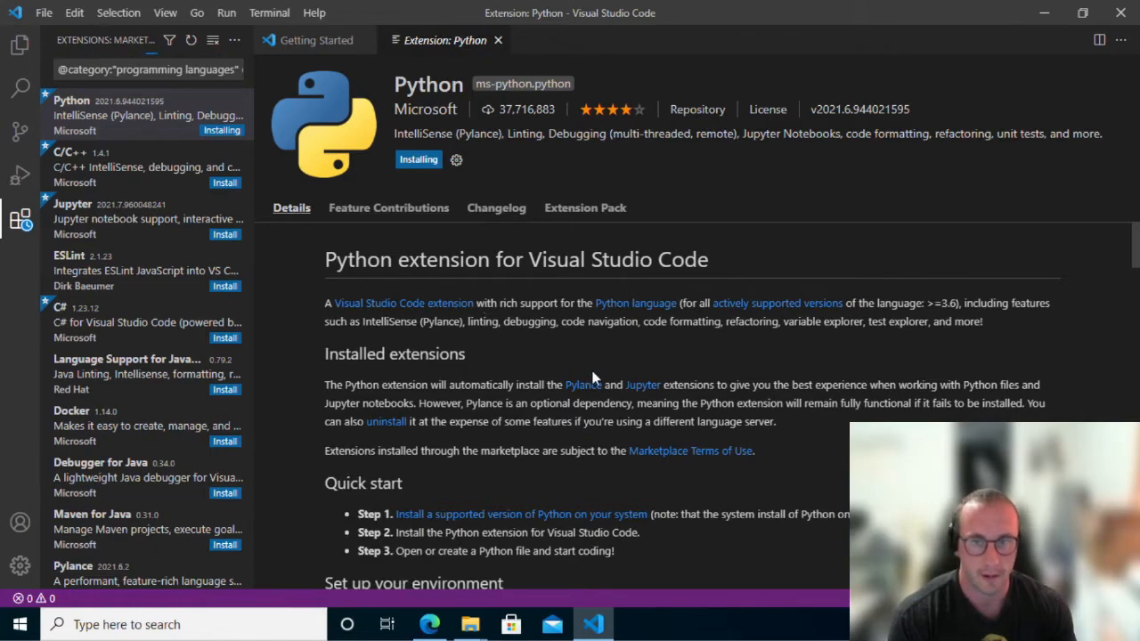
pyautogui.moveTo(595, 378)
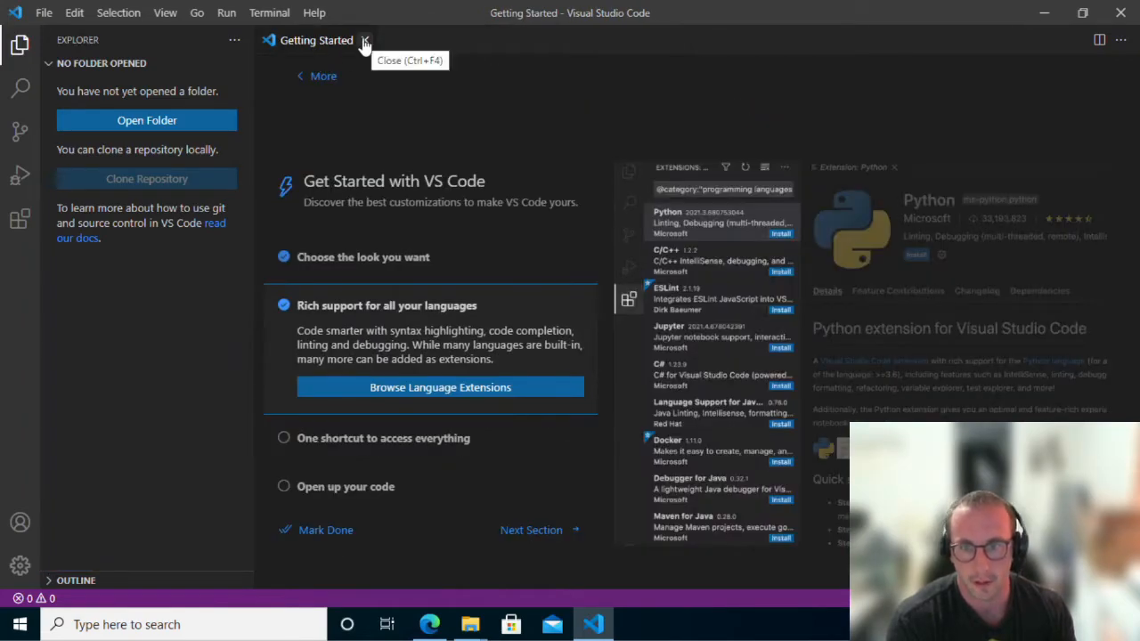
# Step: Close the Getting Started page and bring up the Open Folder dialog
pyautogui.click(364, 40)
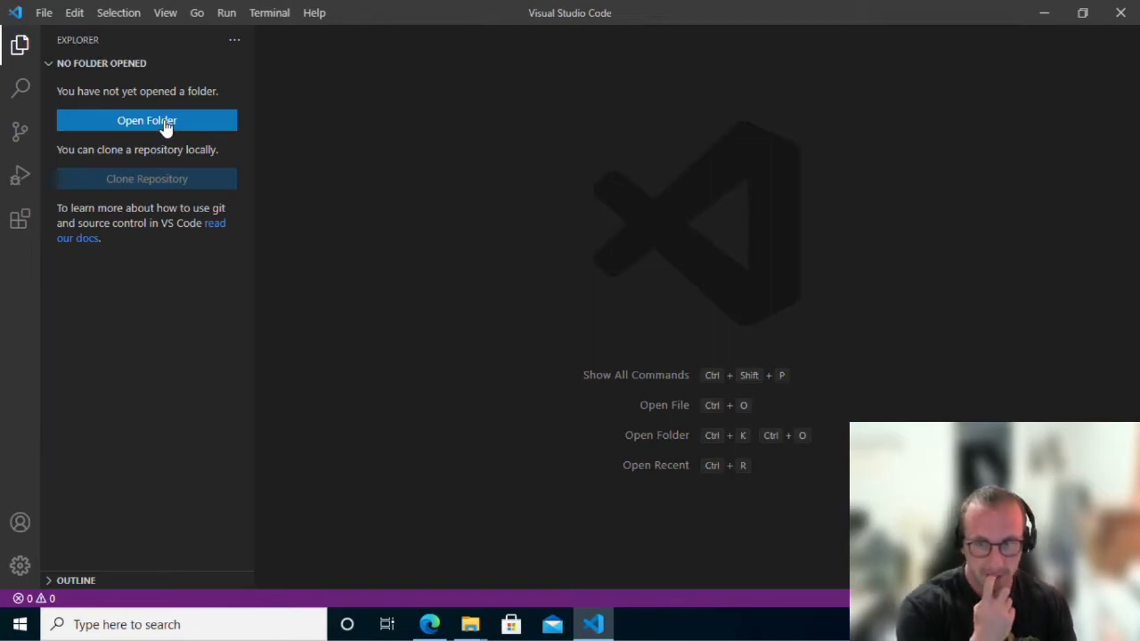
pyautogui.click(147, 120)
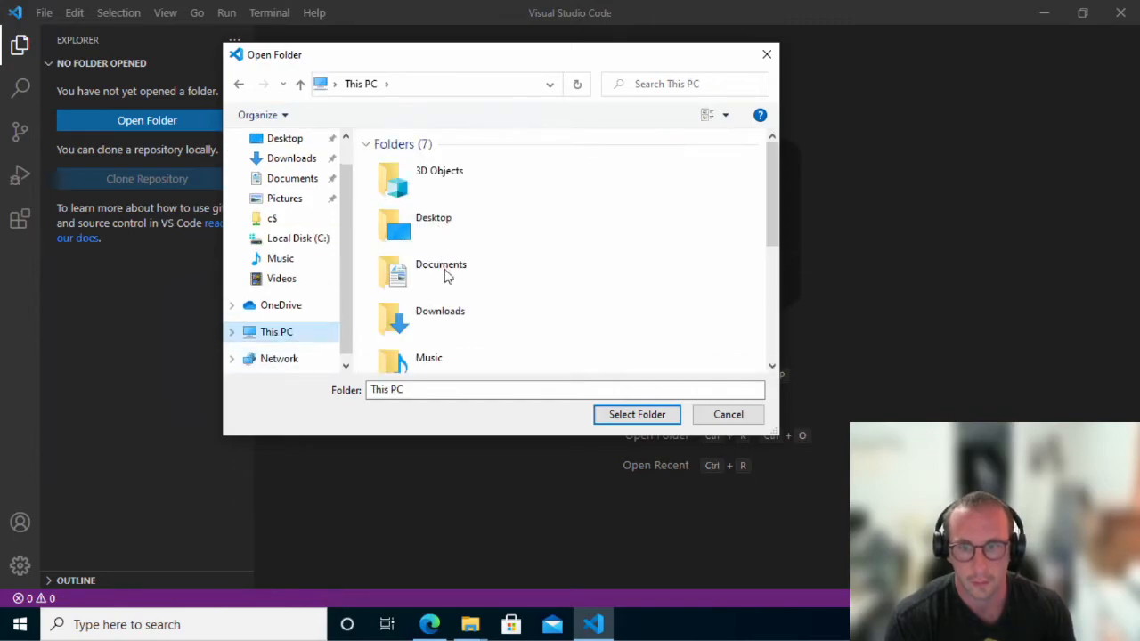
# Step: Create a new Data folder on the C: drive
pyautogui.click(472, 300)
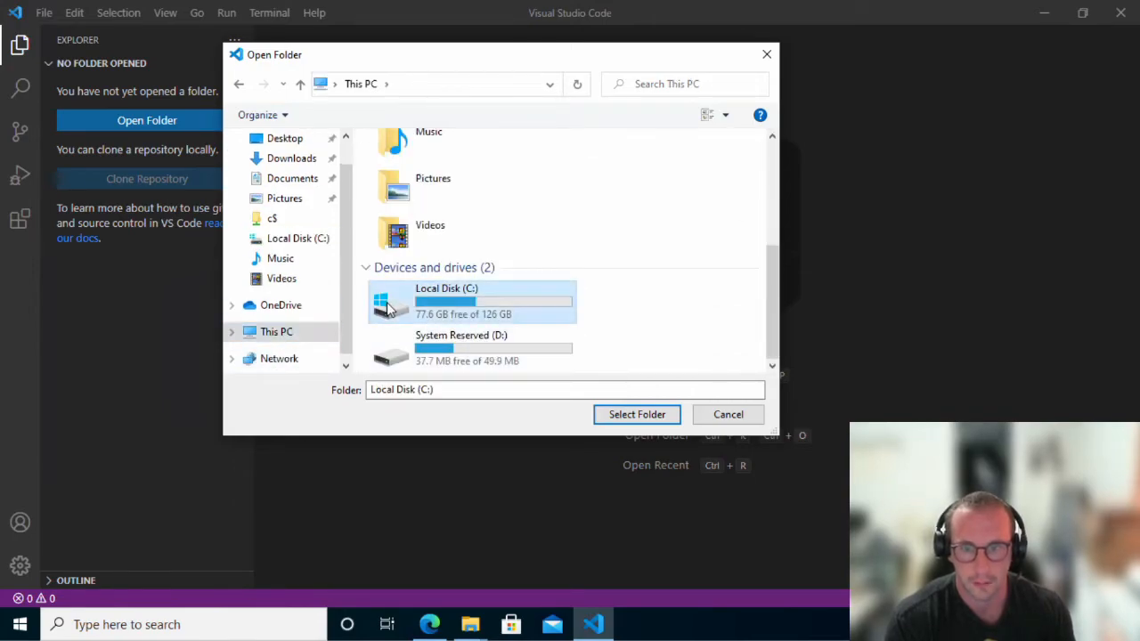
pyautogui.doubleClick(472, 301)
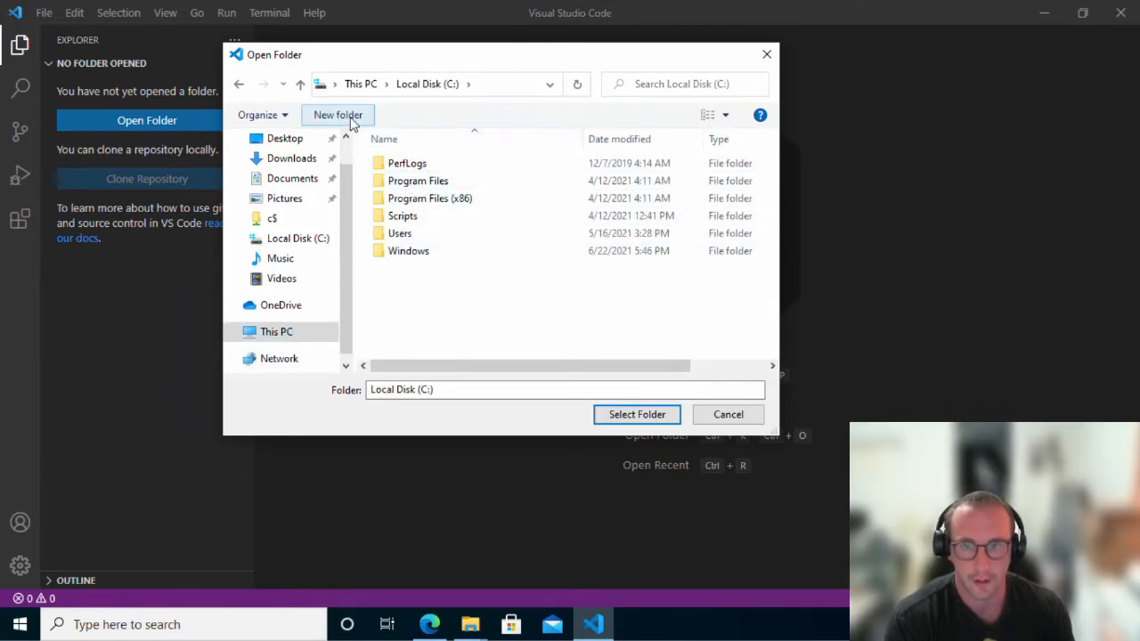
pyautogui.moveTo(403, 215)
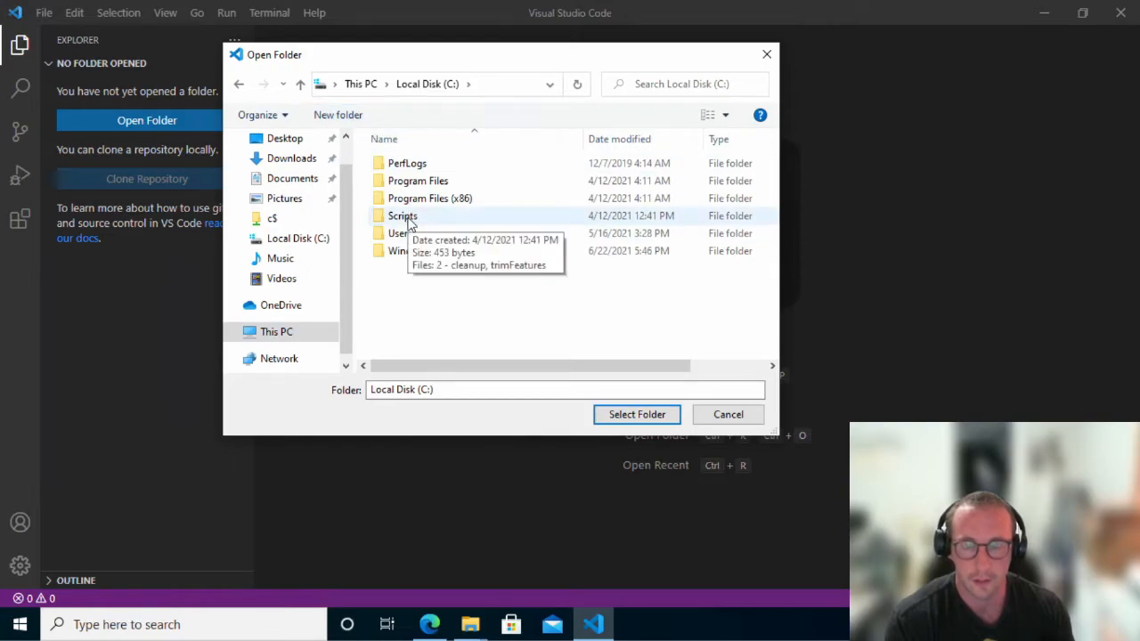
pyautogui.moveTo(383, 147)
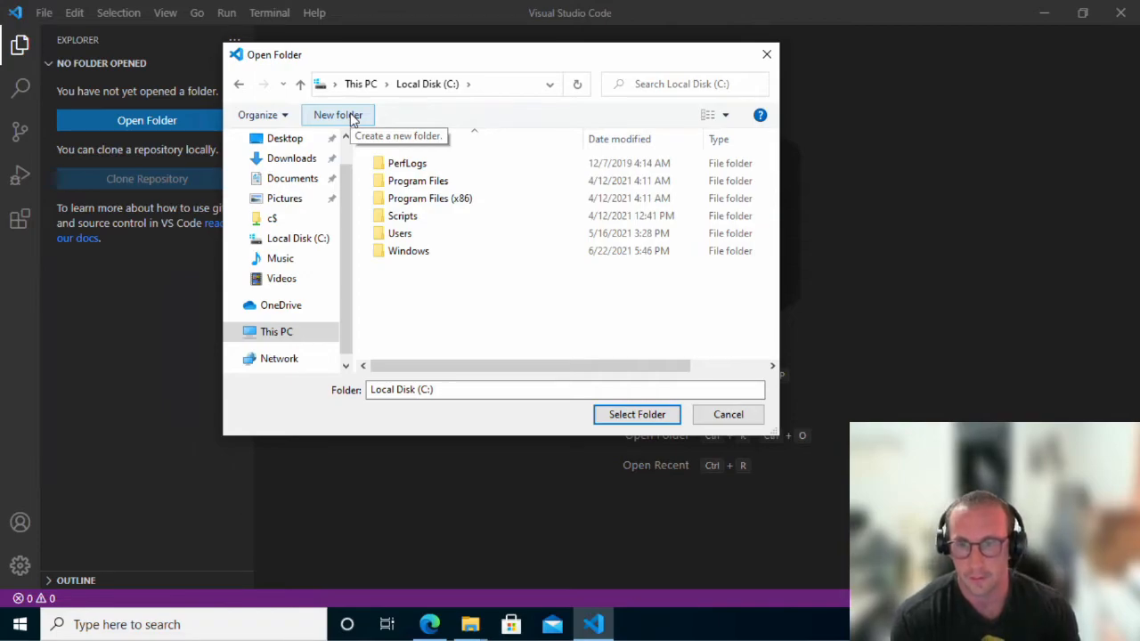
pyautogui.click(337, 113)
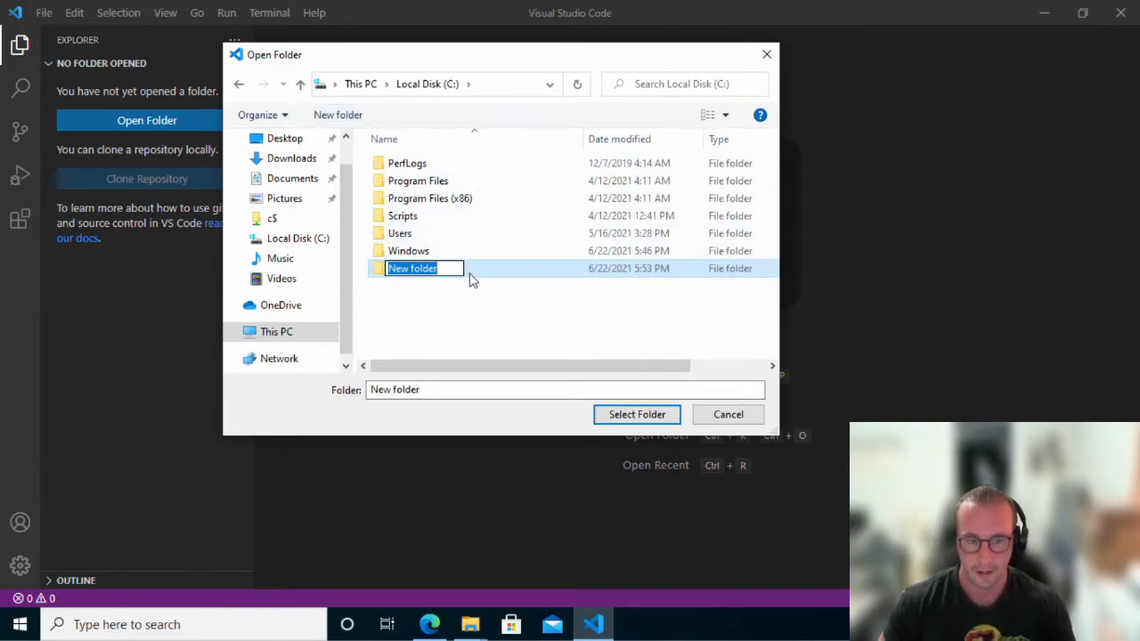
pyautogui.write('Data')
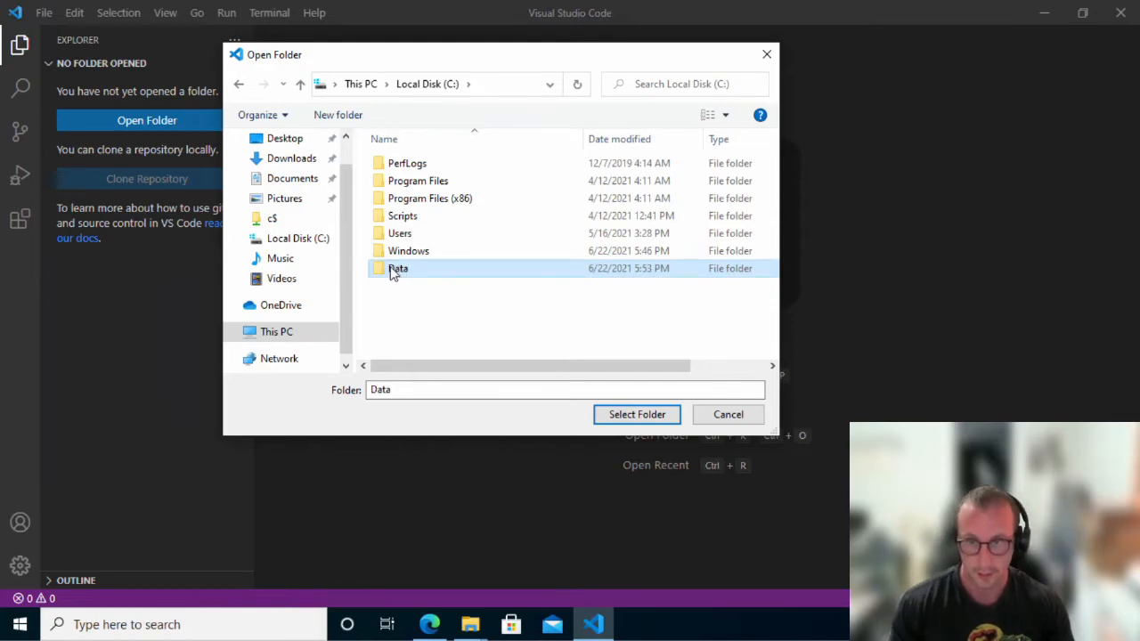
pyautogui.click(238, 83)
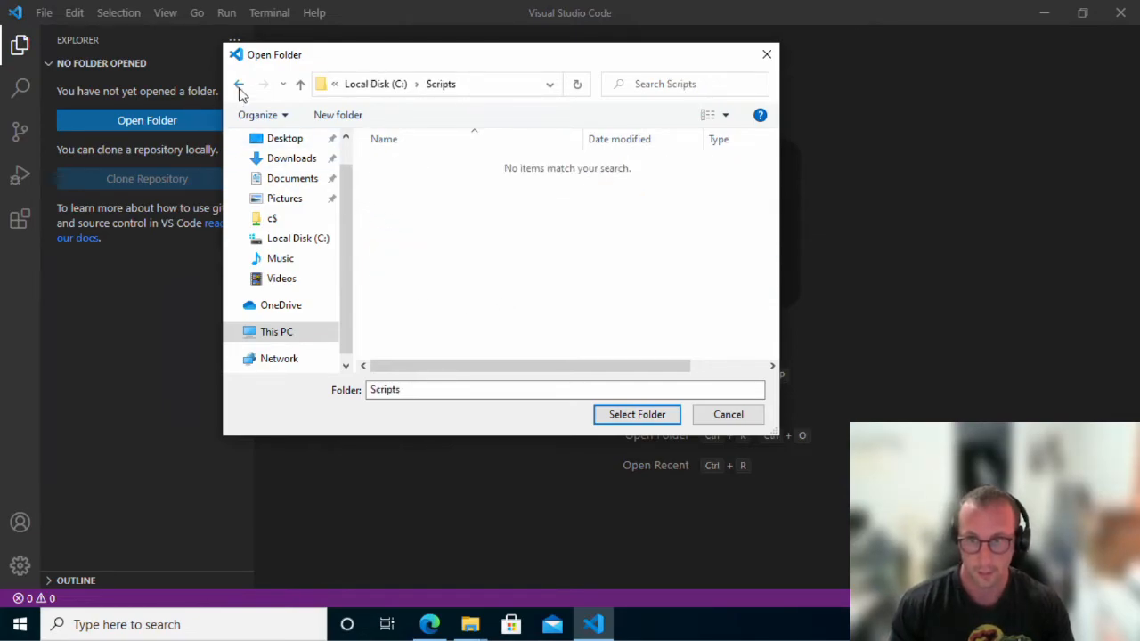
pyautogui.click(239, 84)
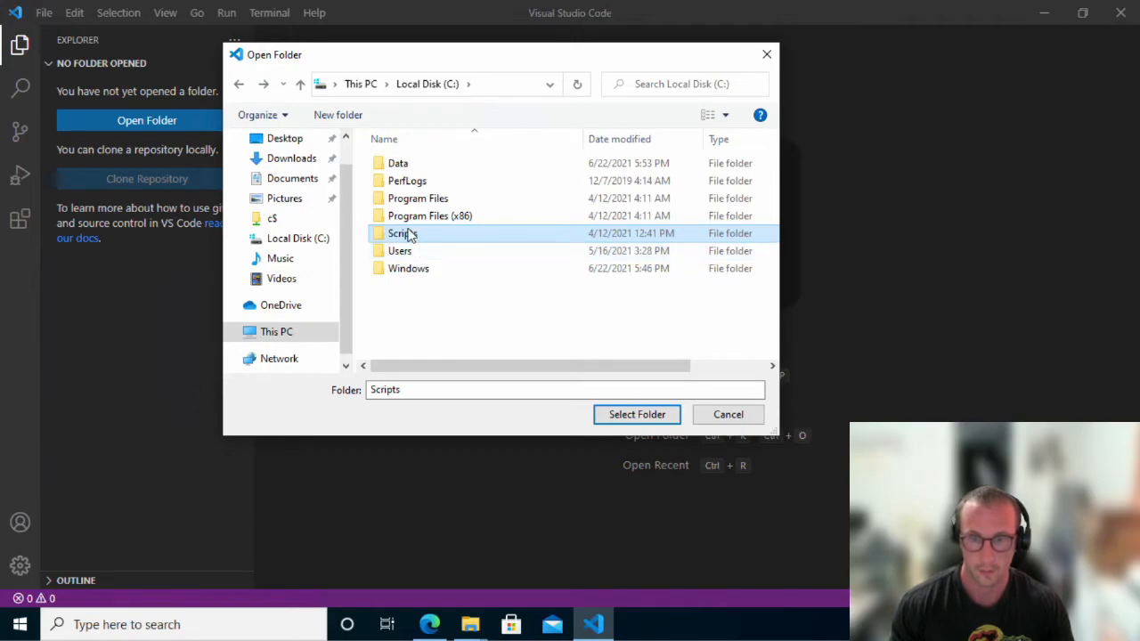
# Step: Create Data\Python\Tutorial1-HelloWorld and select it as the workspace folder
pyautogui.doubleClick(397, 163)
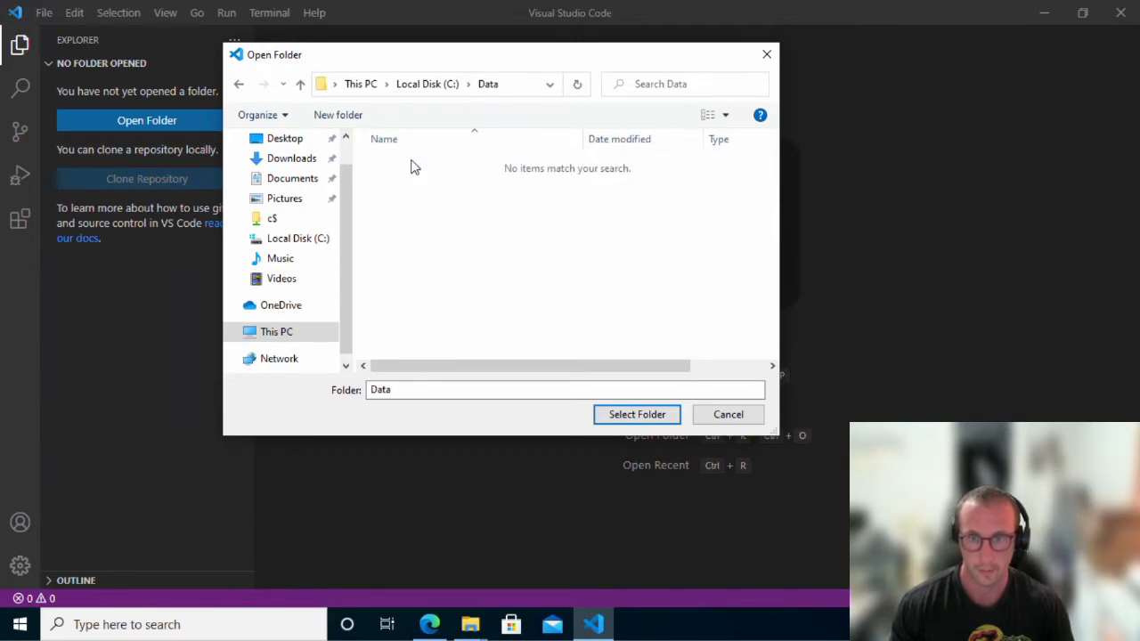
pyautogui.click(337, 114)
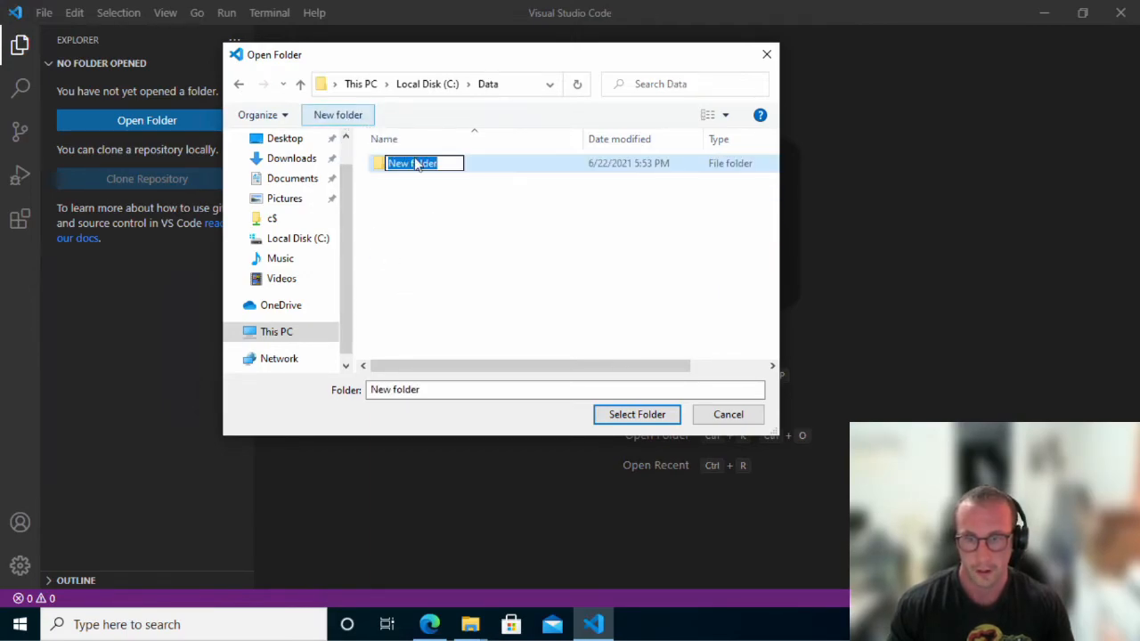
pyautogui.write('Python')
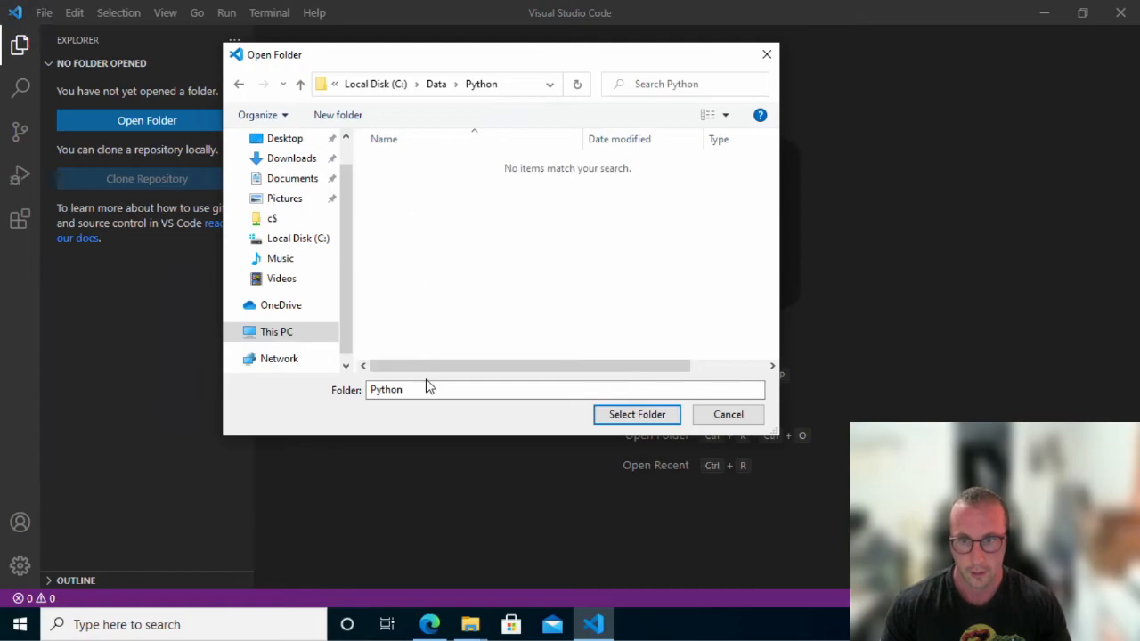
pyautogui.click(338, 114)
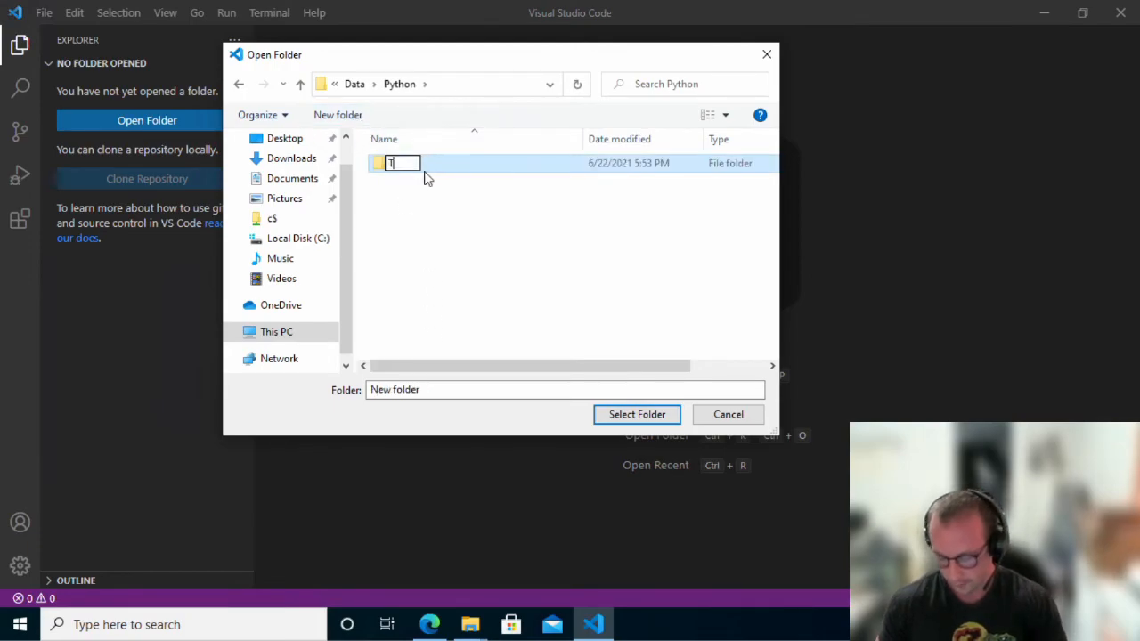
pyautogui.write('utorial1-HelloWorld')
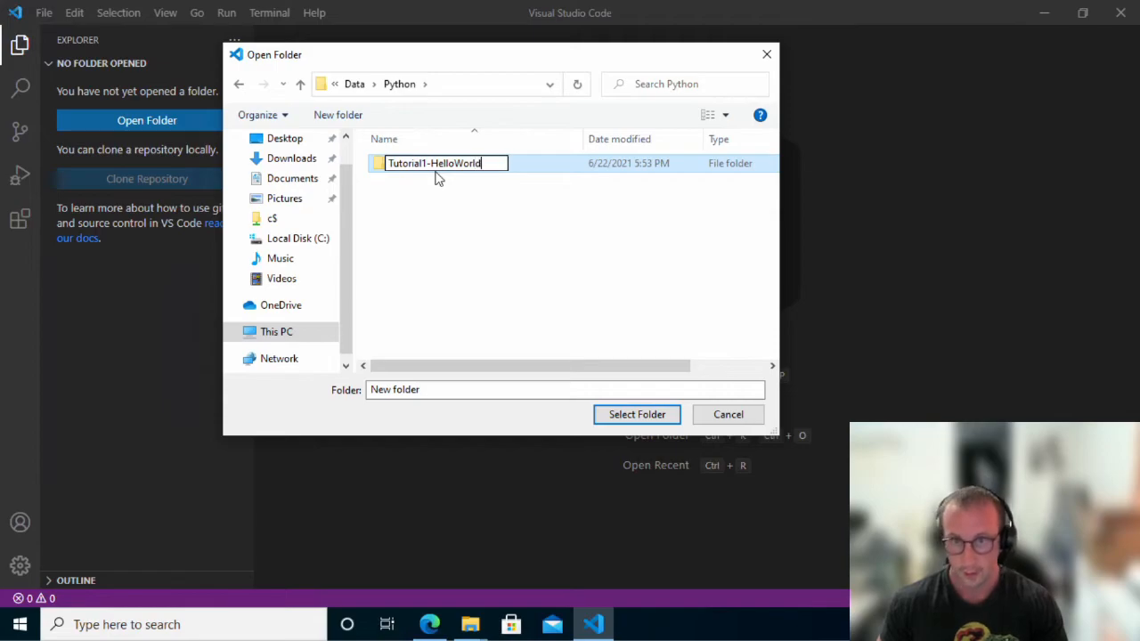
pyautogui.click(433, 163)
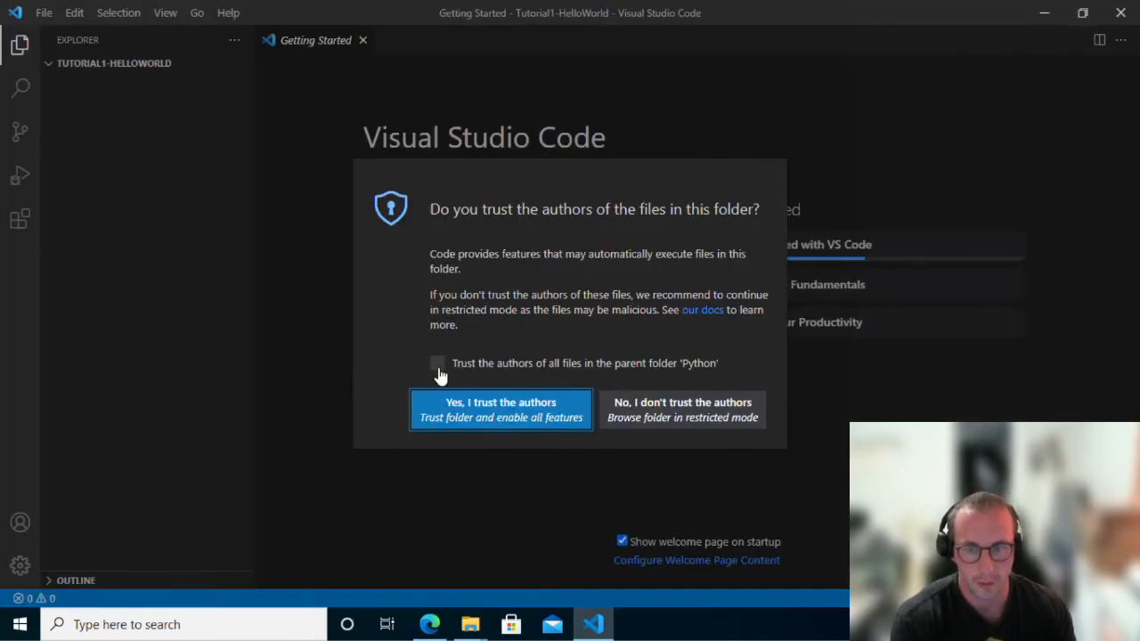
# Step: Trust Tutorial1-HelloWorld and all files in its parent Python folder
pyautogui.click(437, 362)
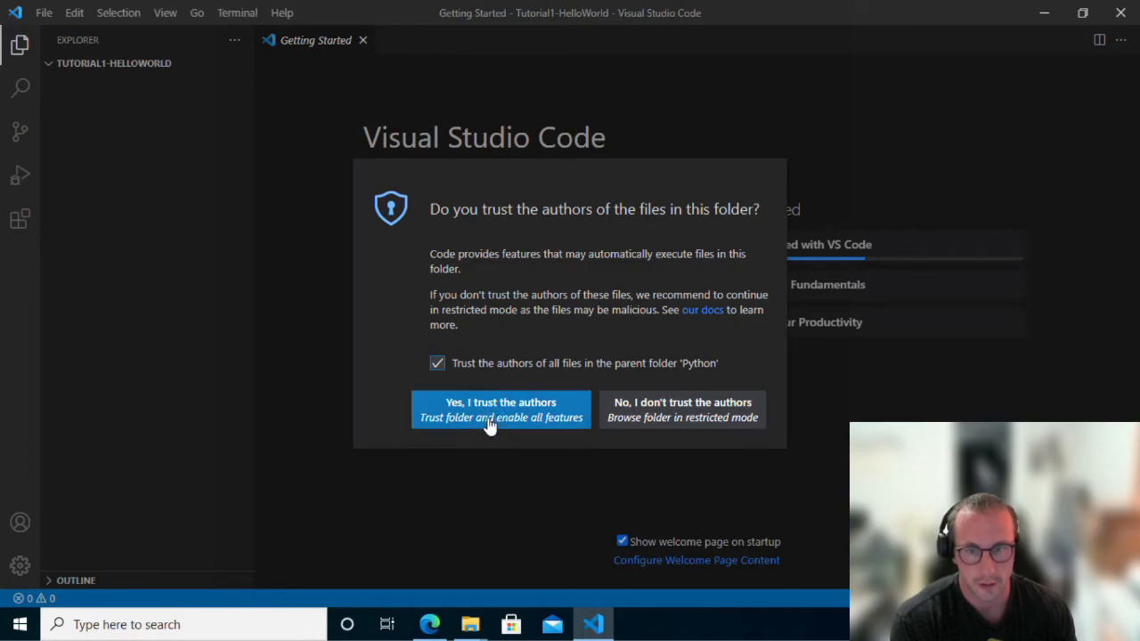
pyautogui.click(500, 410)
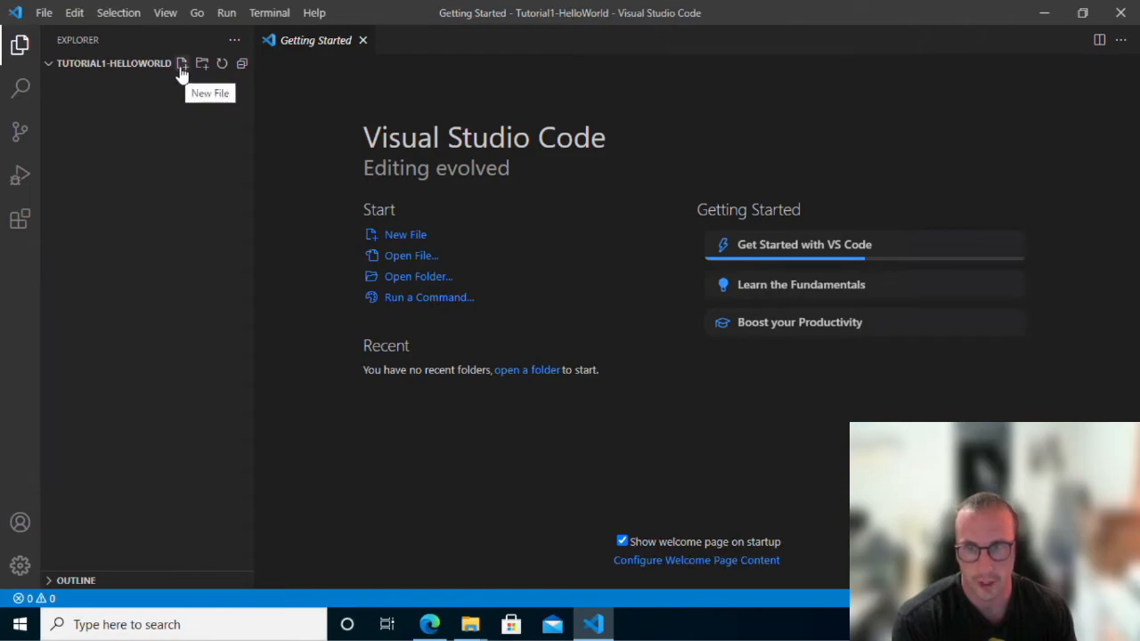
pyautogui.moveTo(389, 234)
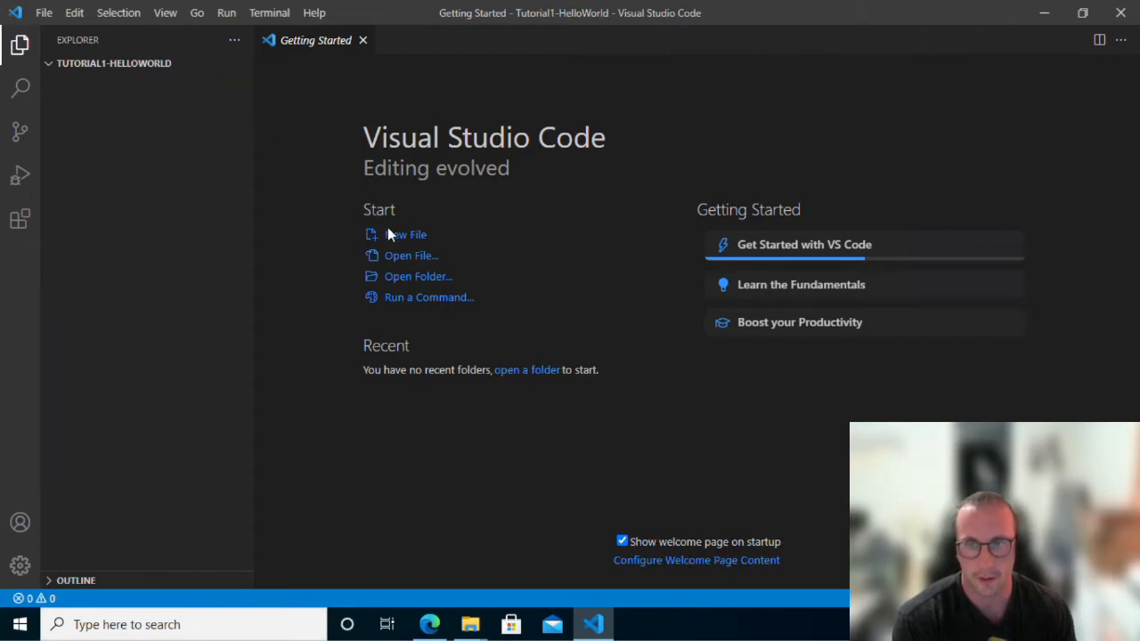
# Step: Create a new file named HelloWorld.py in the Explorer
pyautogui.click(181, 63)
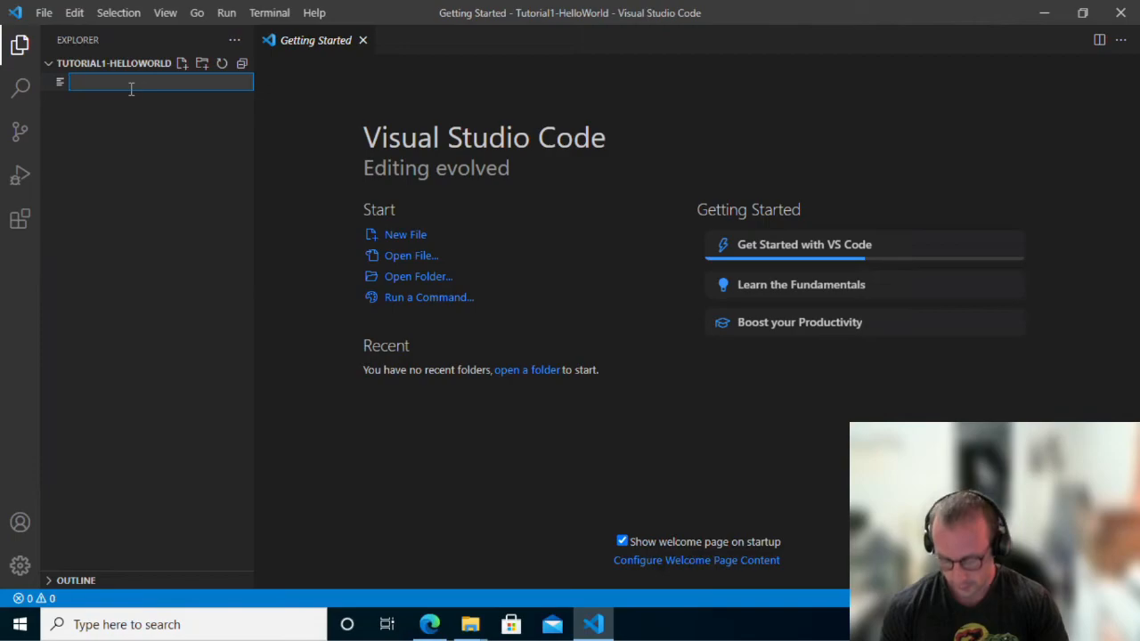
pyautogui.write('HelloW')
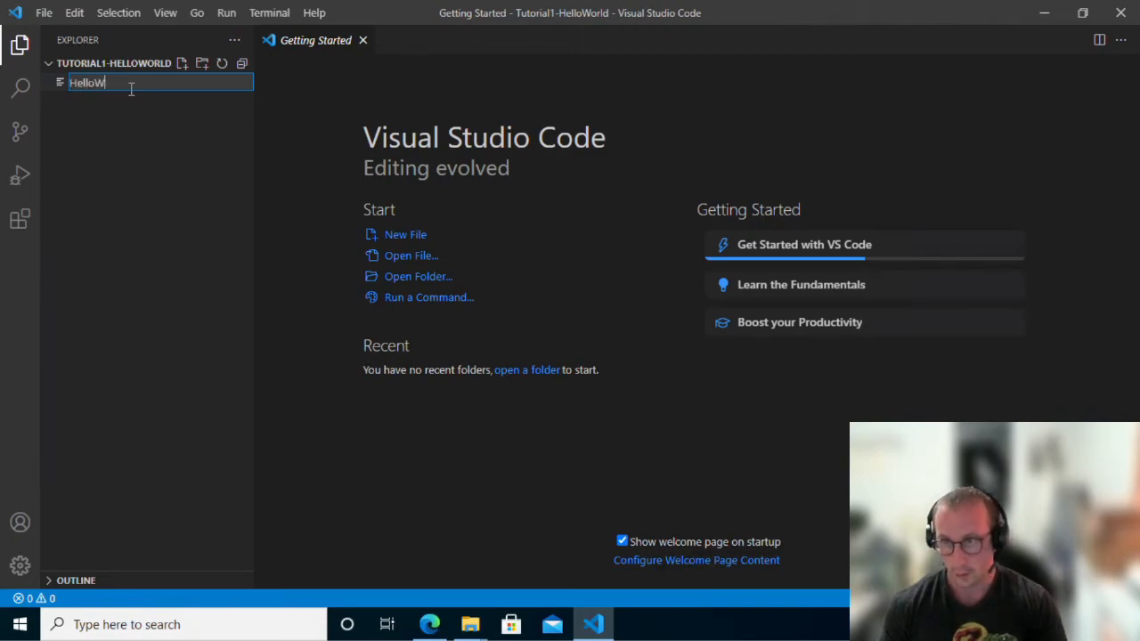
pyautogui.write('orld.py')
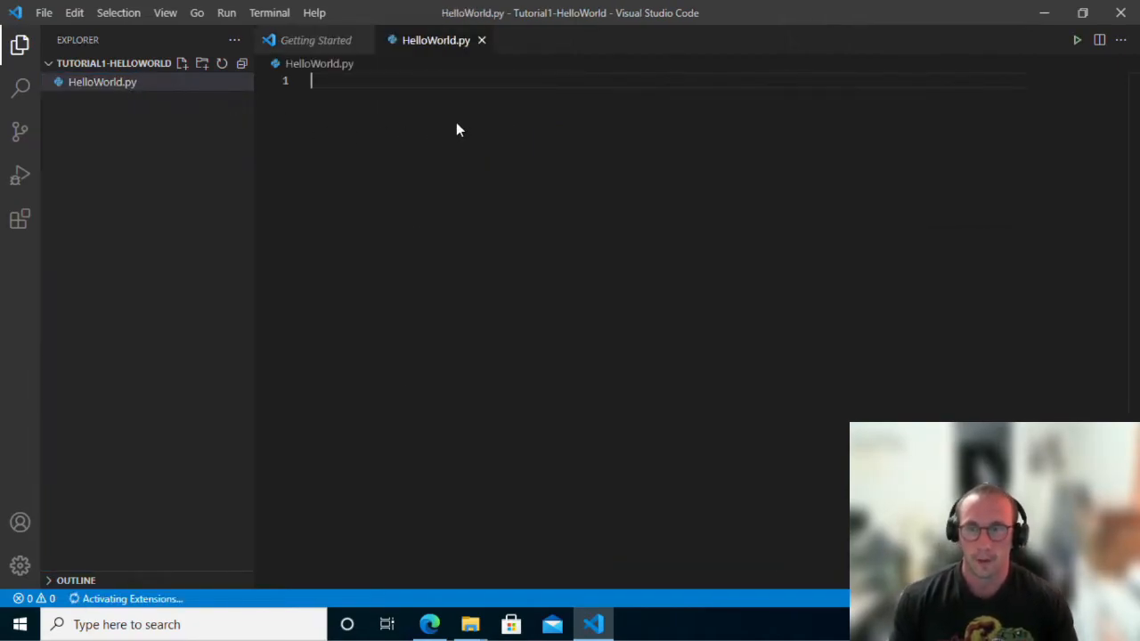
pyautogui.moveTo(452, 121)
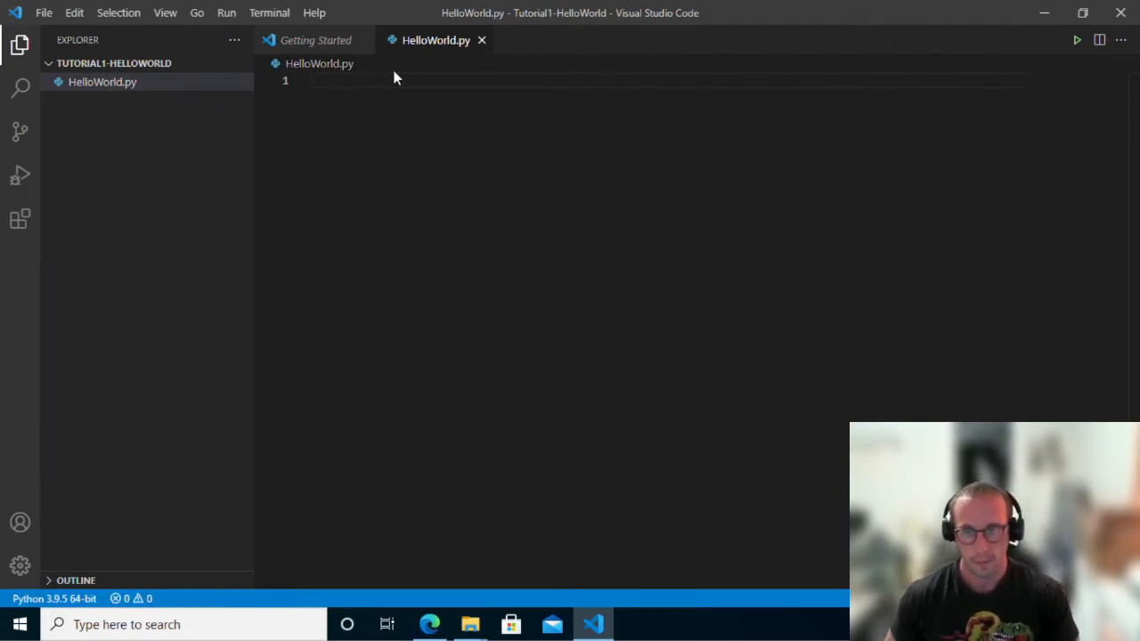
pyautogui.moveTo(501, 140)
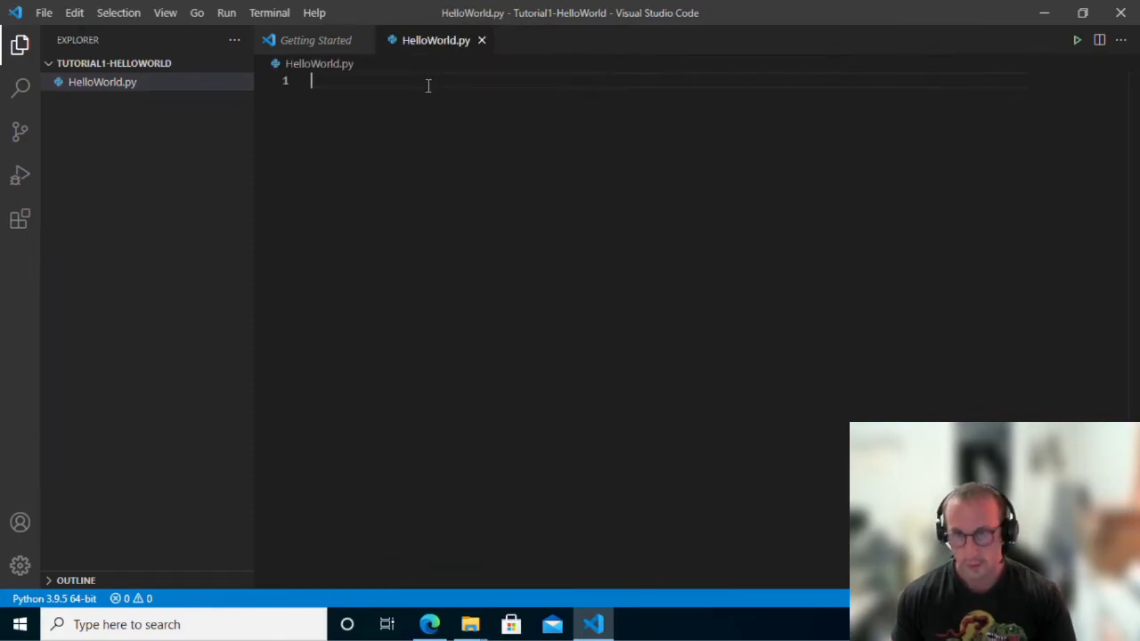
# Step: Type print("Hello World!") on line 1
pyautogui.write('print(')
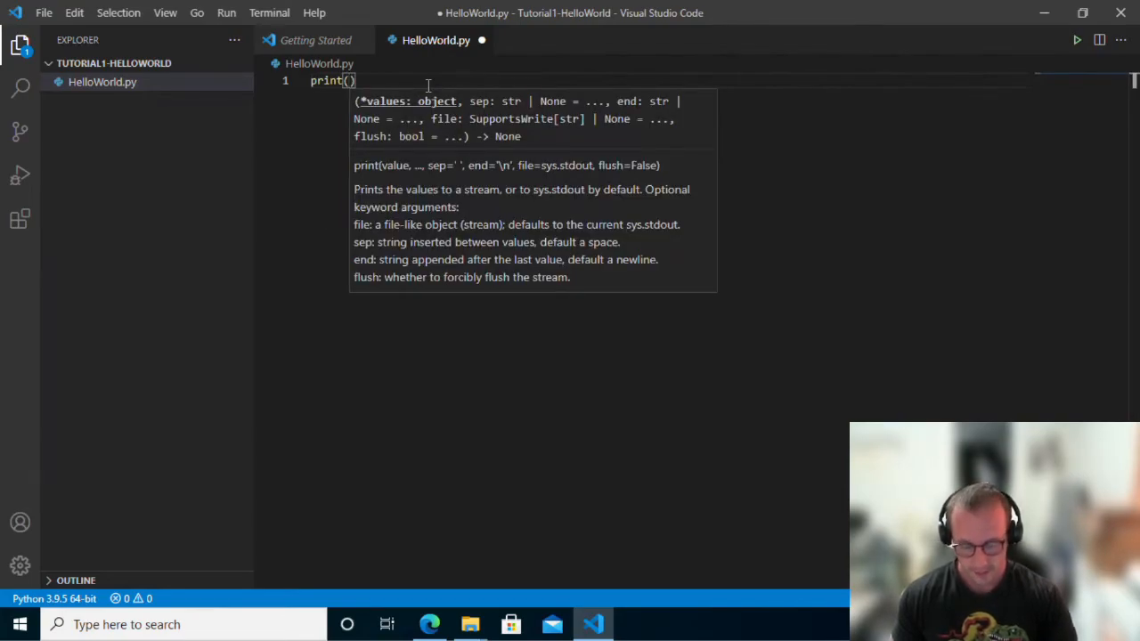
pyautogui.write('""')
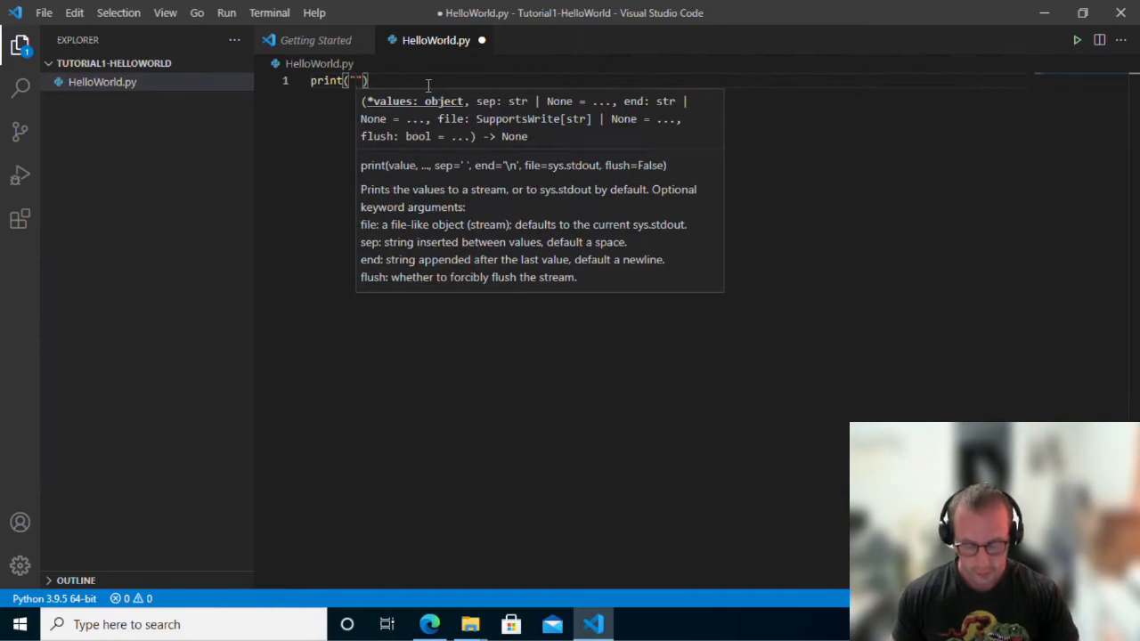
pyautogui.write('Hello World!')
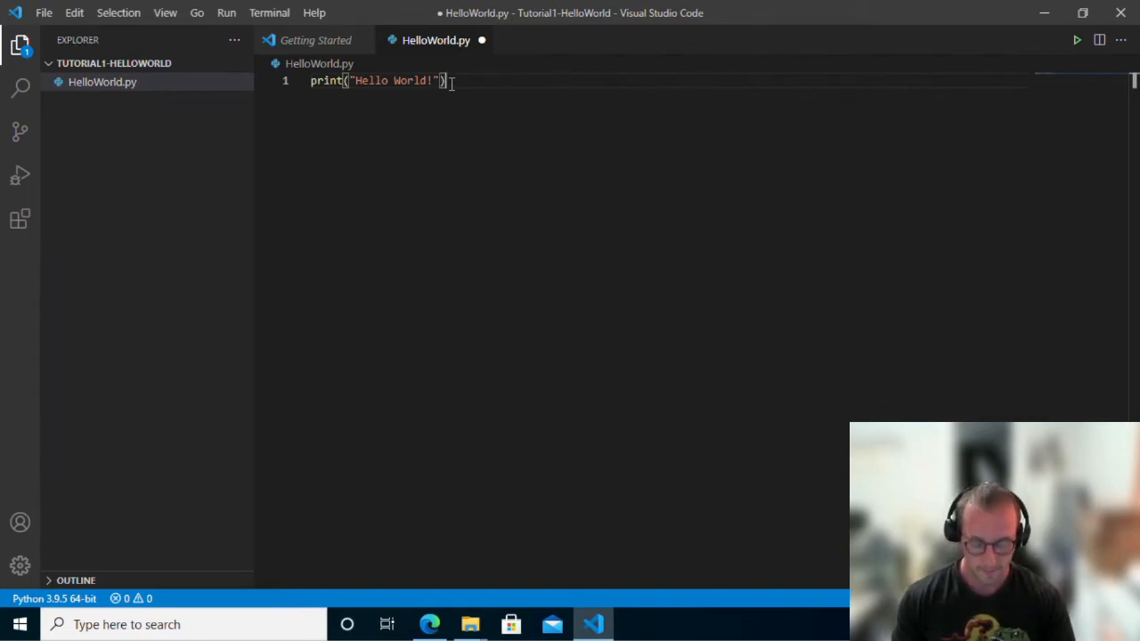
# Step: Try autocomplete with a second print("") line, which is later removed
pyautogui.write('p')
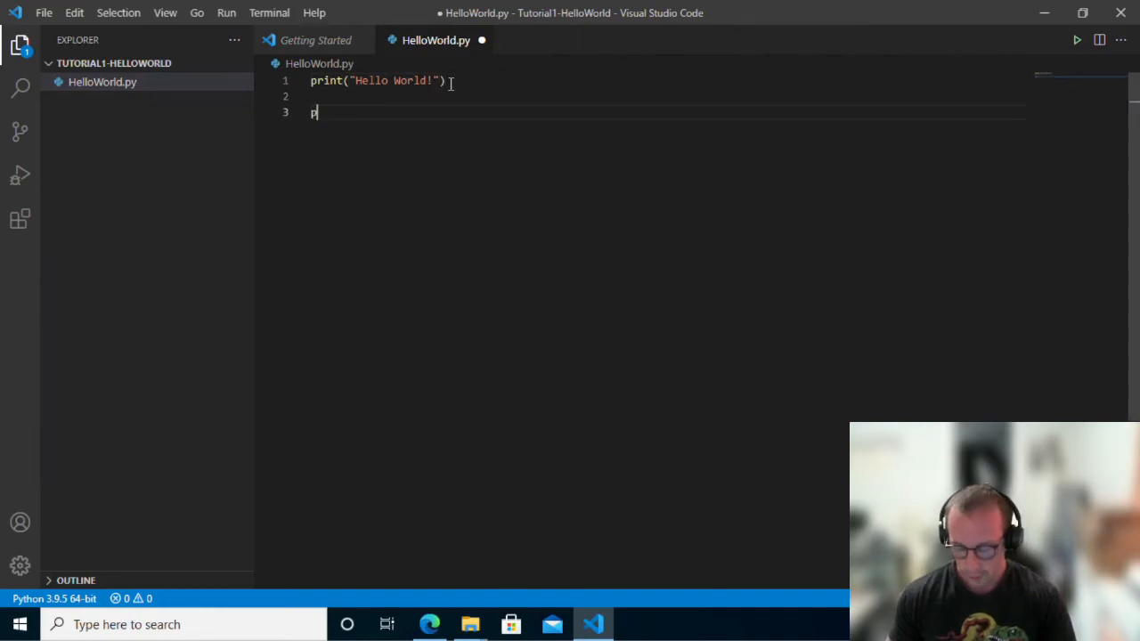
pyautogui.write('rint')
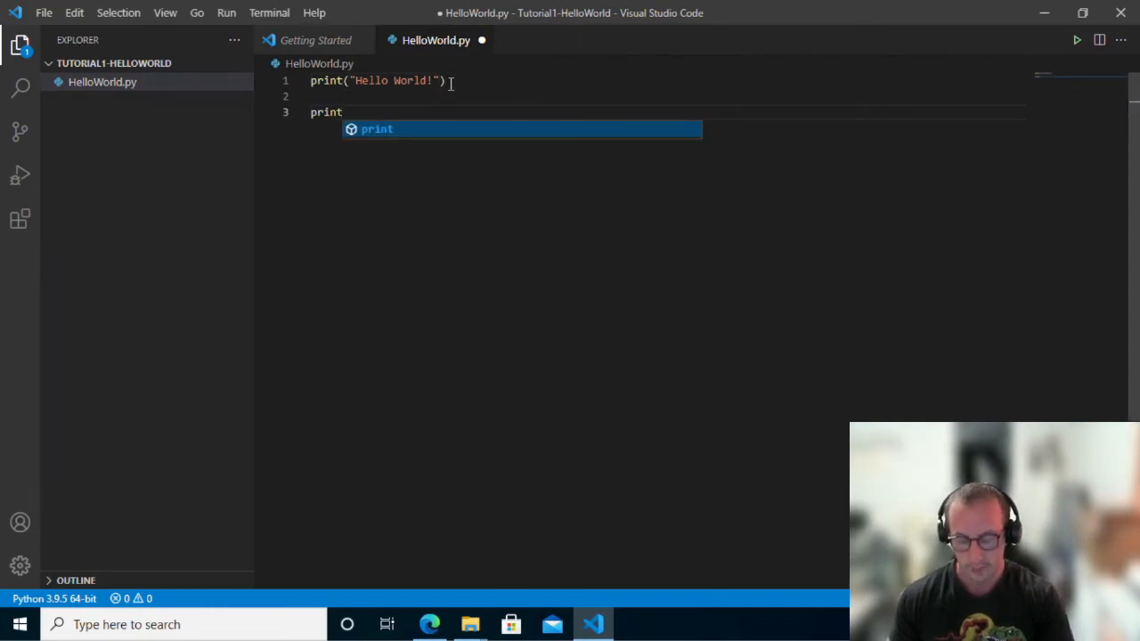
pyautogui.write('(')
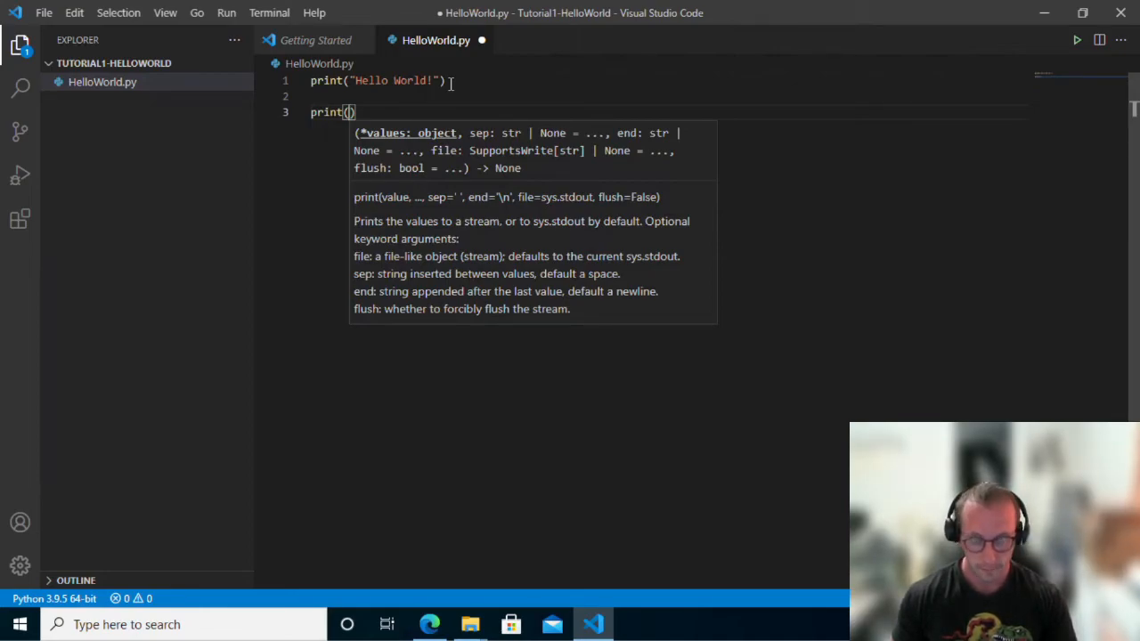
pyautogui.write('""')
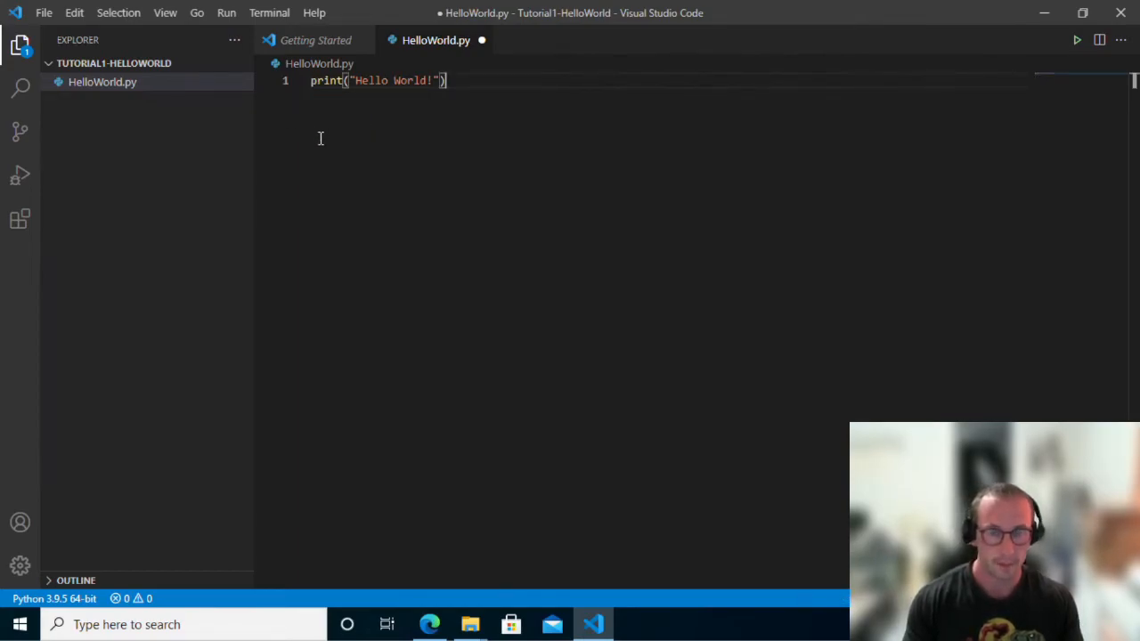
pyautogui.moveTo(309, 165)
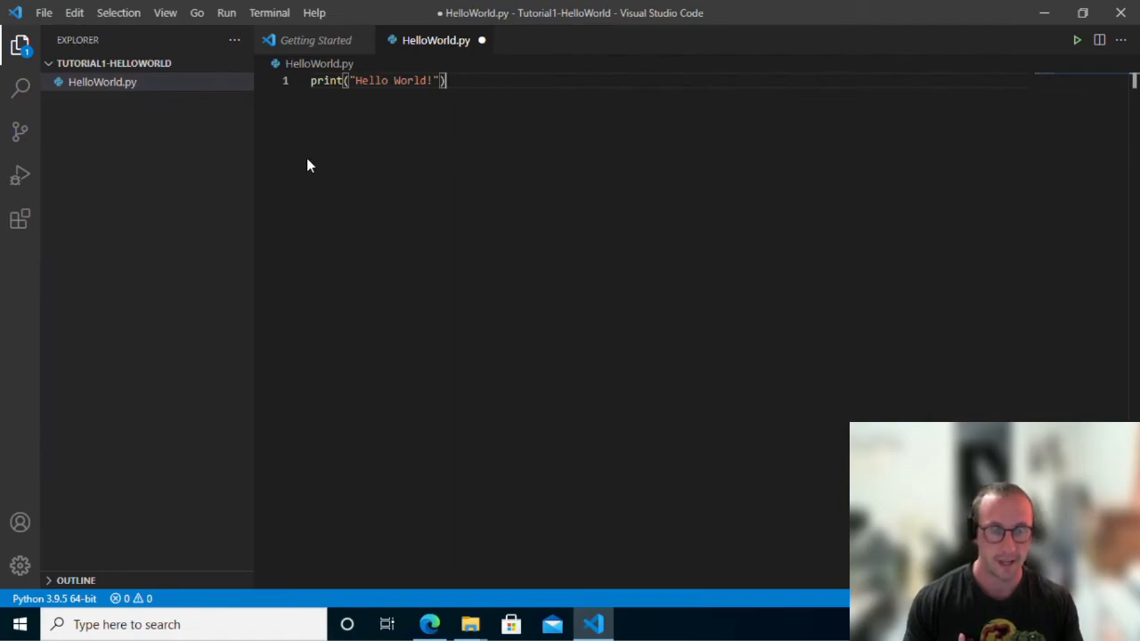
pyautogui.moveTo(313, 158)
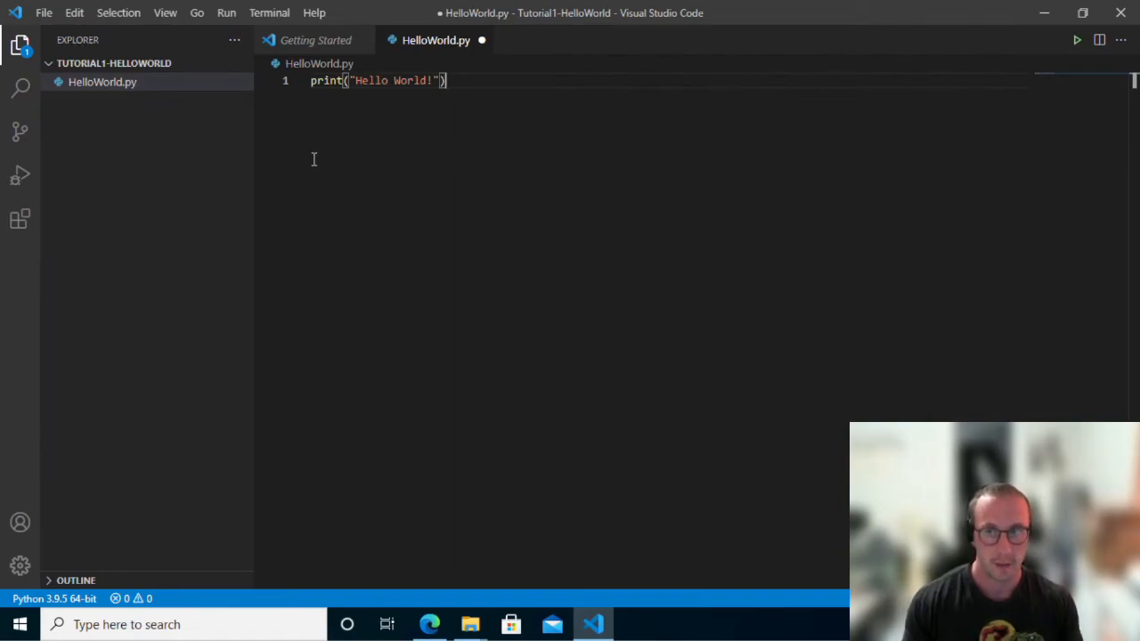
pyautogui.moveTo(298, 254)
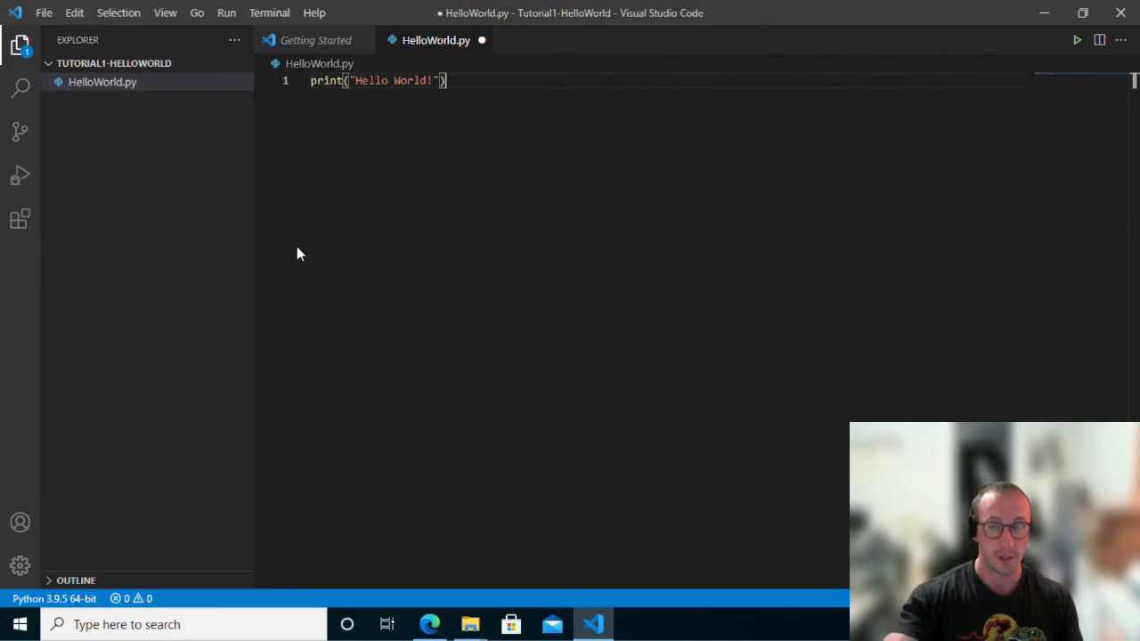
pyautogui.moveTo(313, 221)
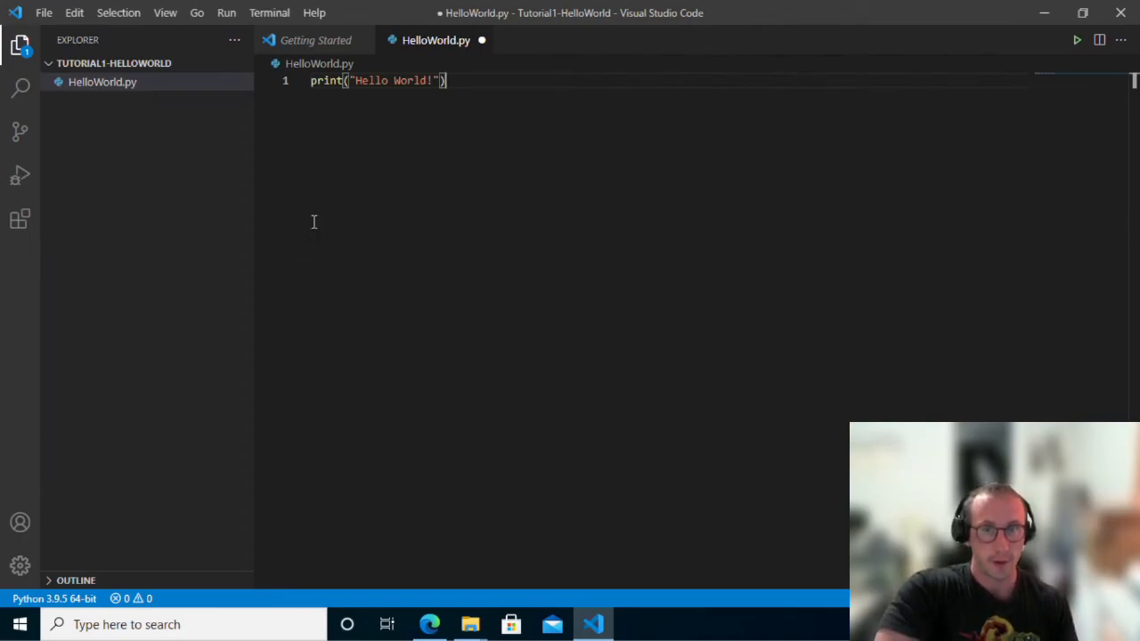
pyautogui.moveTo(491, 137)
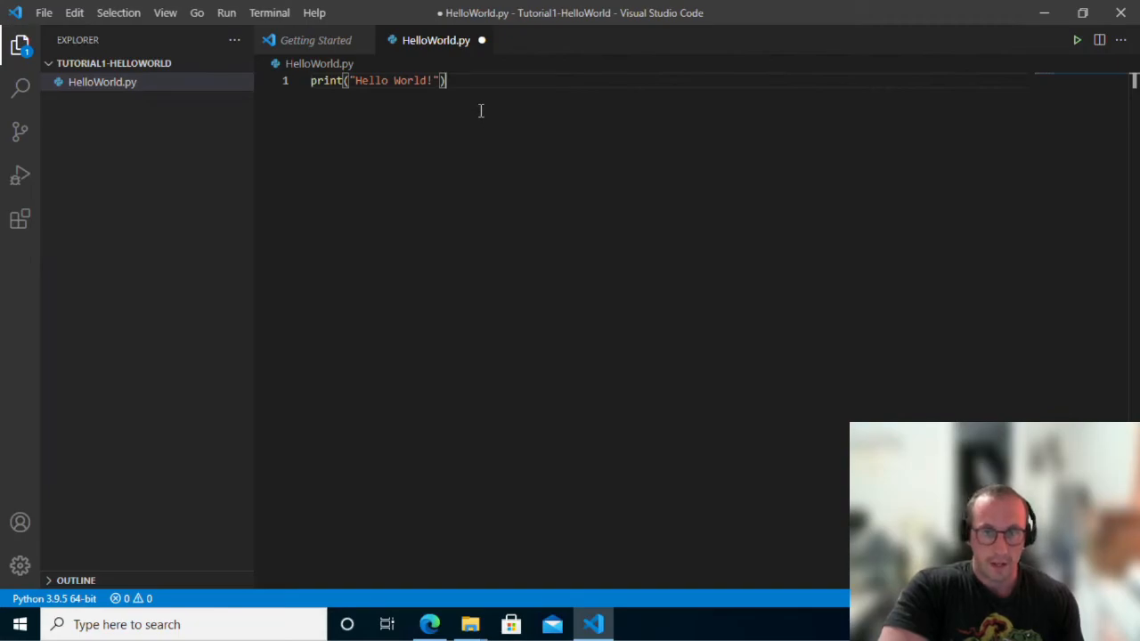
pyautogui.moveTo(706, 254)
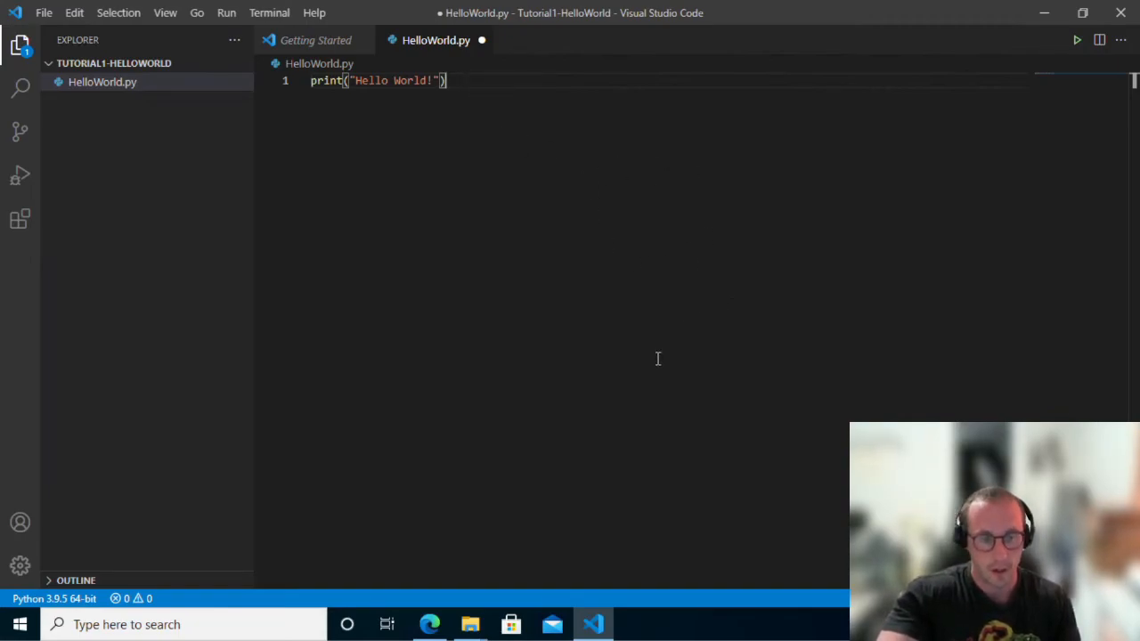
pyautogui.moveTo(662, 440)
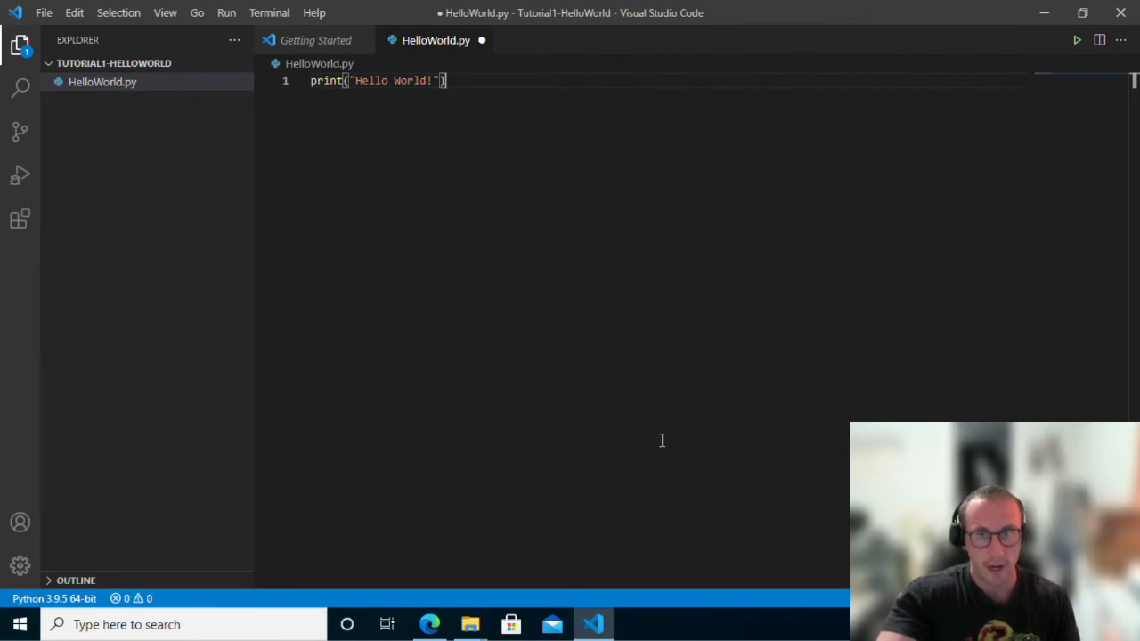
pyautogui.moveTo(662, 429)
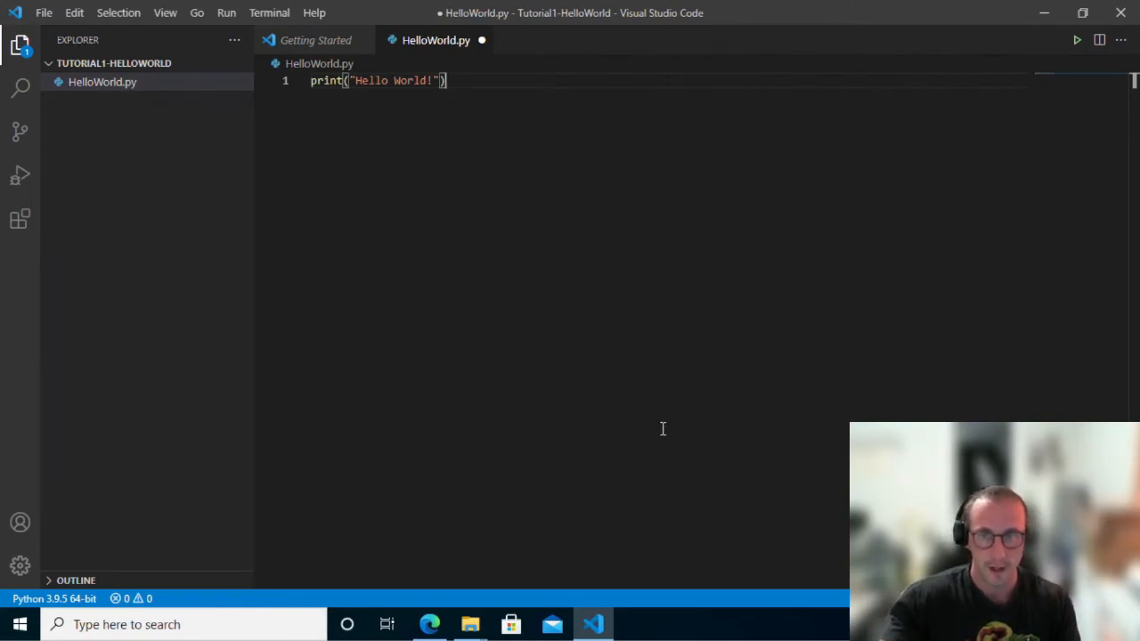
pyautogui.moveTo(674, 411)
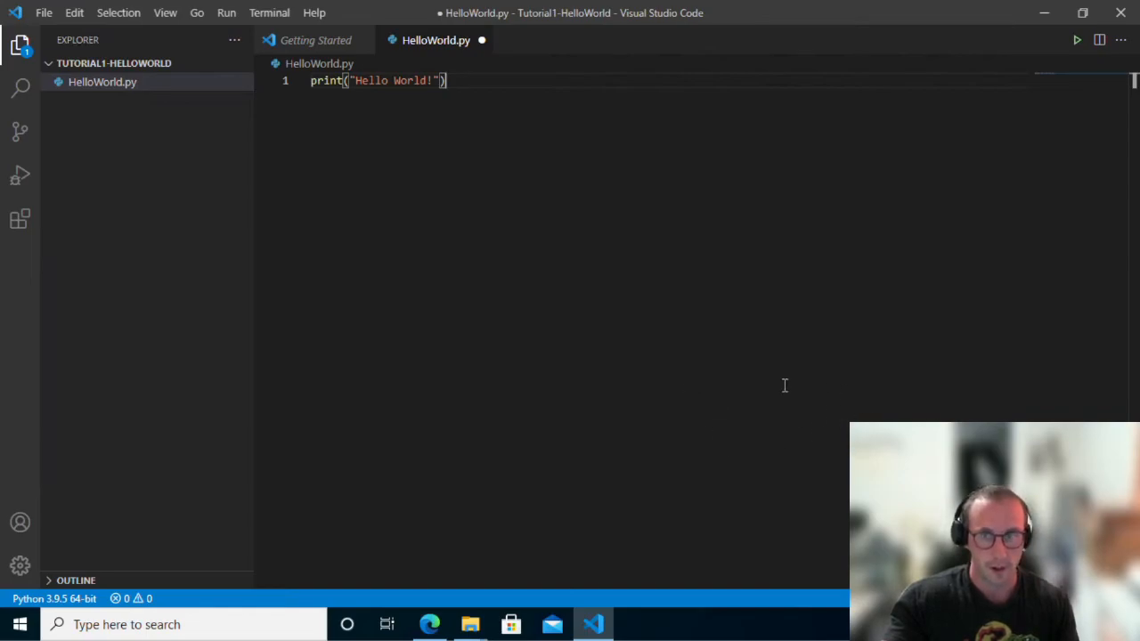
pyautogui.moveTo(870, 409)
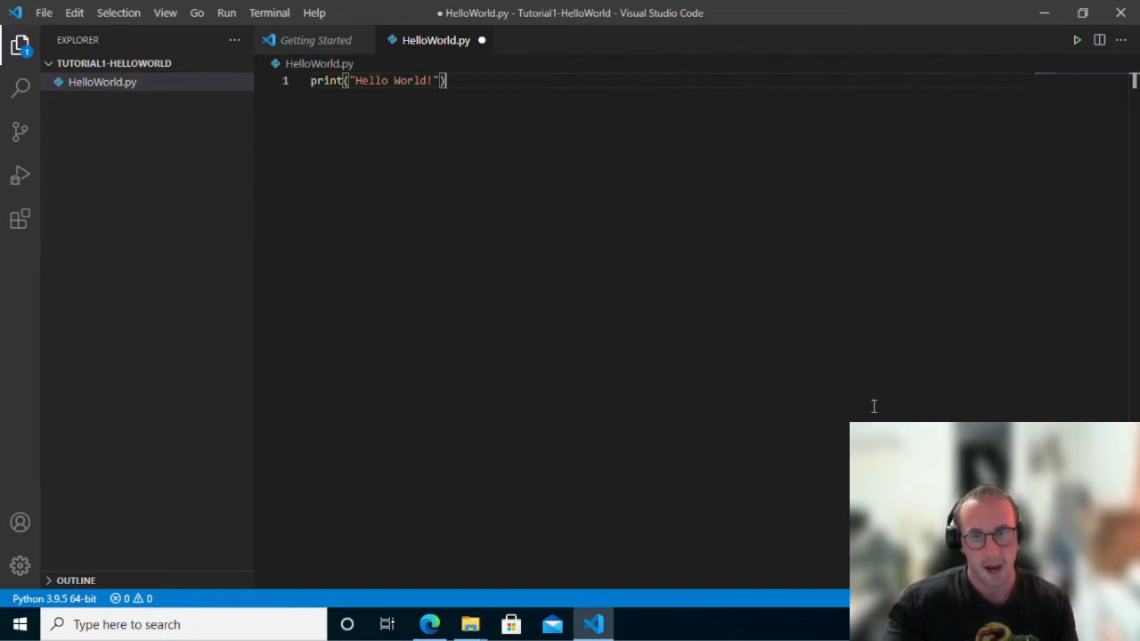
pyautogui.moveTo(868, 400)
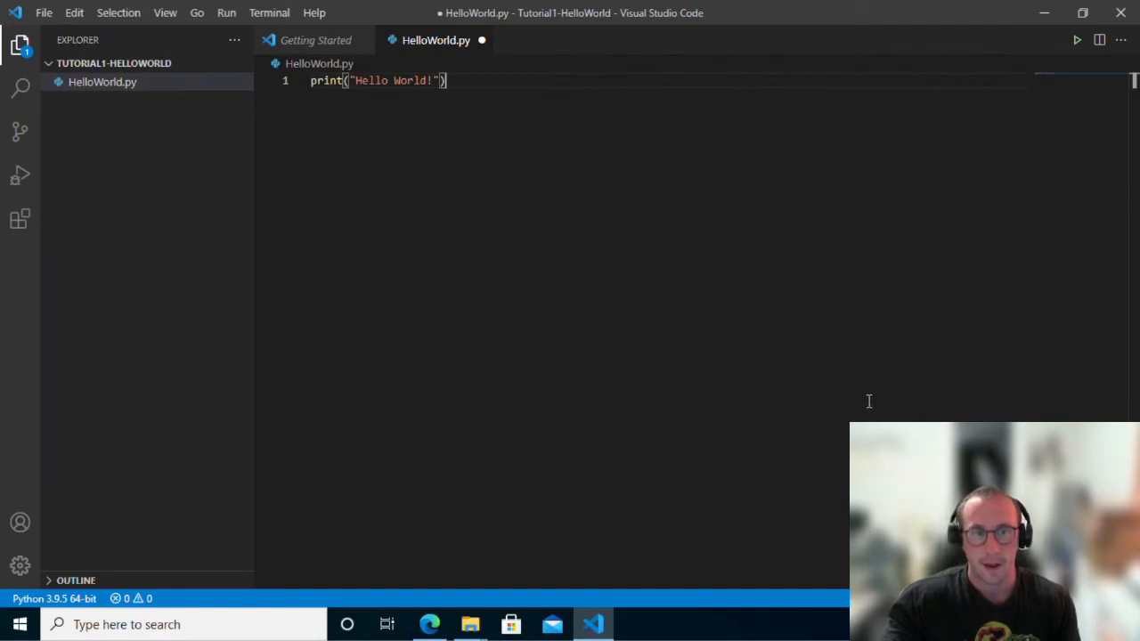
pyautogui.moveTo(805, 389)
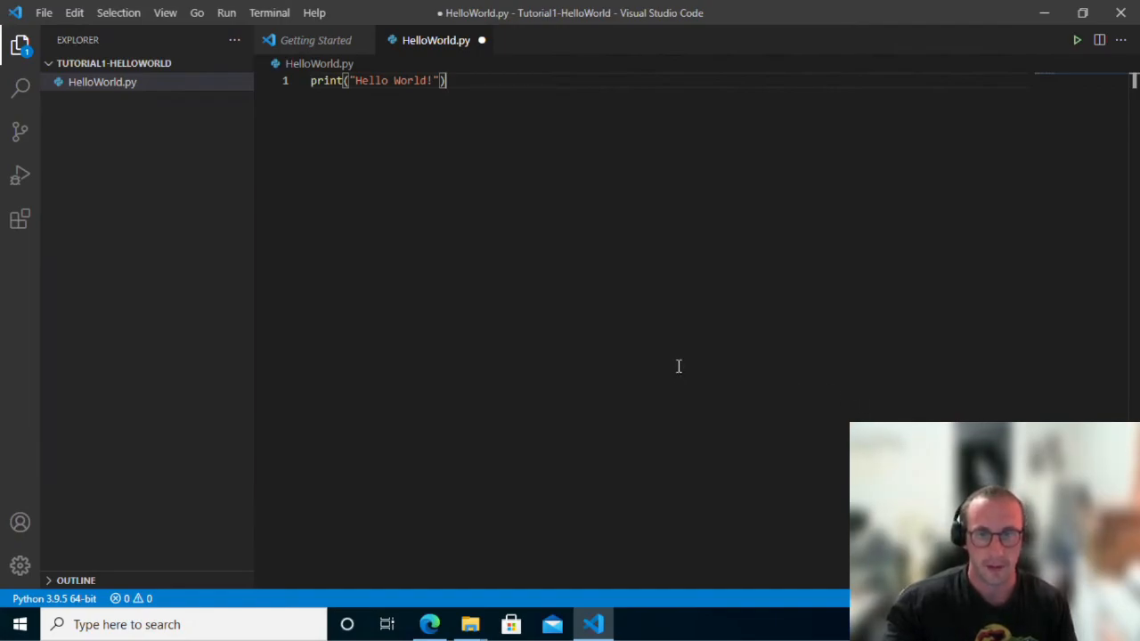
pyautogui.moveTo(612, 326)
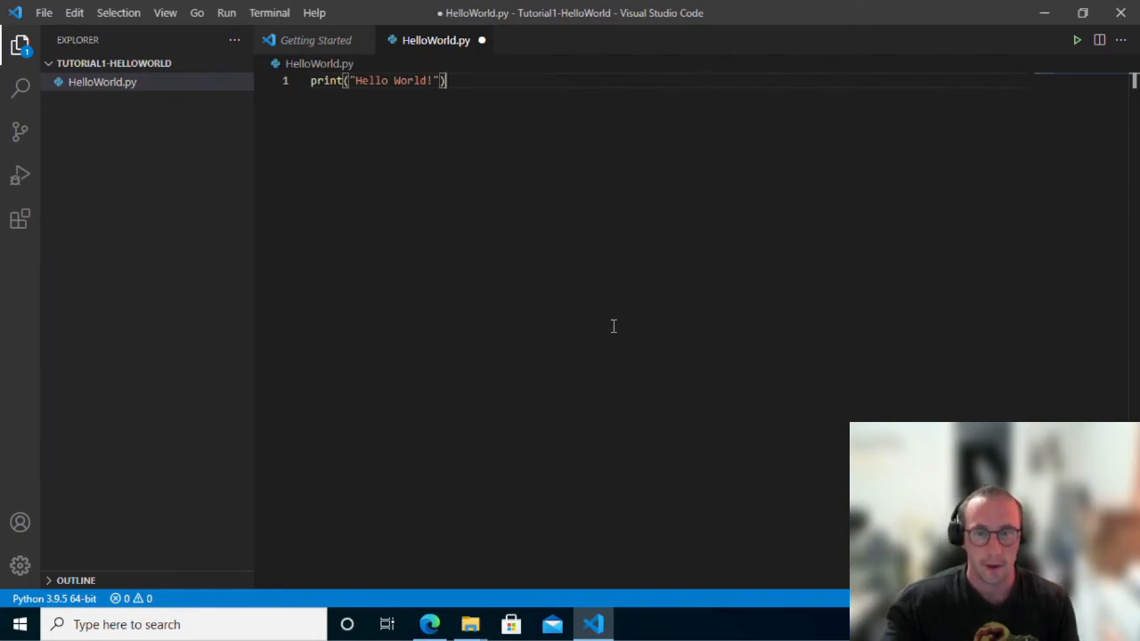
pyautogui.moveTo(614, 327)
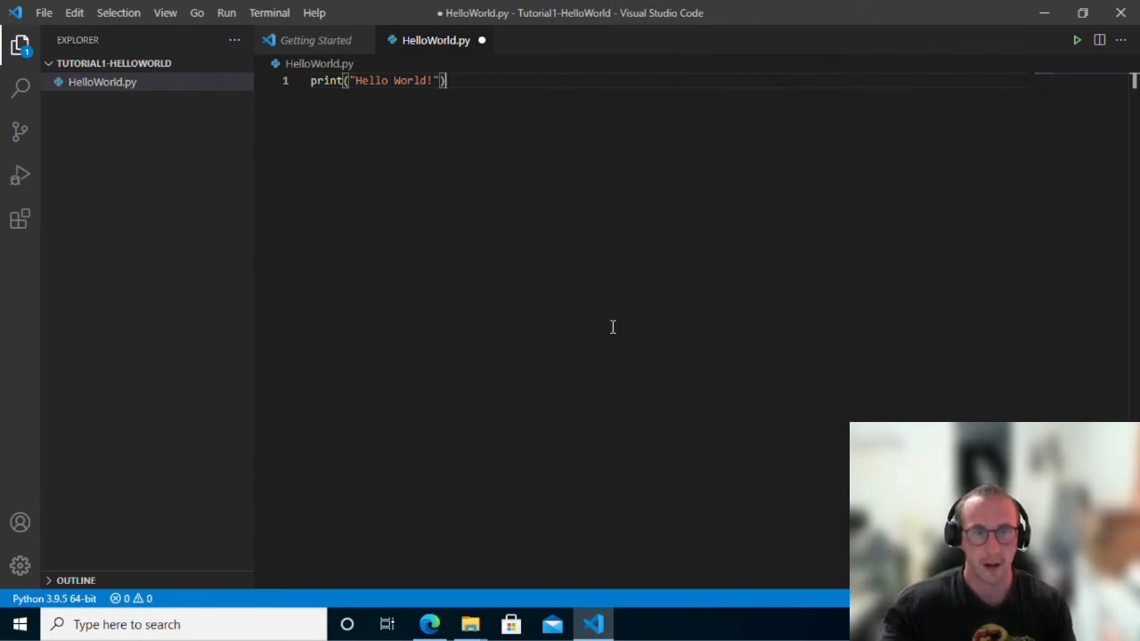
pyautogui.moveTo(543, 314)
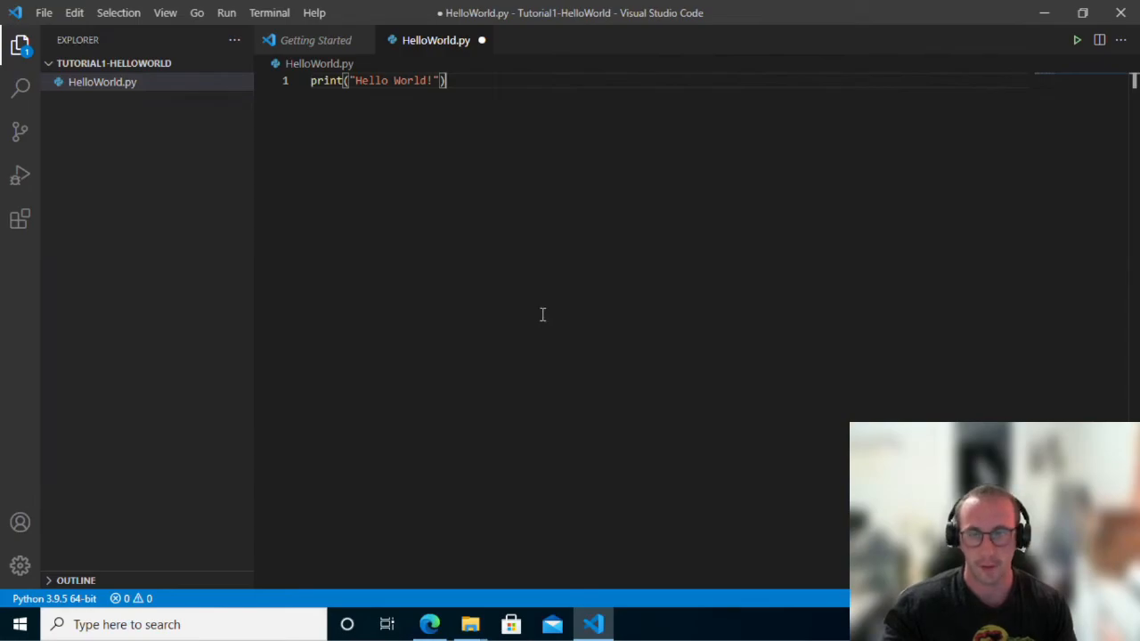
pyautogui.moveTo(455, 200)
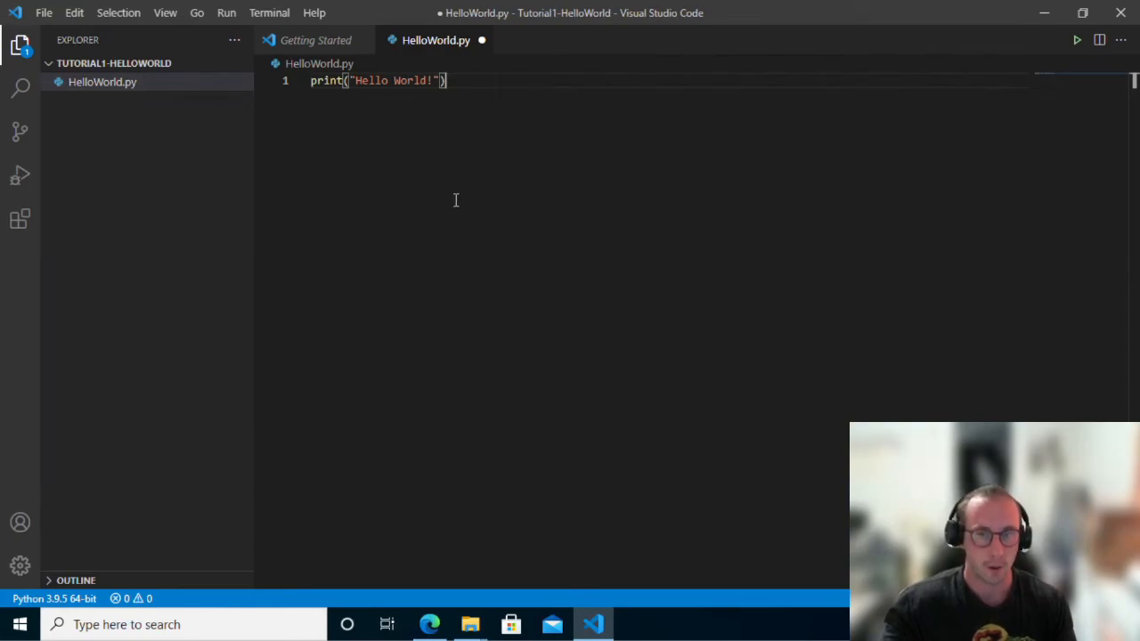
pyautogui.moveTo(480, 133)
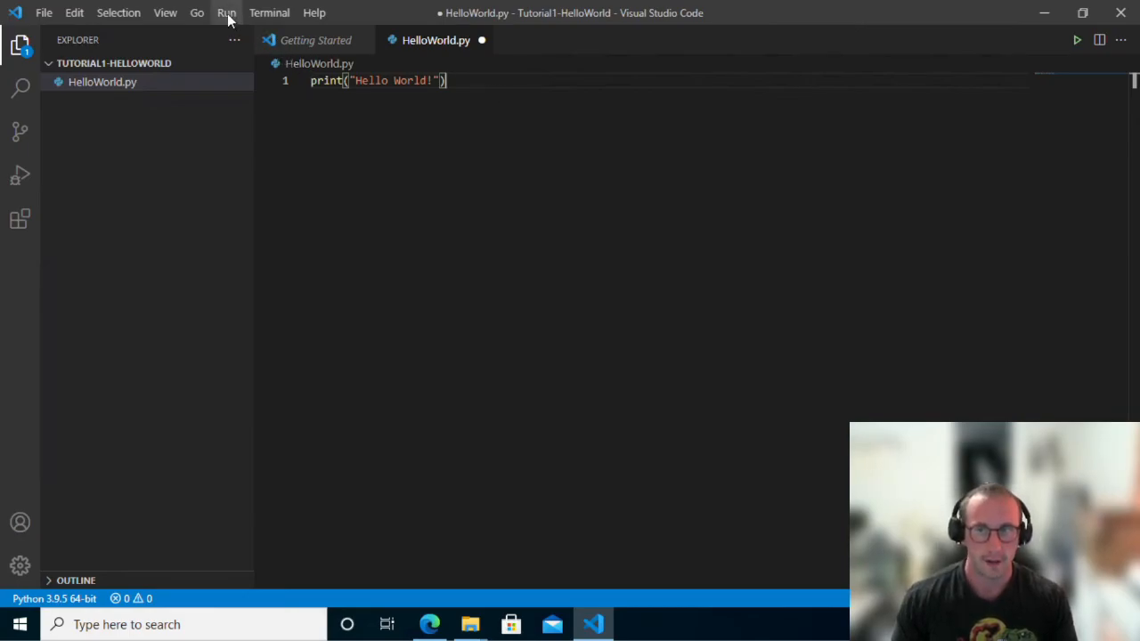
# Step: Save HelloWorld.py and launch it with Run Python File in Terminal
pyautogui.click(226, 12)
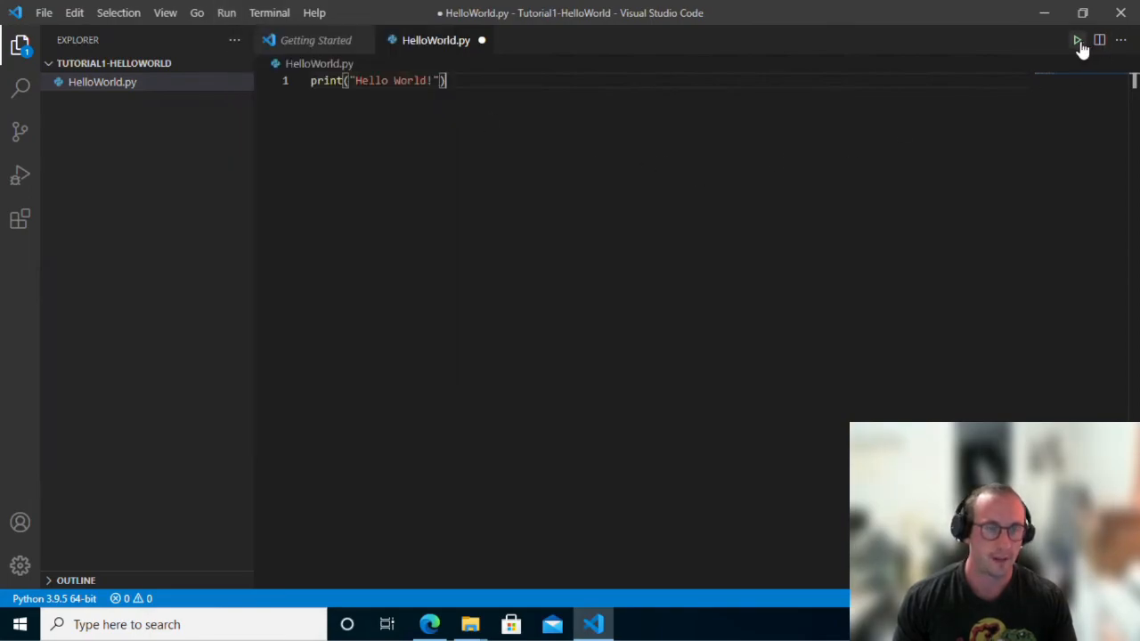
pyautogui.moveTo(1077, 40)
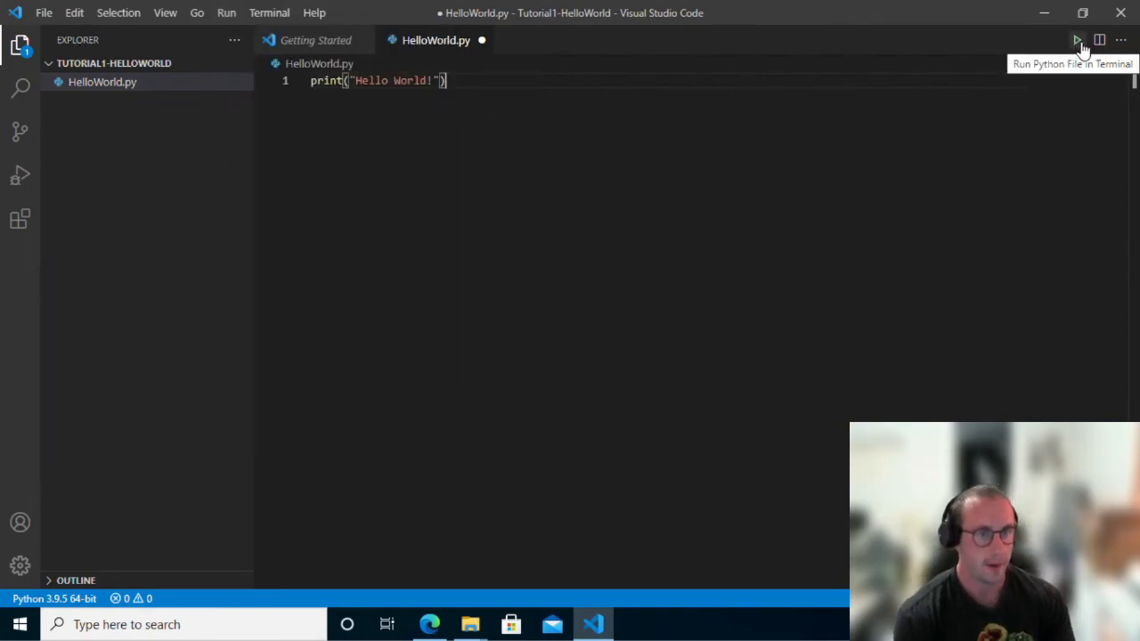
pyautogui.moveTo(1077, 45)
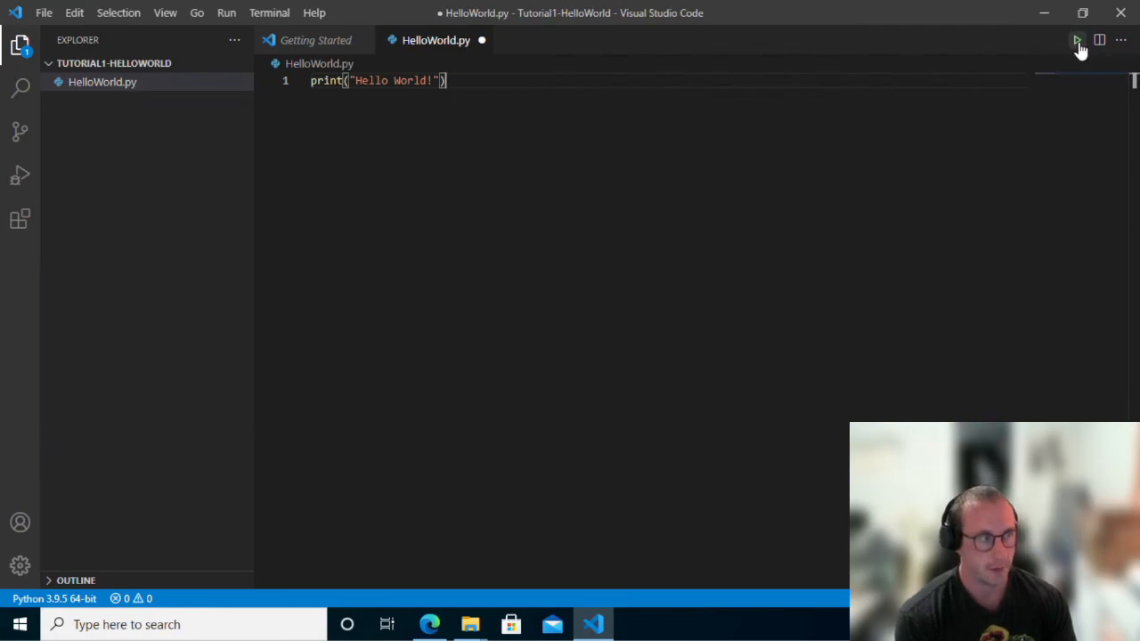
pyautogui.click(1076, 40)
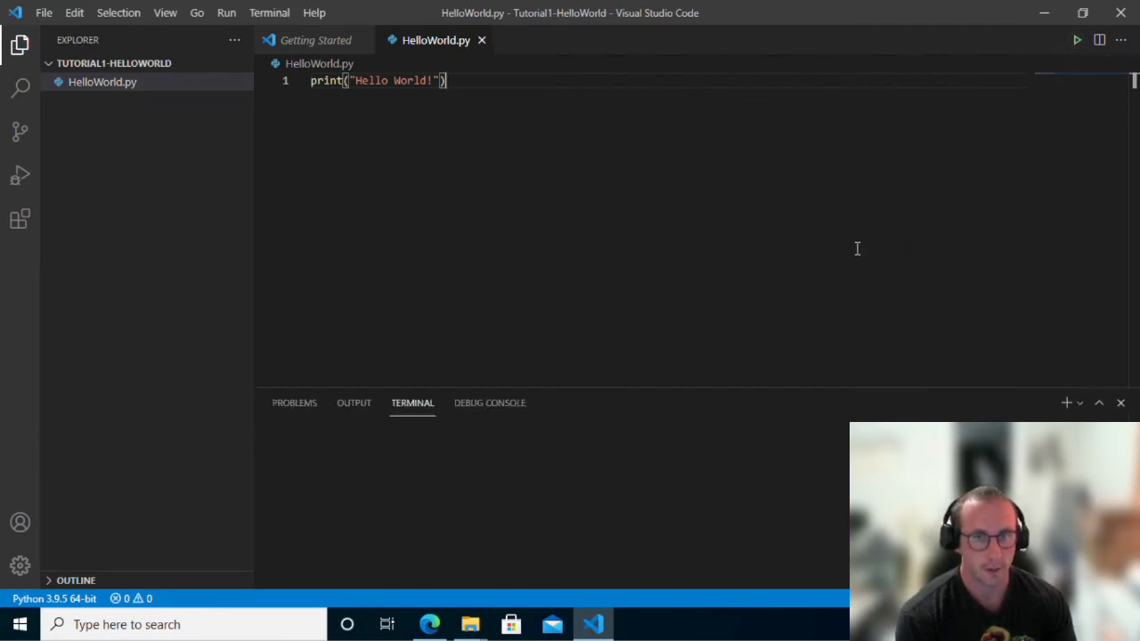
# Step: Rerun HelloWorld.py so the terminal prints Hello World!
pyautogui.click(1075, 40)
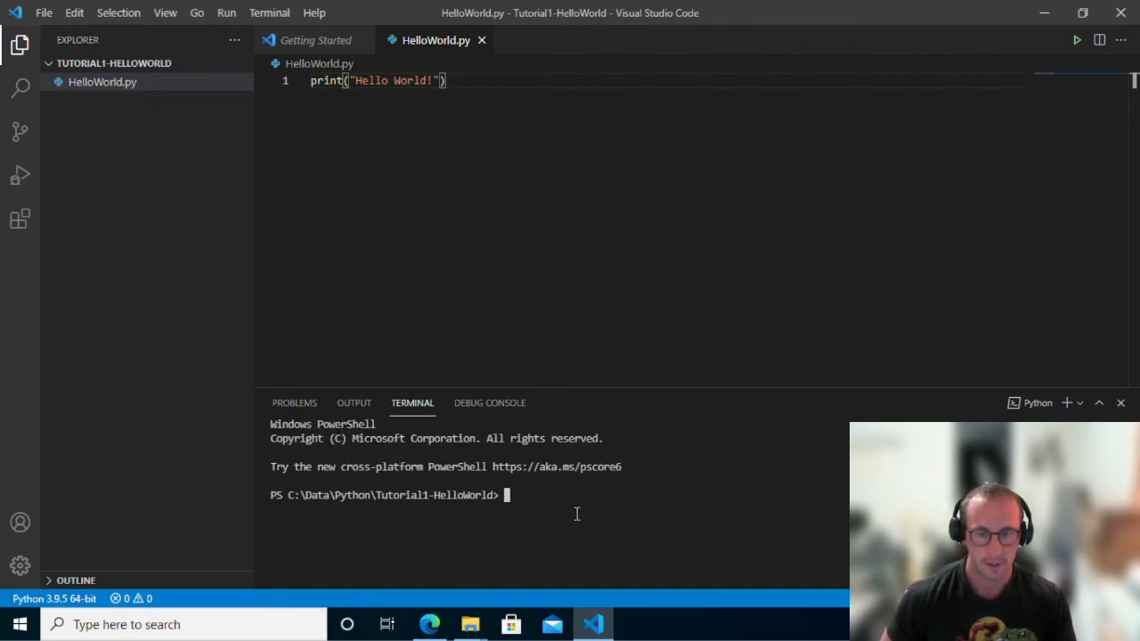
pyautogui.click(1076, 40)
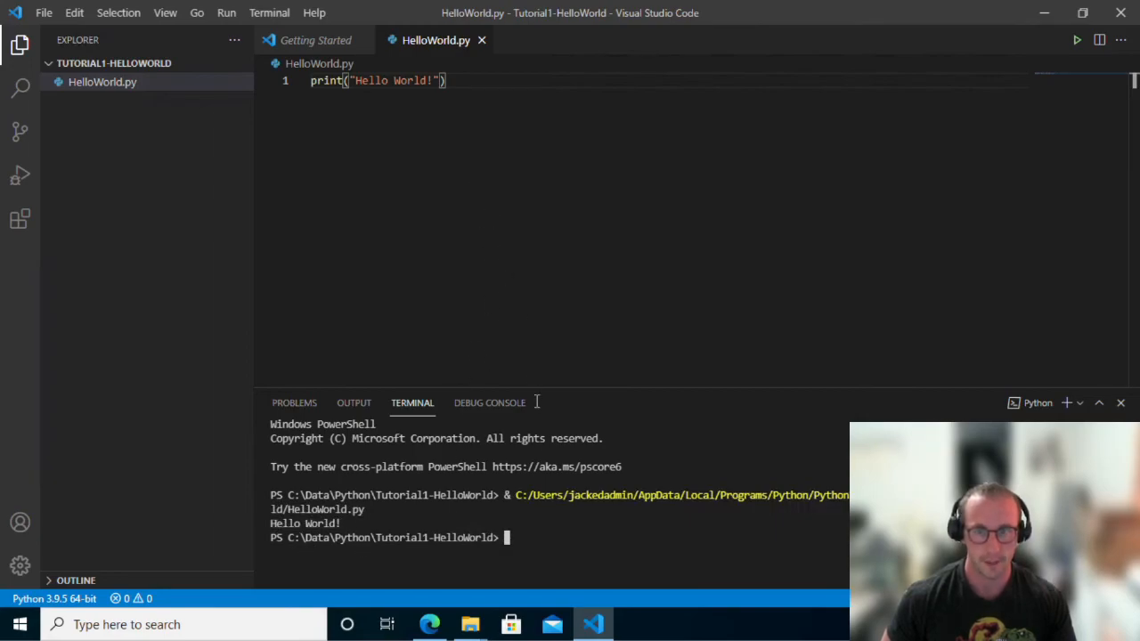
pyautogui.moveTo(457, 467)
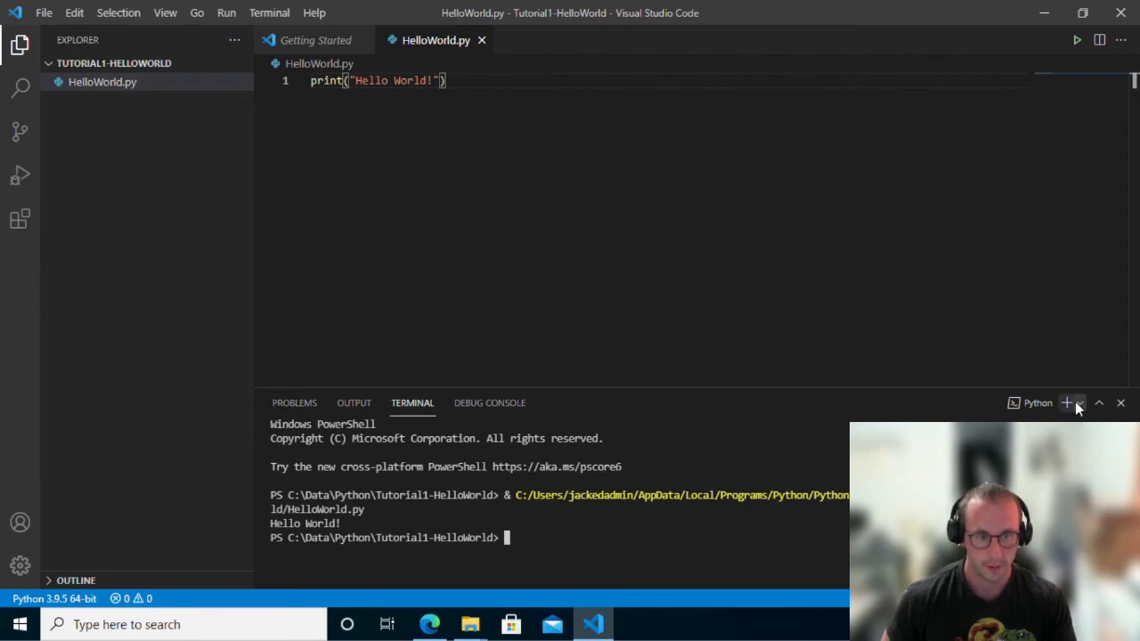
pyautogui.moveTo(819, 378)
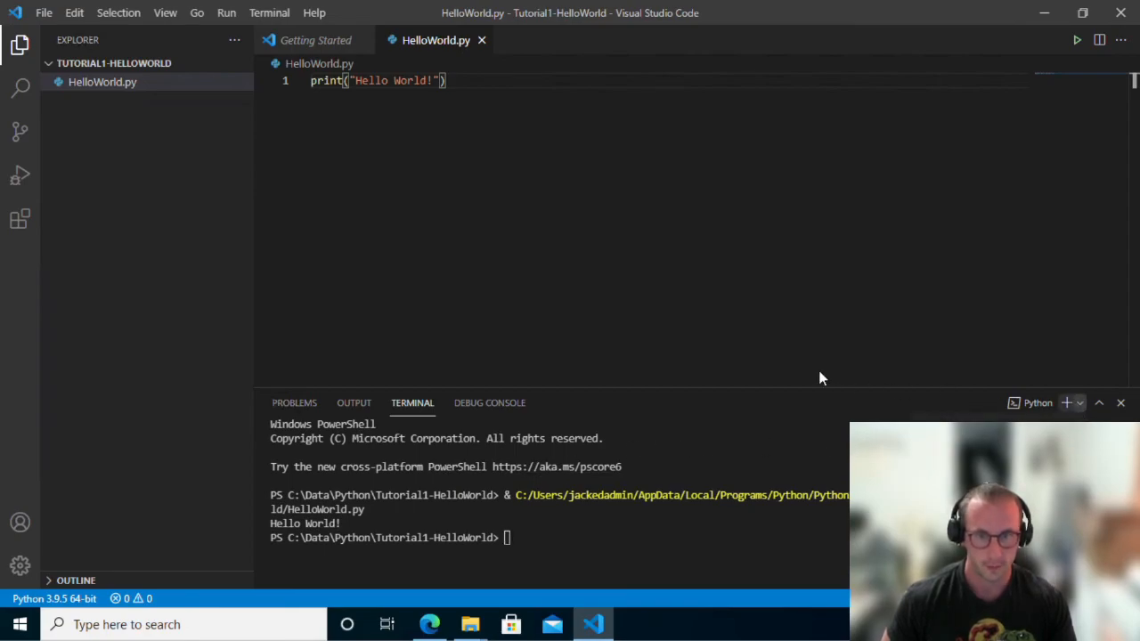